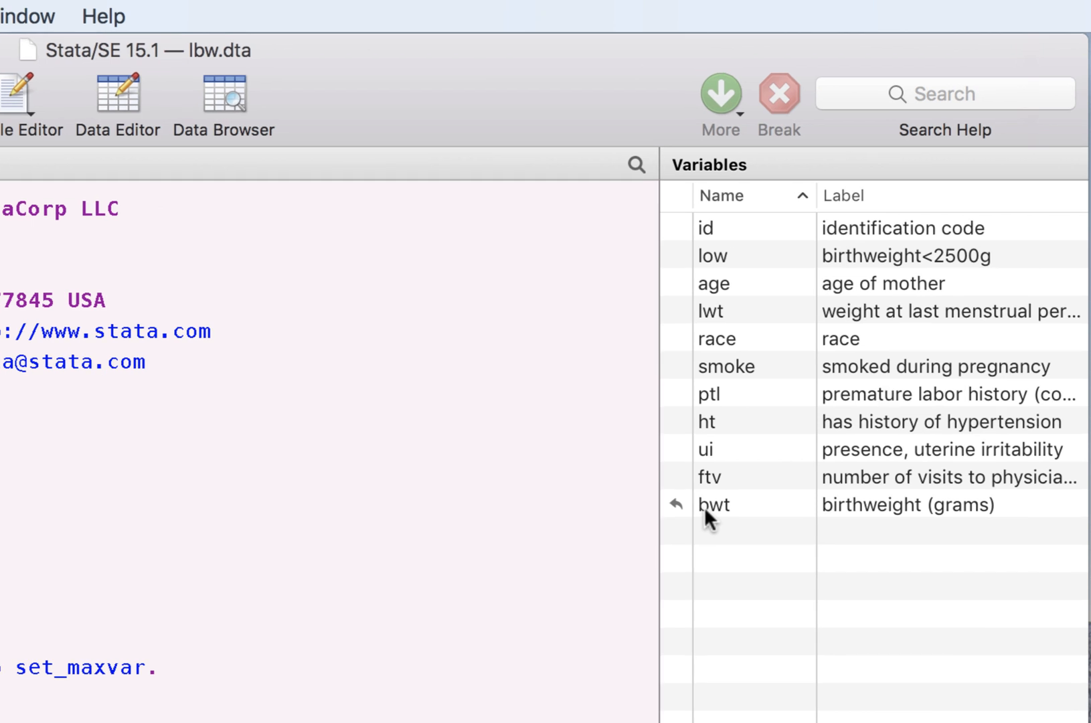
mouse_move(859, 521)
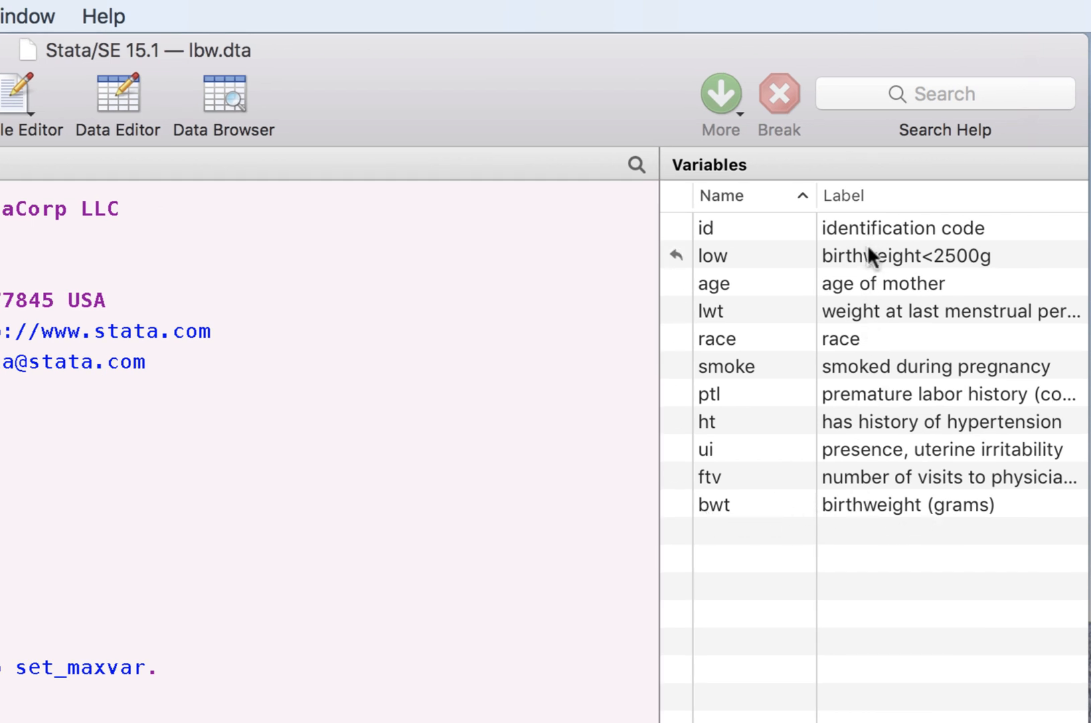
mouse_move(855, 457)
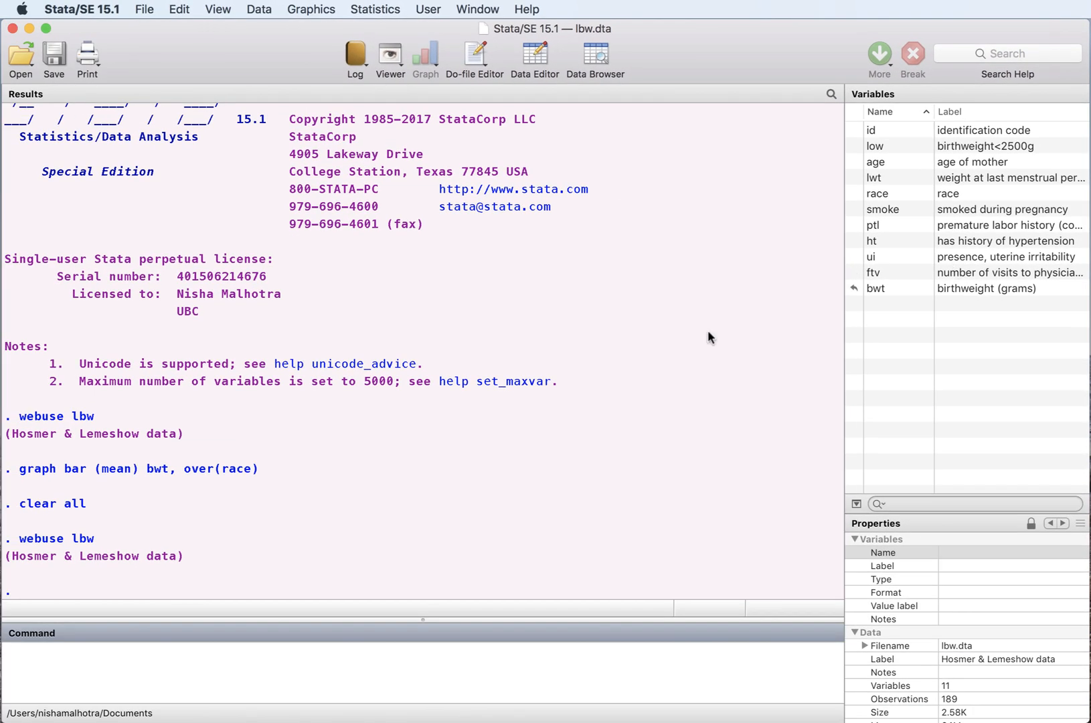
Set up a new bar chart of mean bwt with race as the Group 1 category
click(311, 10)
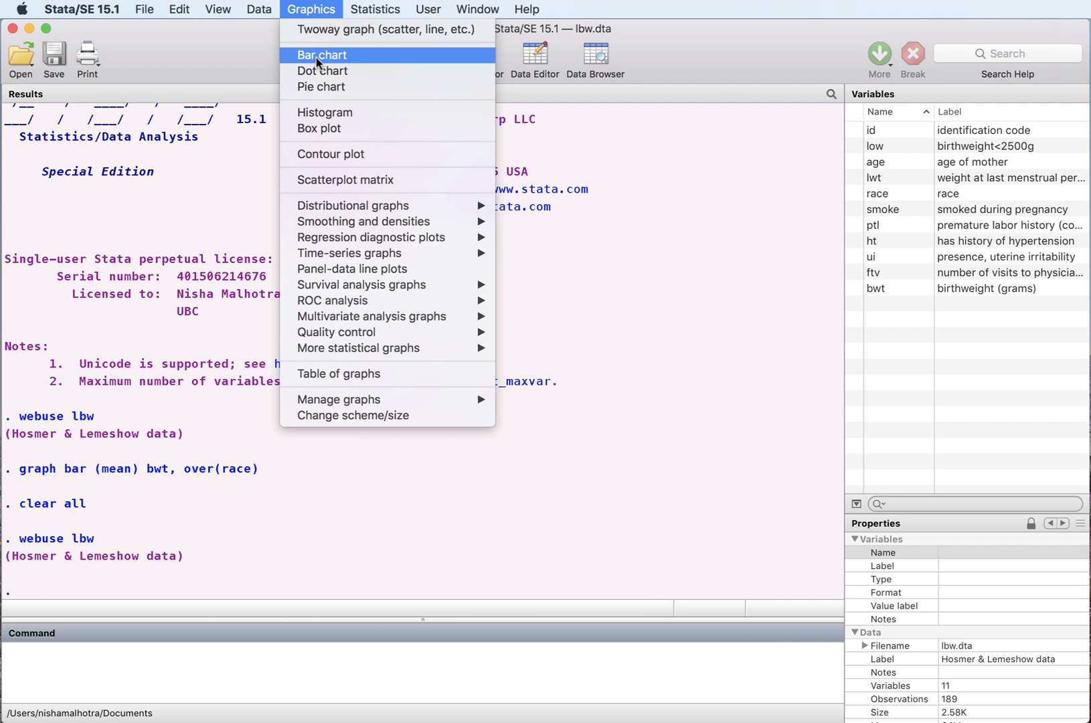
click(320, 55)
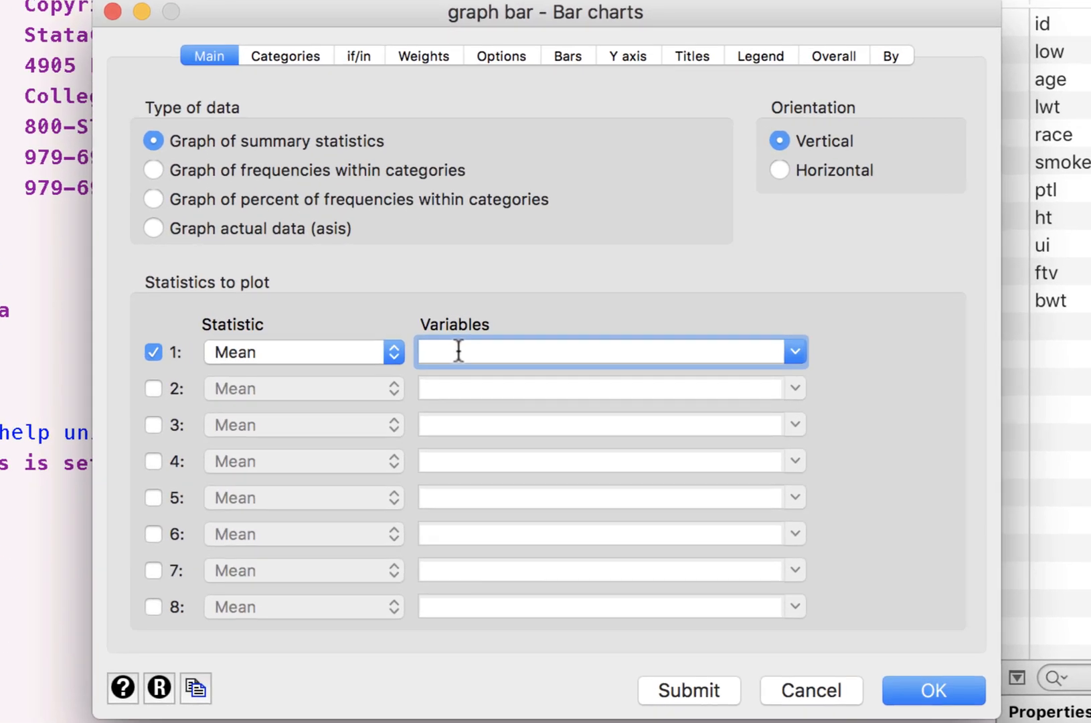
text(bwt)
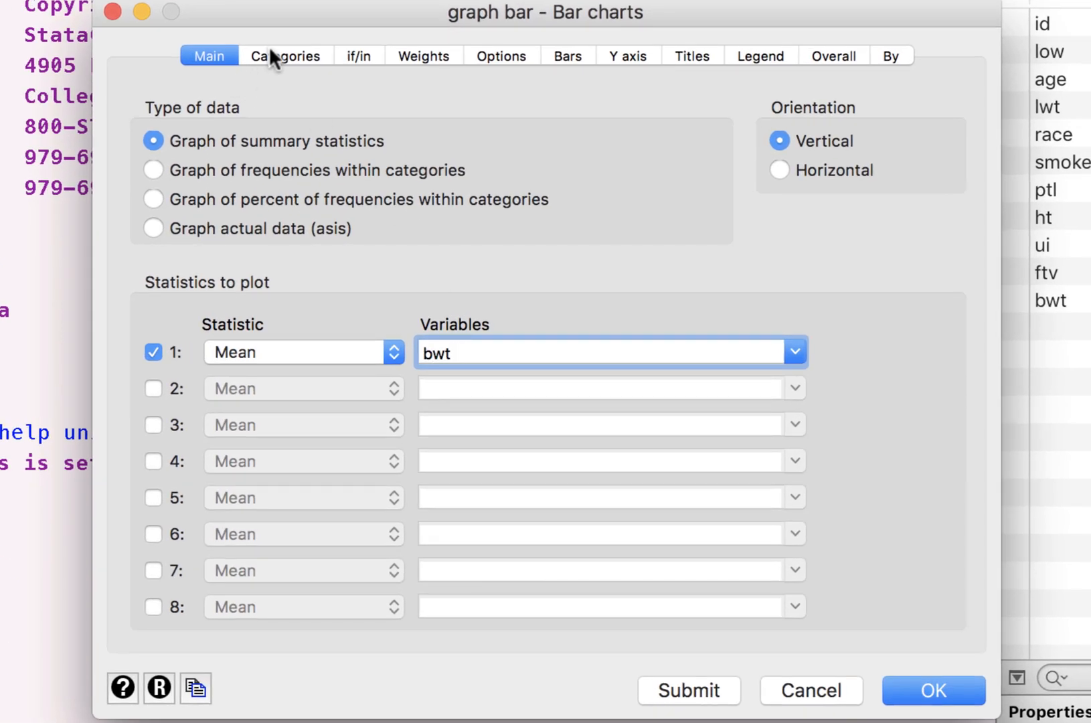
click(285, 55)
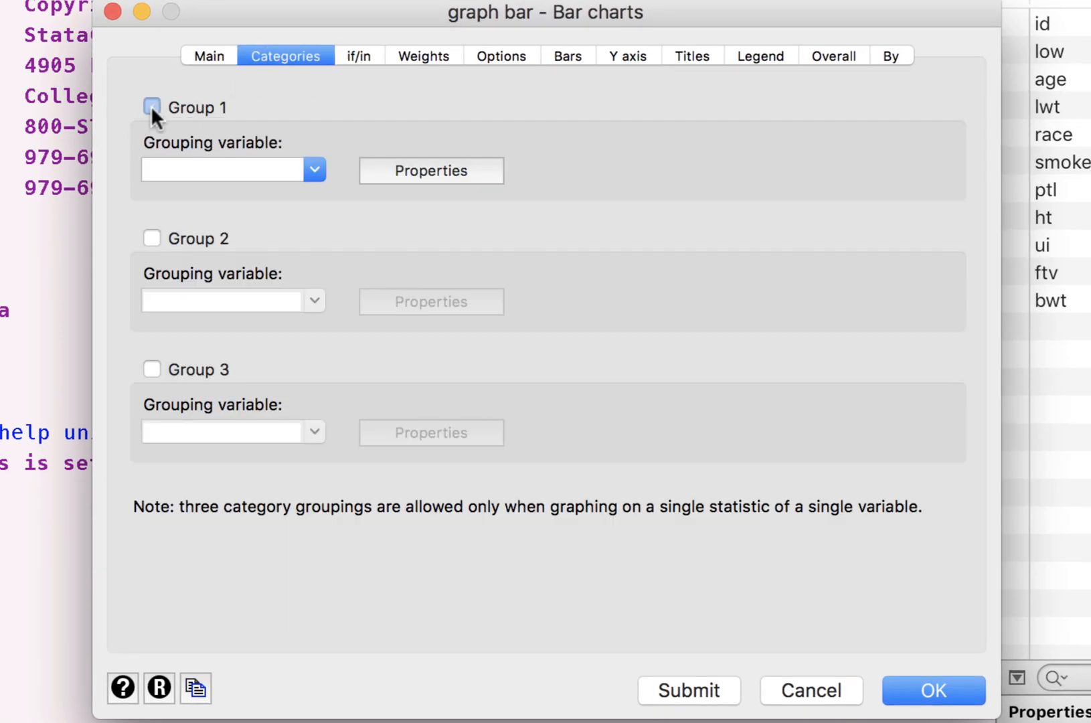
text(race)
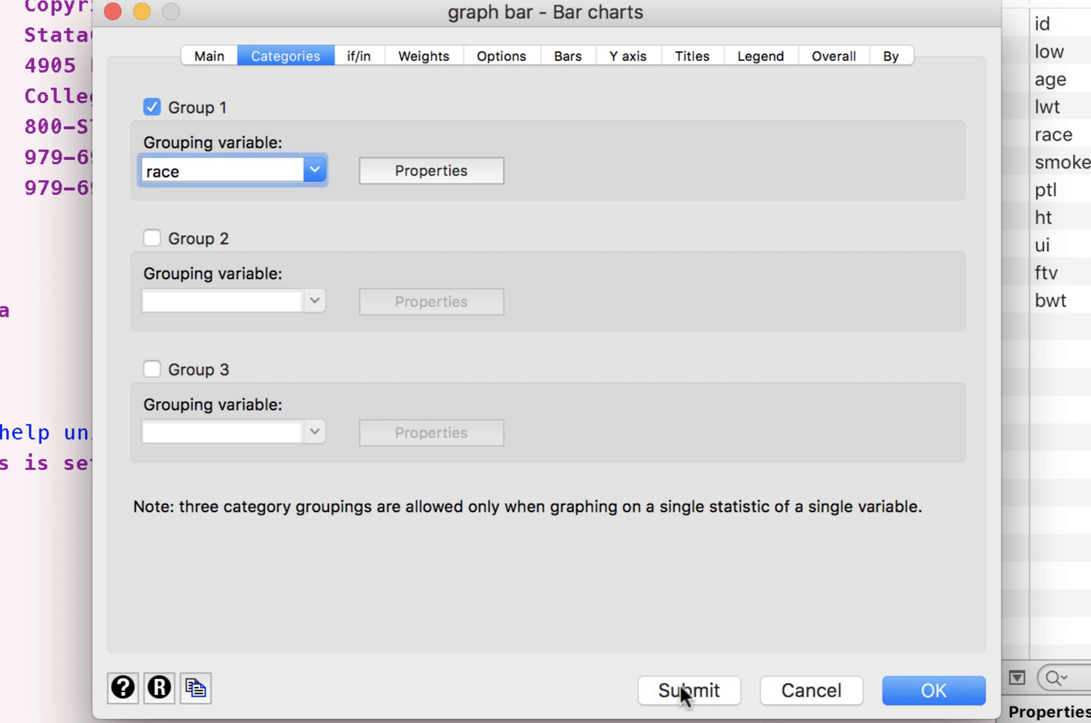
Submit the dialog to draw mean bwt bars for white, black and other
click(688, 690)
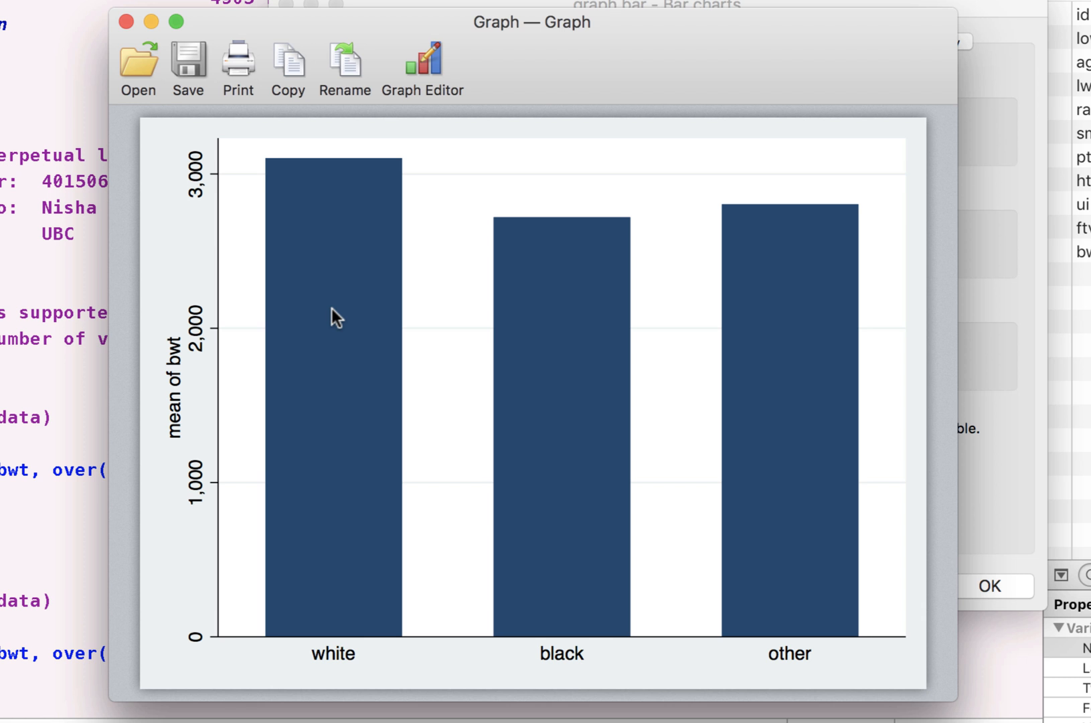
mouse_move(567, 239)
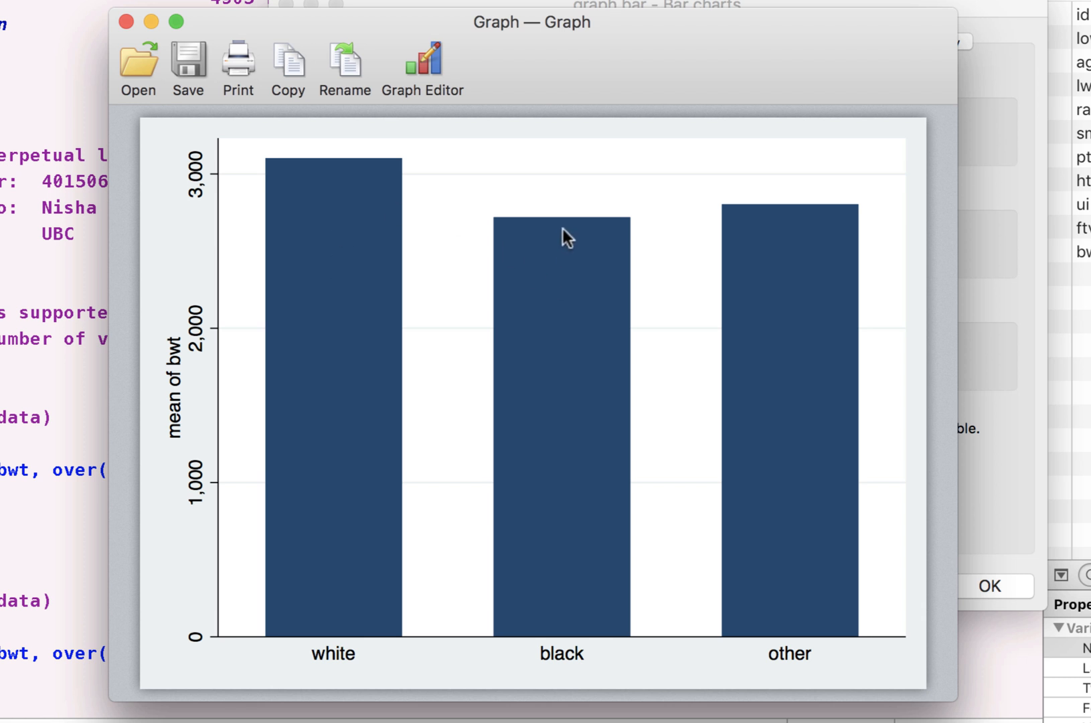
mouse_move(549, 223)
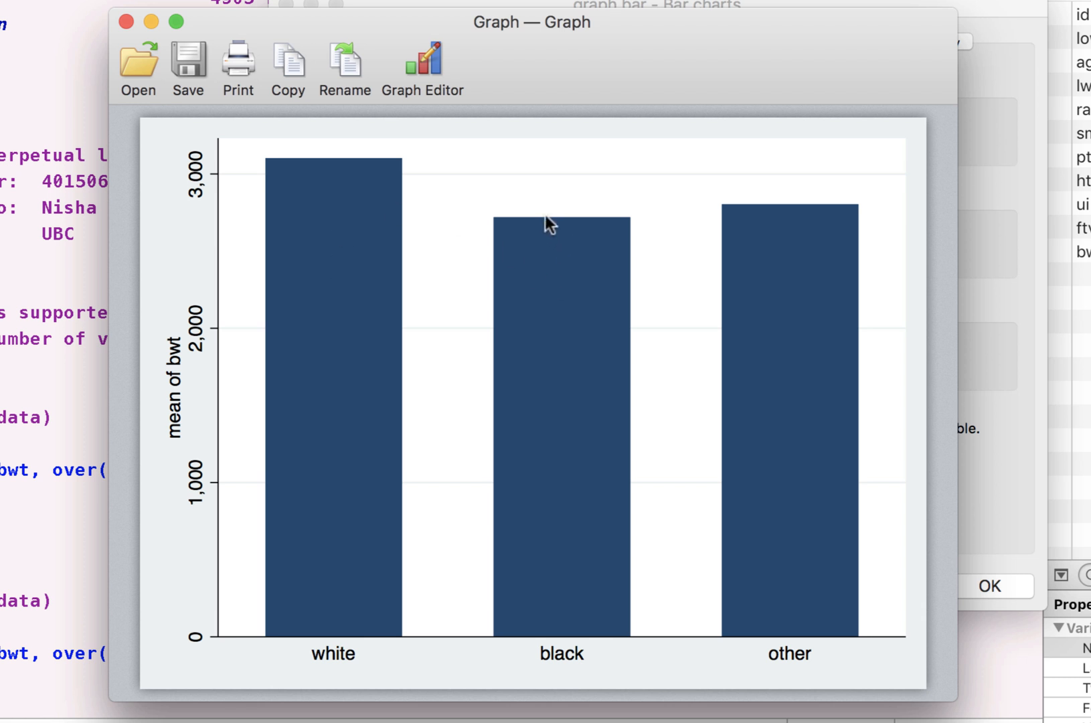
mouse_move(569, 233)
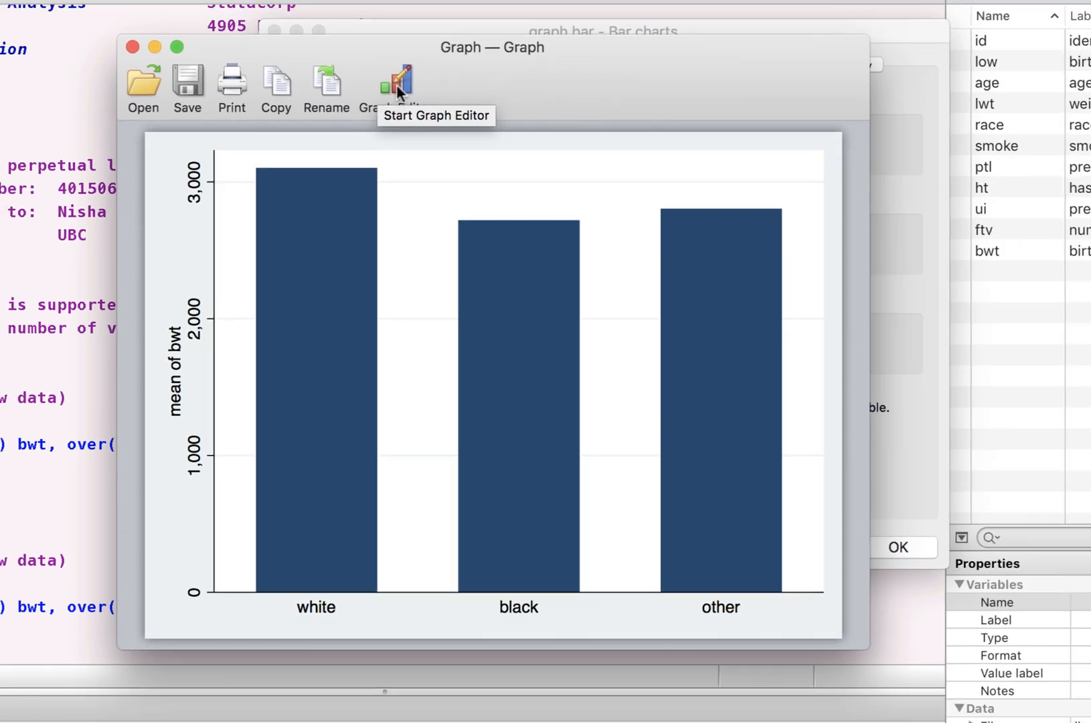
Open the chart in the Graph Editor, select the whole graph and browse background colours
click(397, 85)
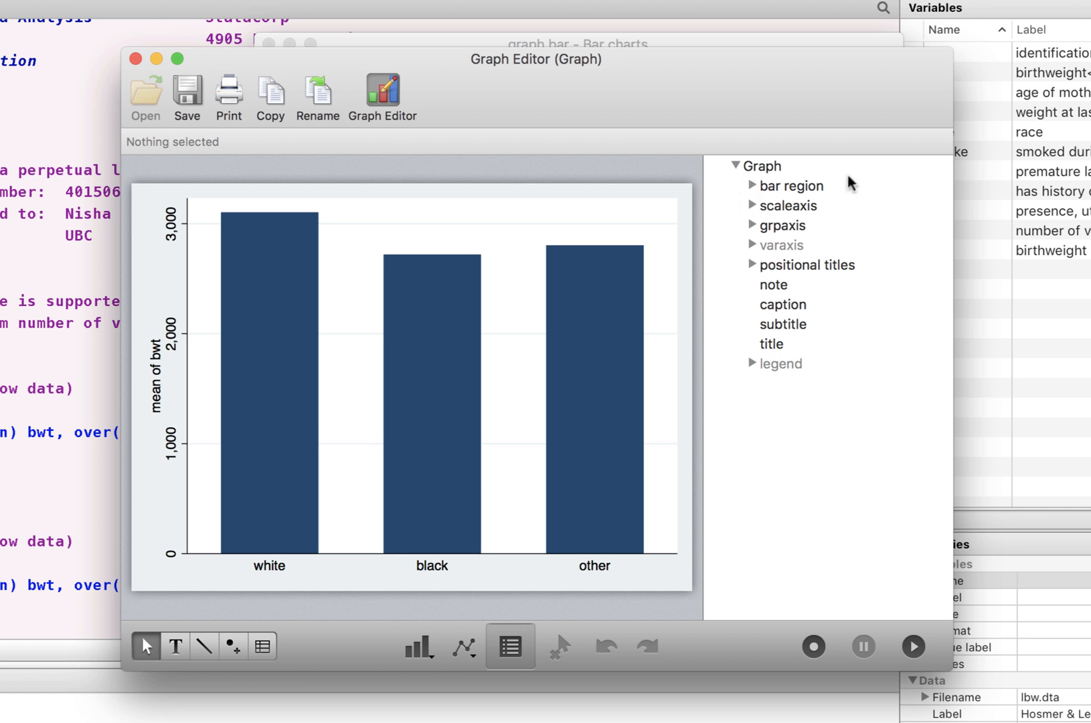
mouse_move(165, 587)
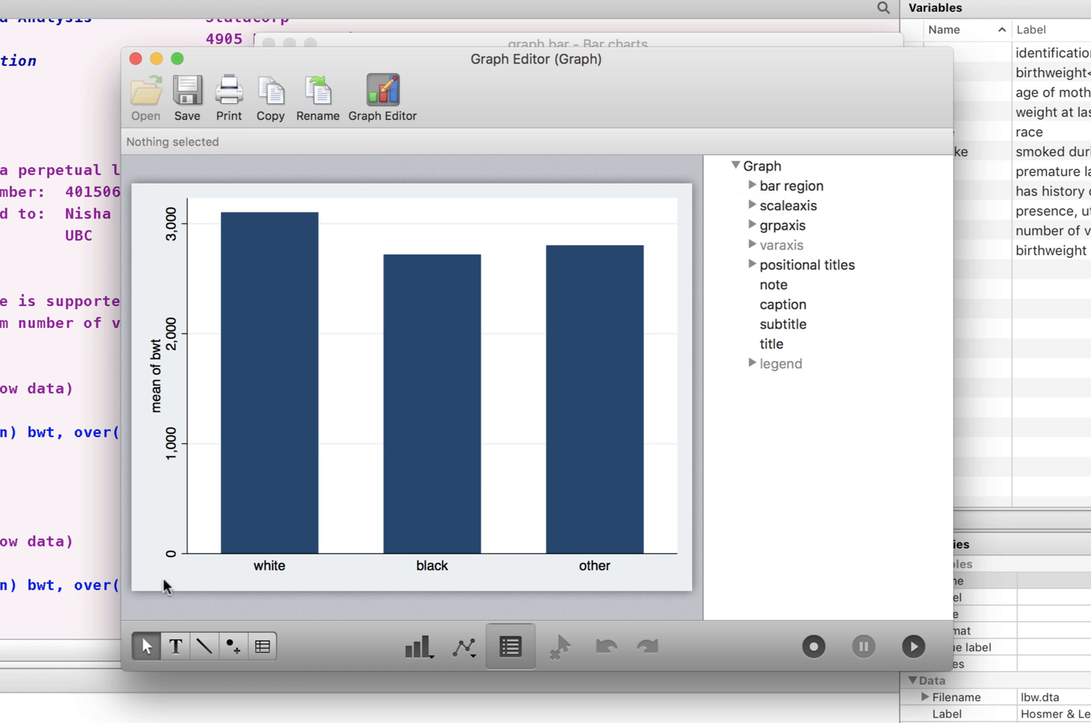
click(411, 383)
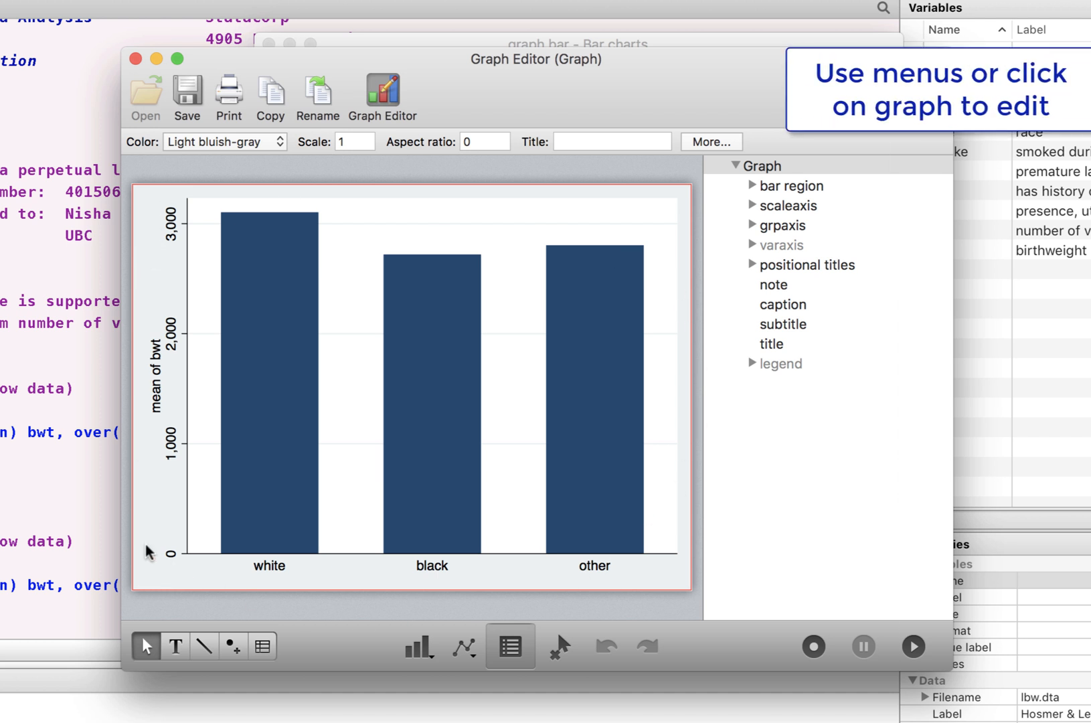
mouse_move(161, 495)
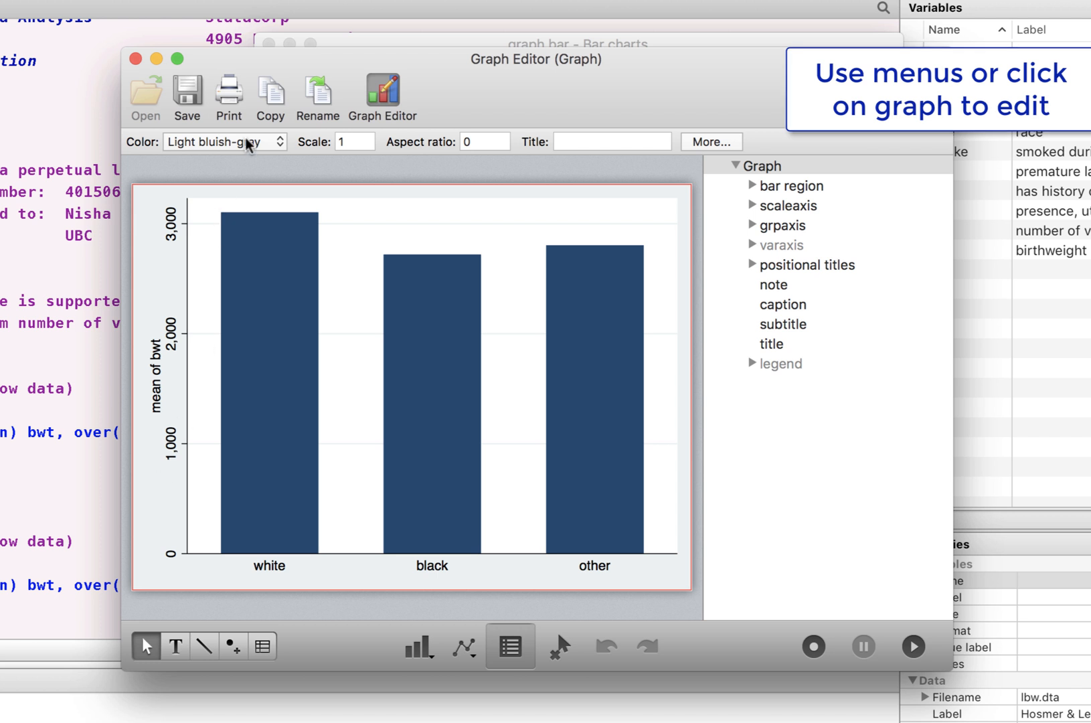
click(222, 142)
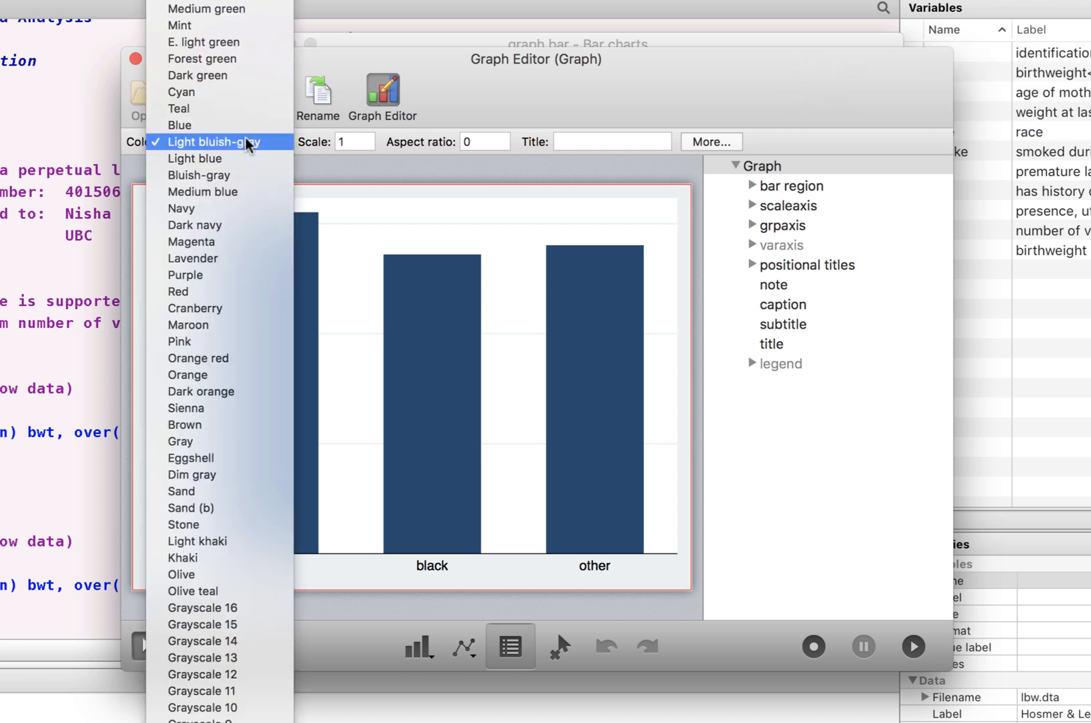
mouse_move(213, 141)
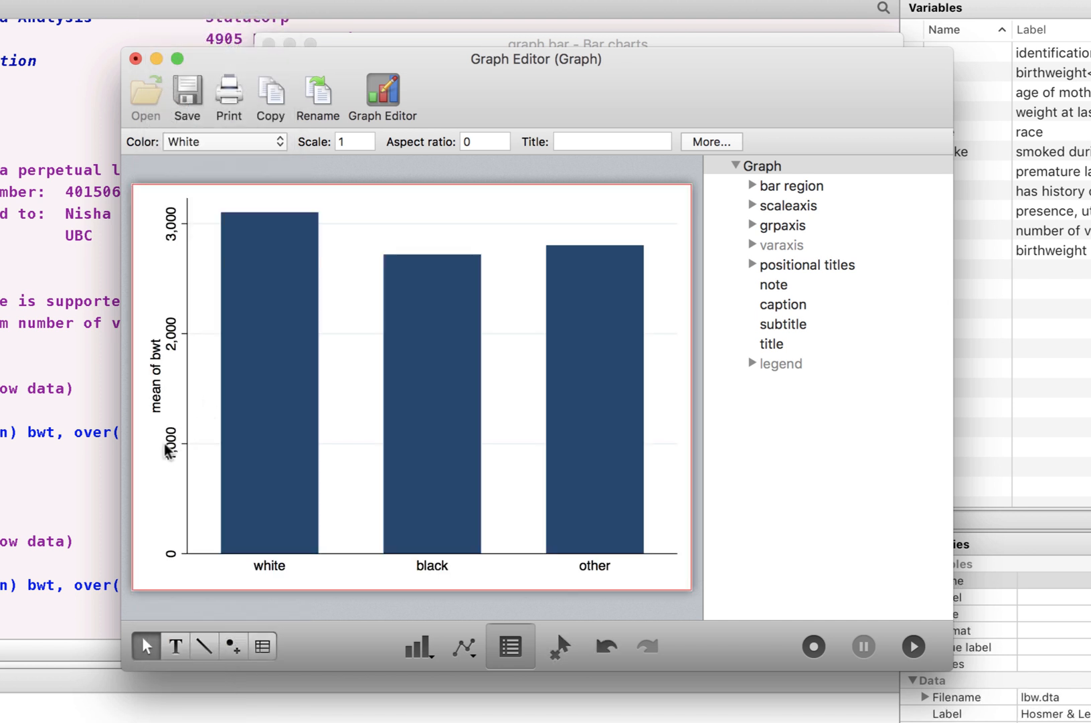
mouse_move(180, 474)
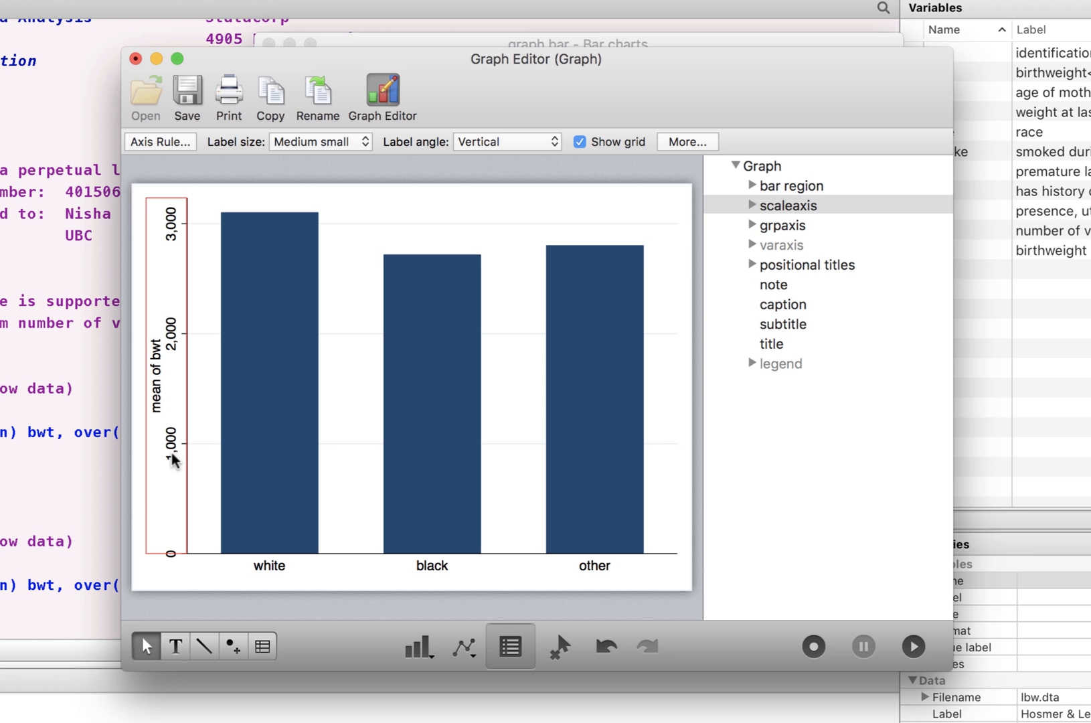
mouse_move(161, 475)
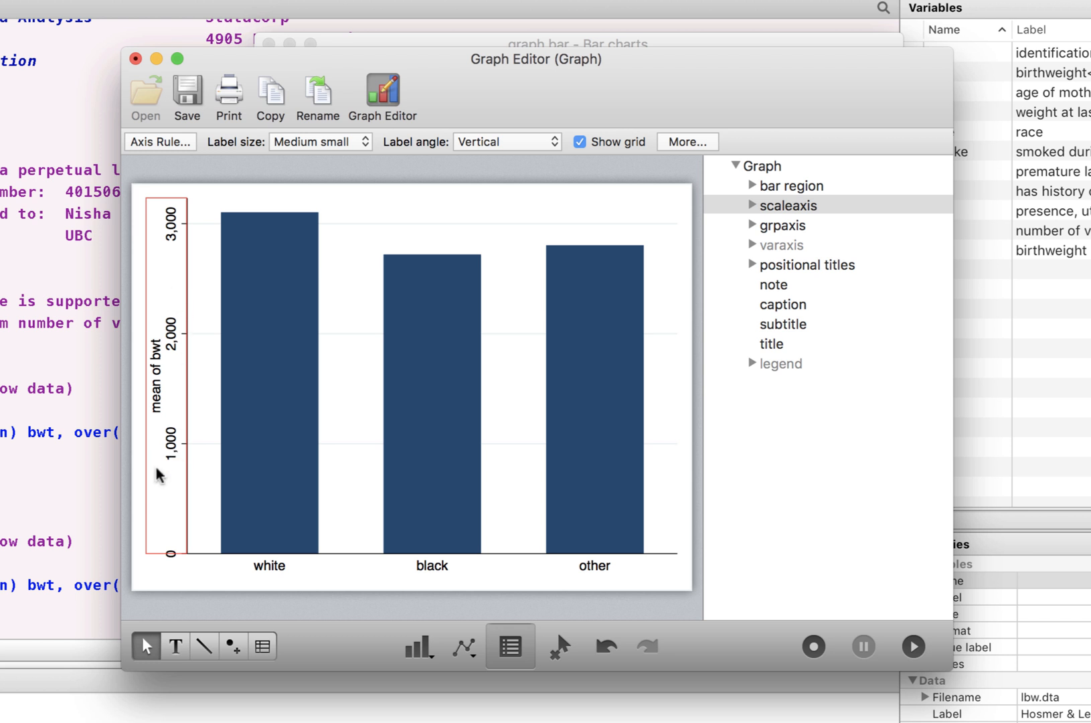
mouse_move(152, 162)
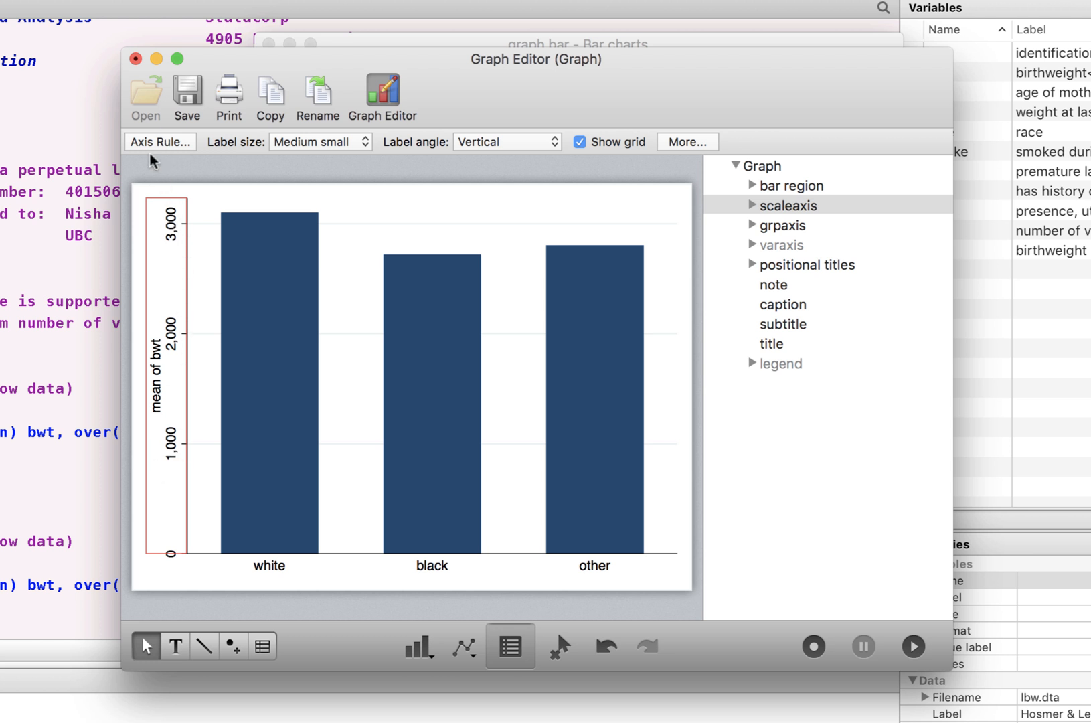
mouse_move(669, 152)
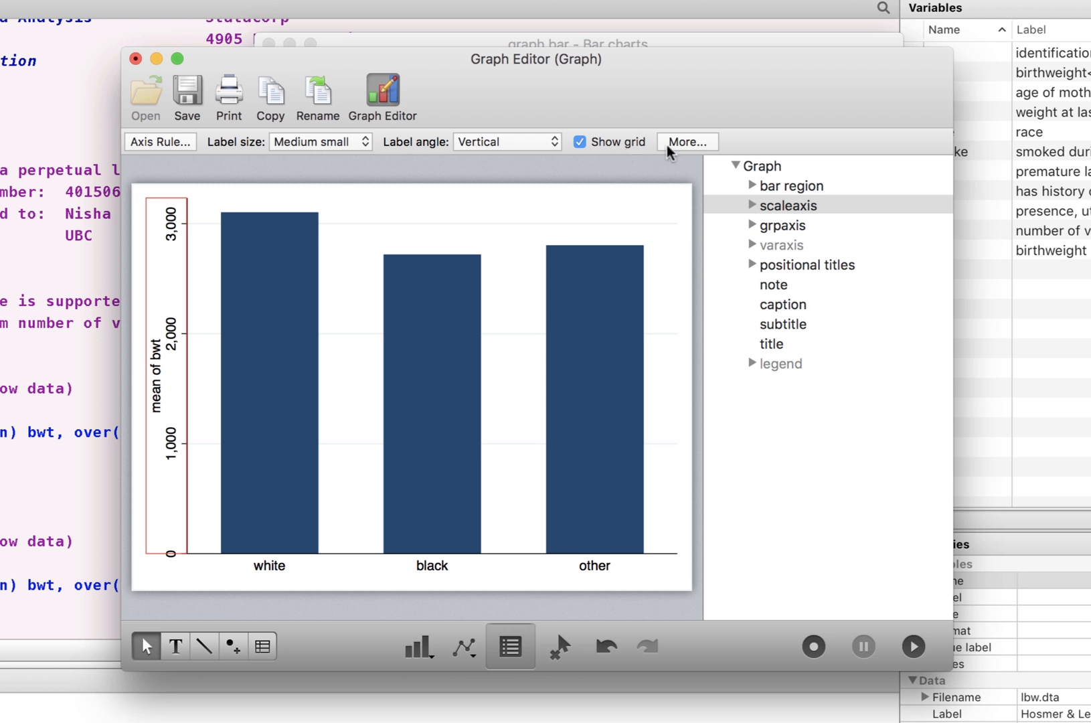
mouse_move(347, 147)
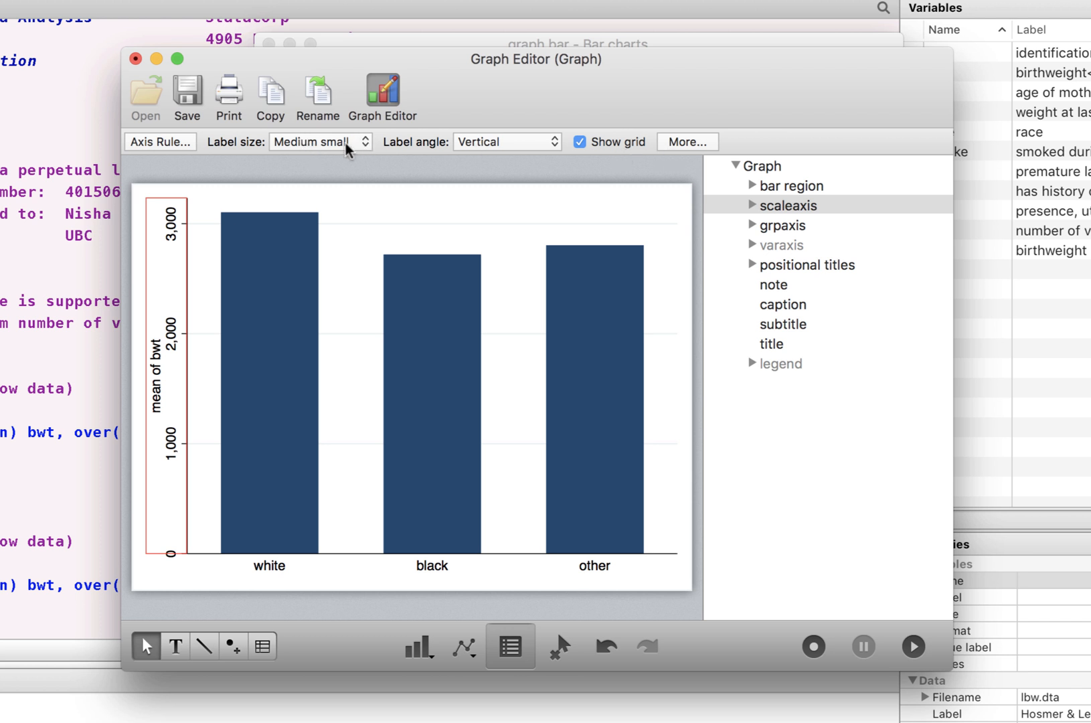
Make the bwt axis numbers medium-sized and horizontal
click(319, 142)
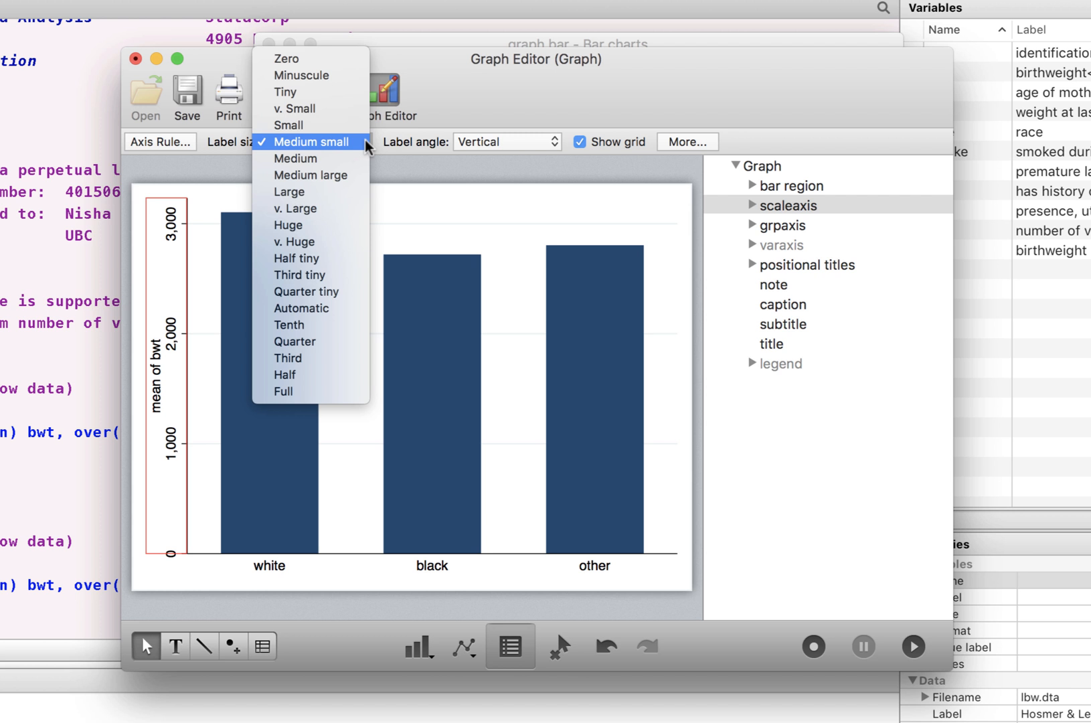
click(294, 158)
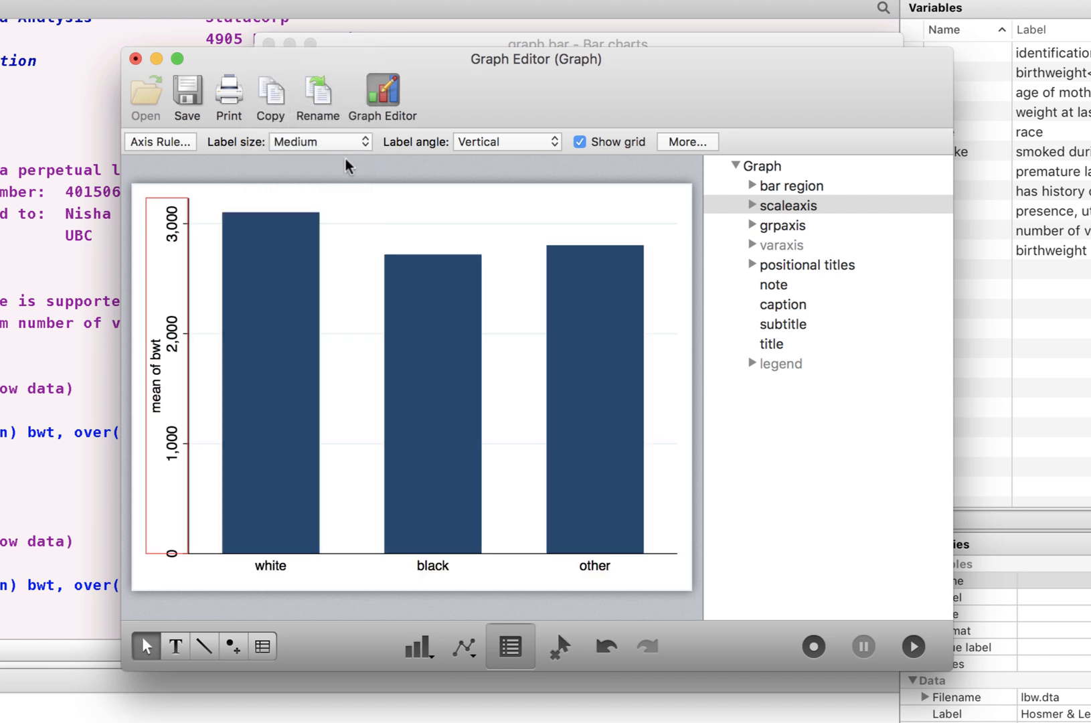
click(507, 141)
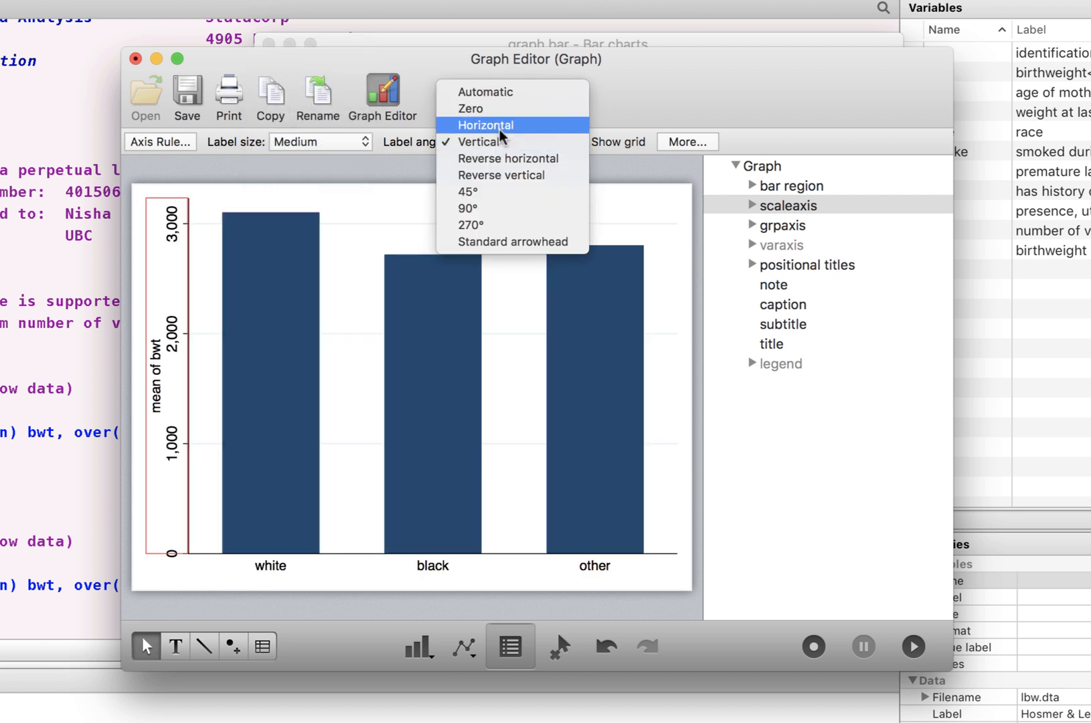
click(484, 125)
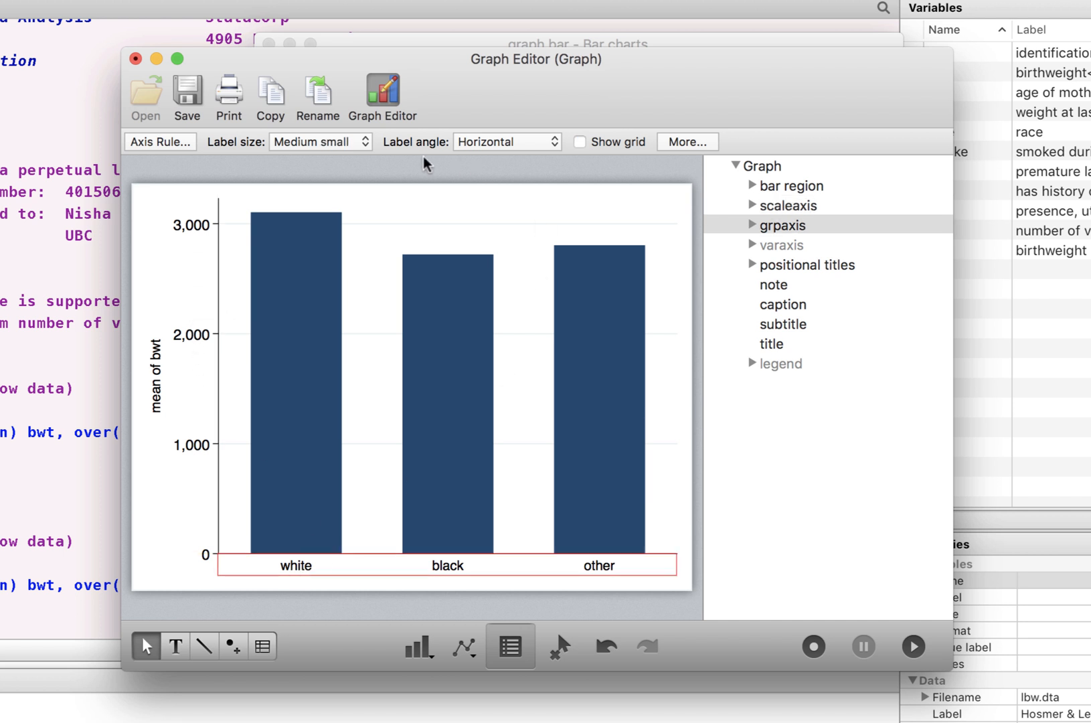
Enlarge the white, black and other category labels to medium size
click(319, 142)
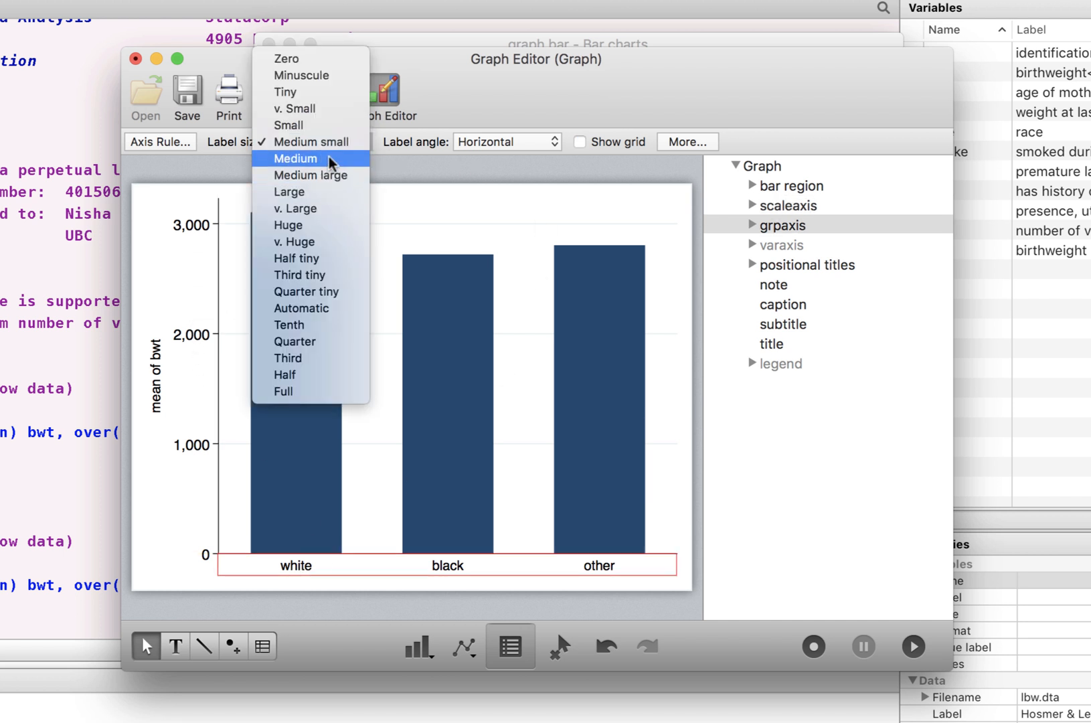
click(296, 158)
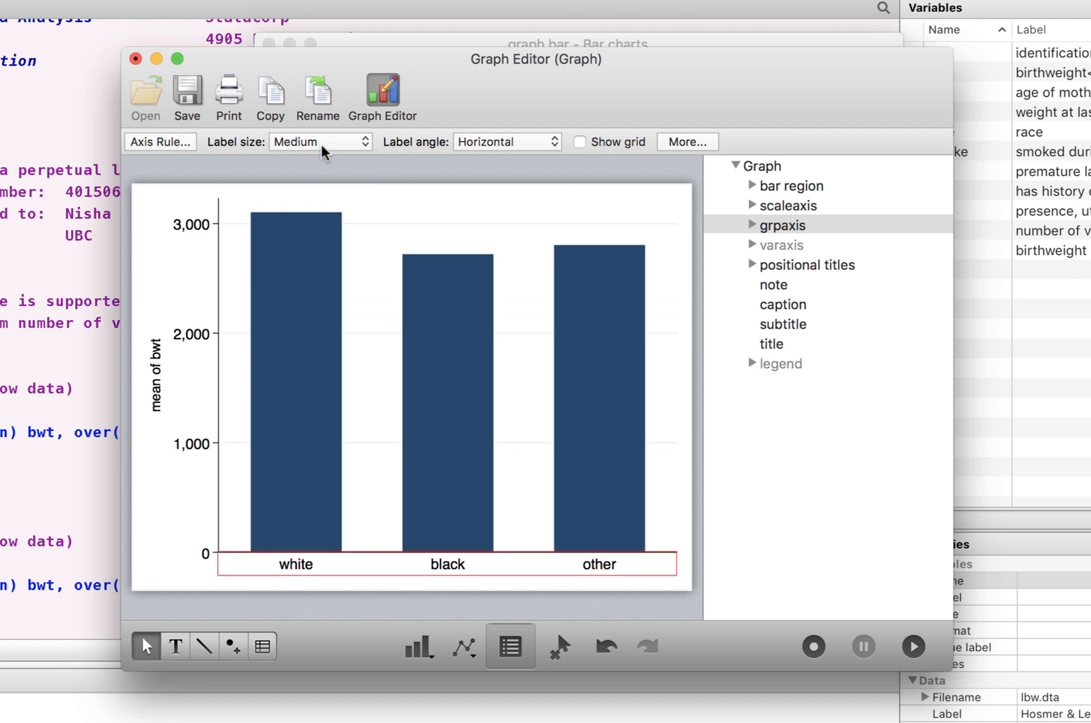
click(320, 142)
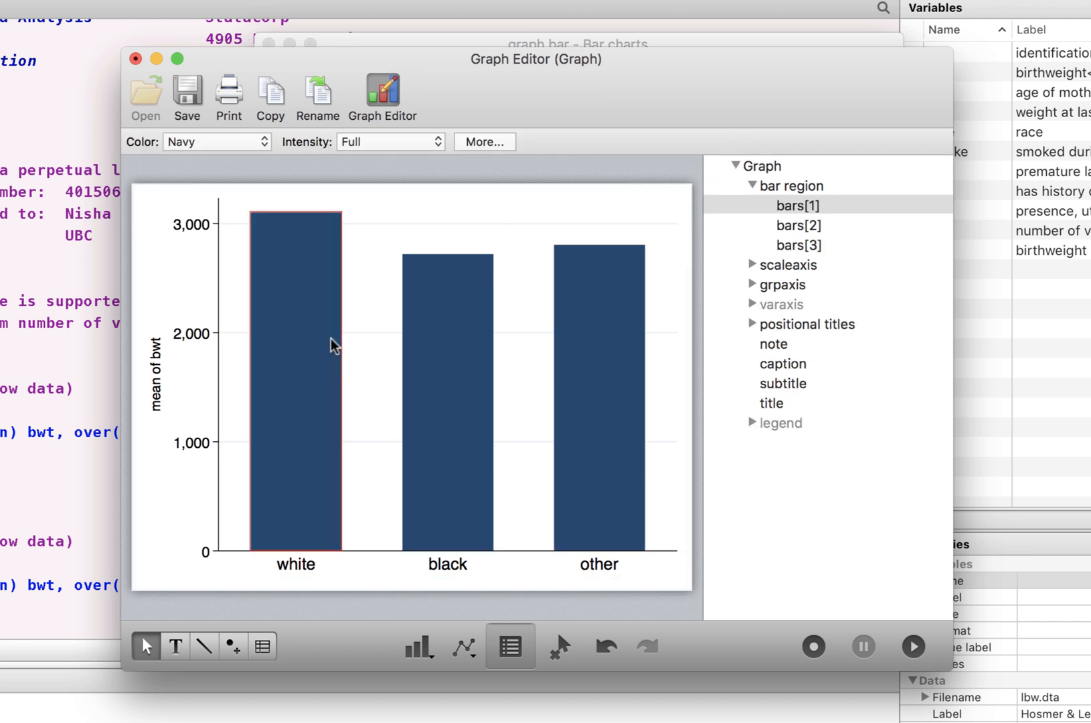
mouse_move(282, 230)
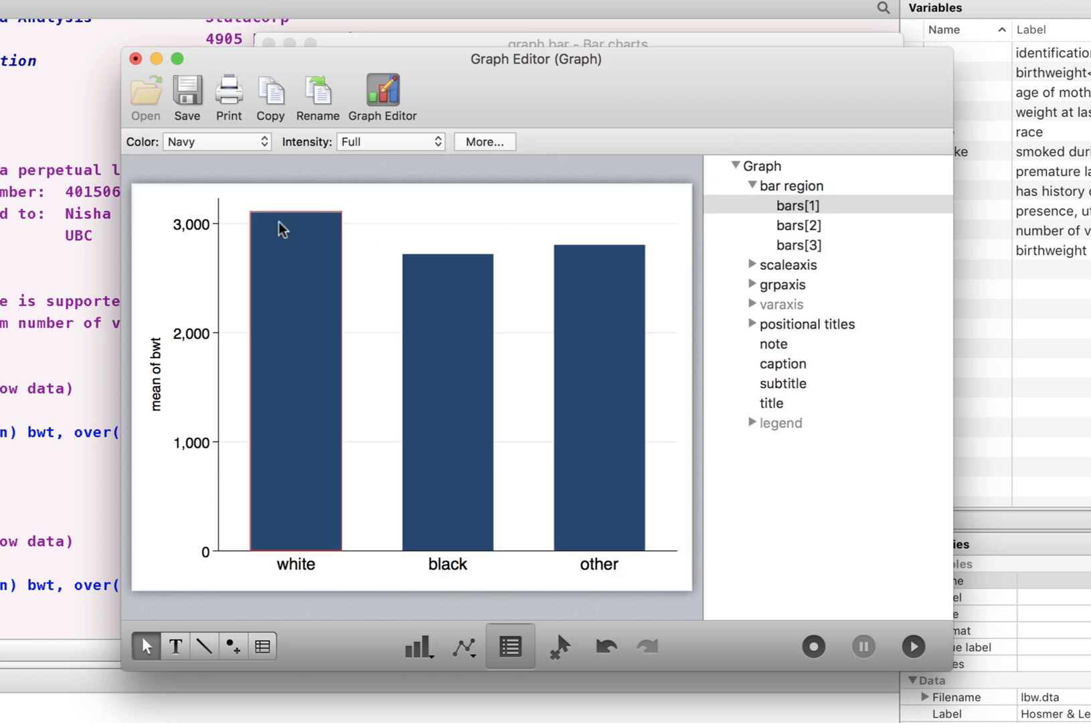
Open the colour list for the navy bars to pick brown
click(216, 142)
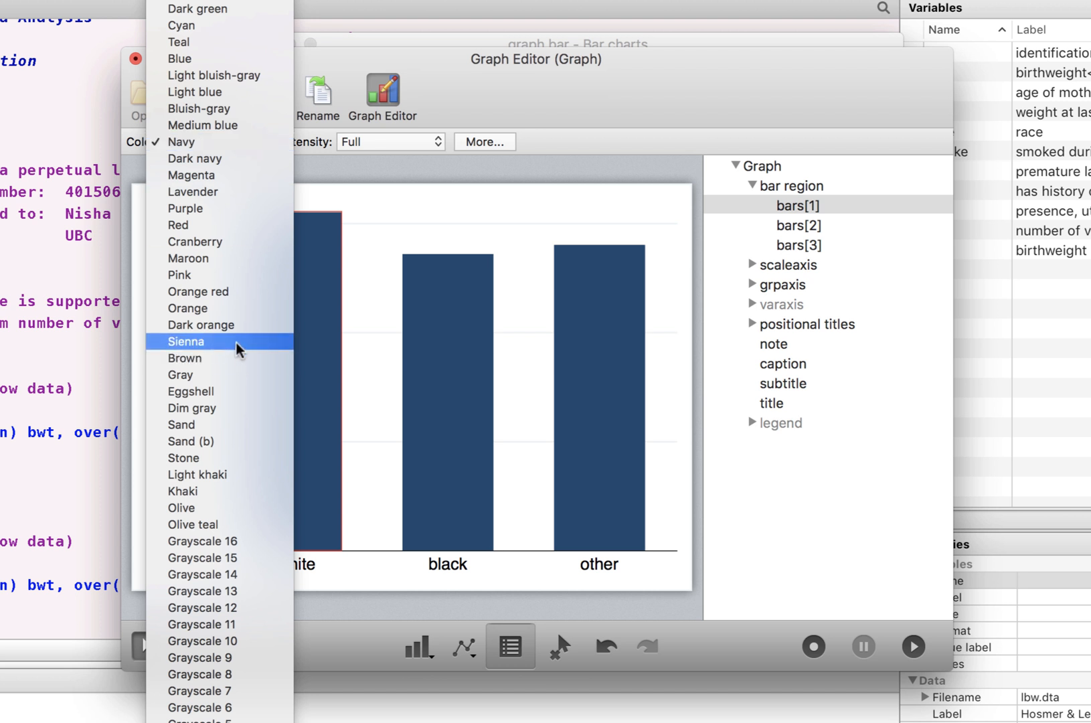
mouse_move(204, 440)
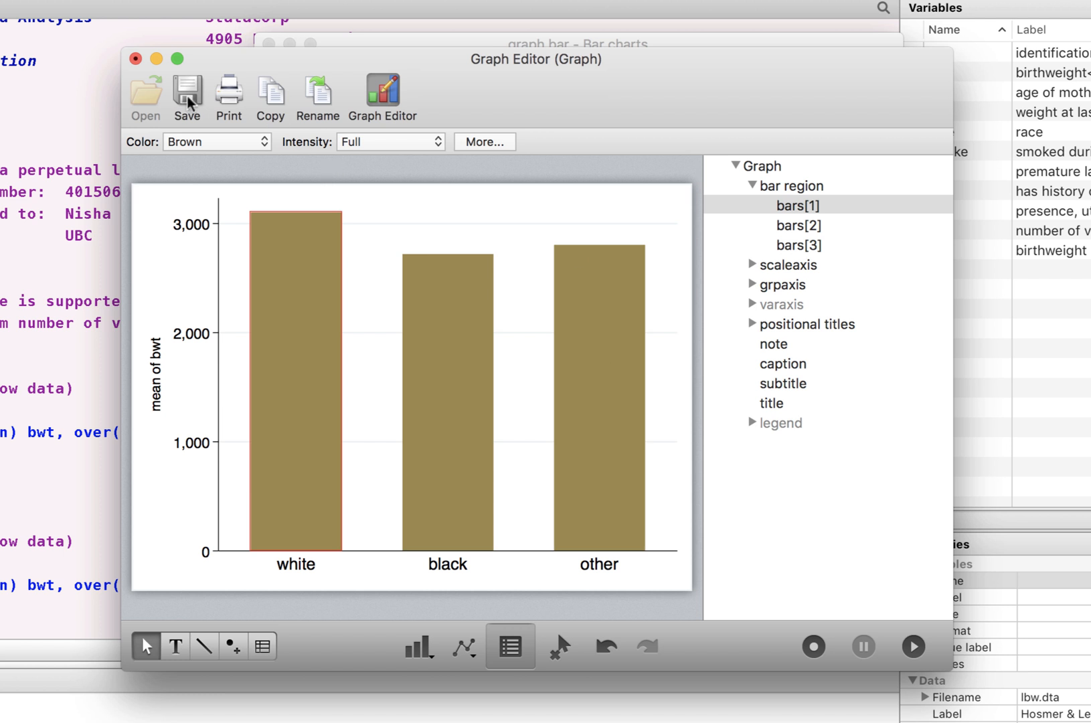
Check save formats, copy the brown chart into Word, and close the Graph Editor
click(187, 92)
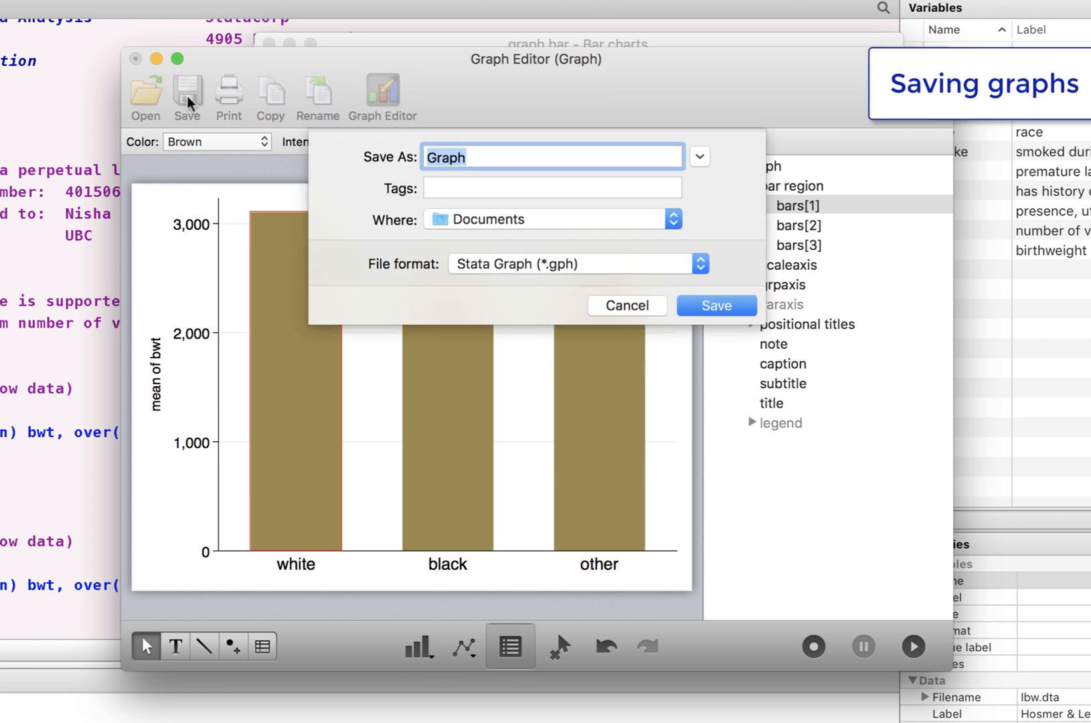
mouse_move(524, 277)
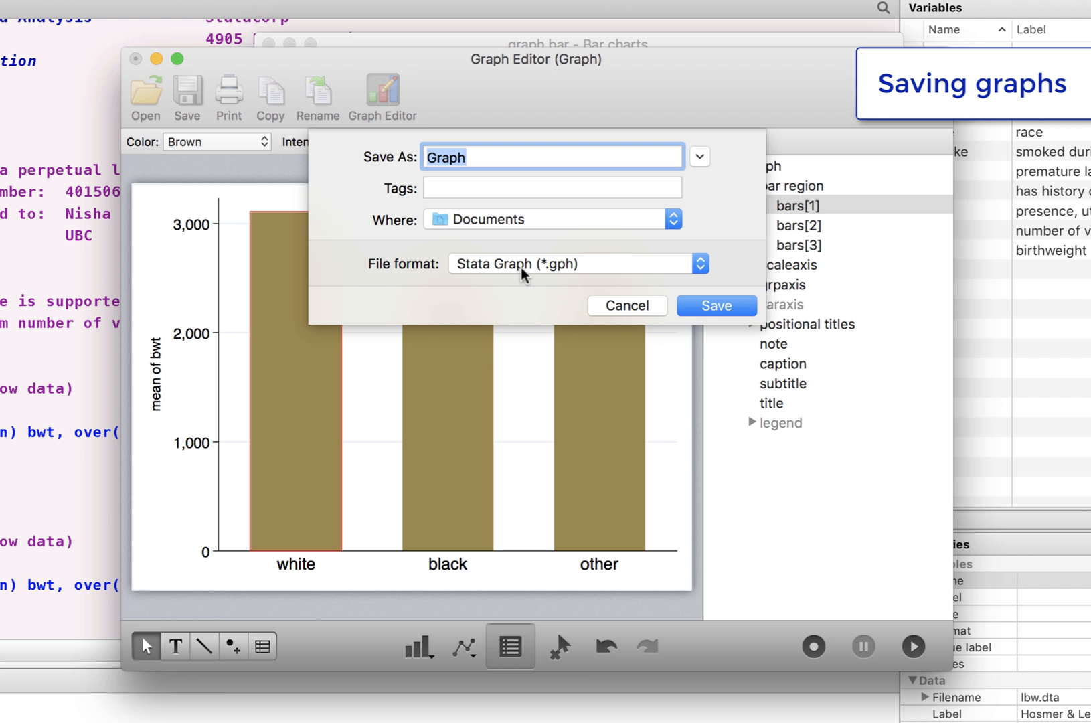
click(576, 263)
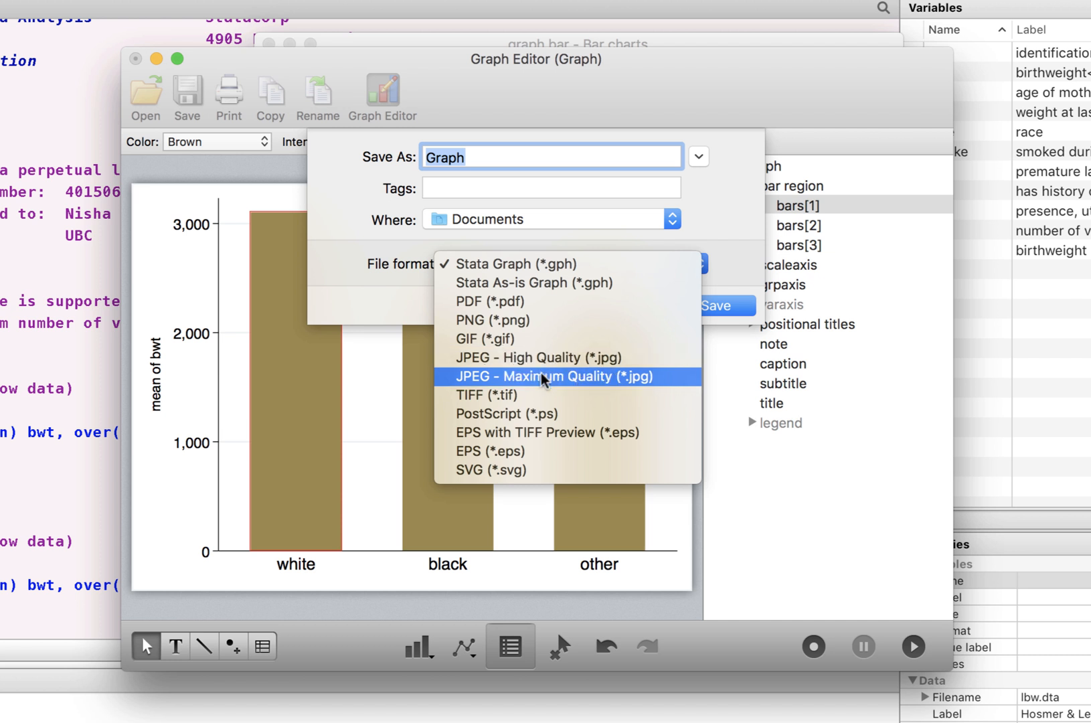
mouse_move(511, 264)
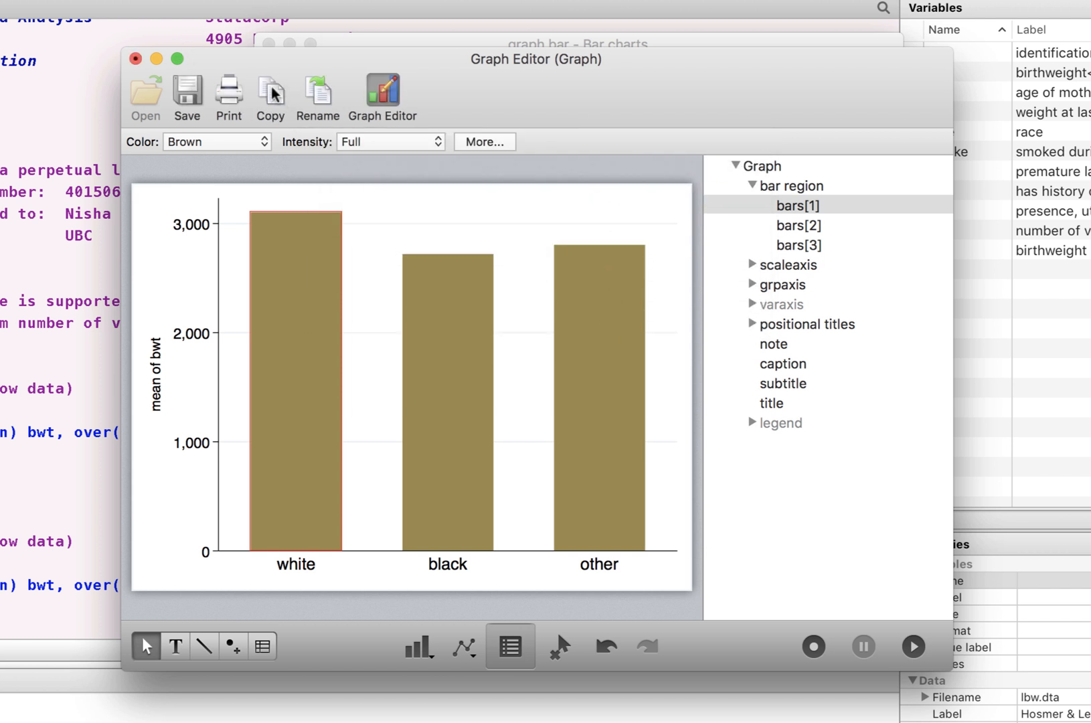
click(270, 93)
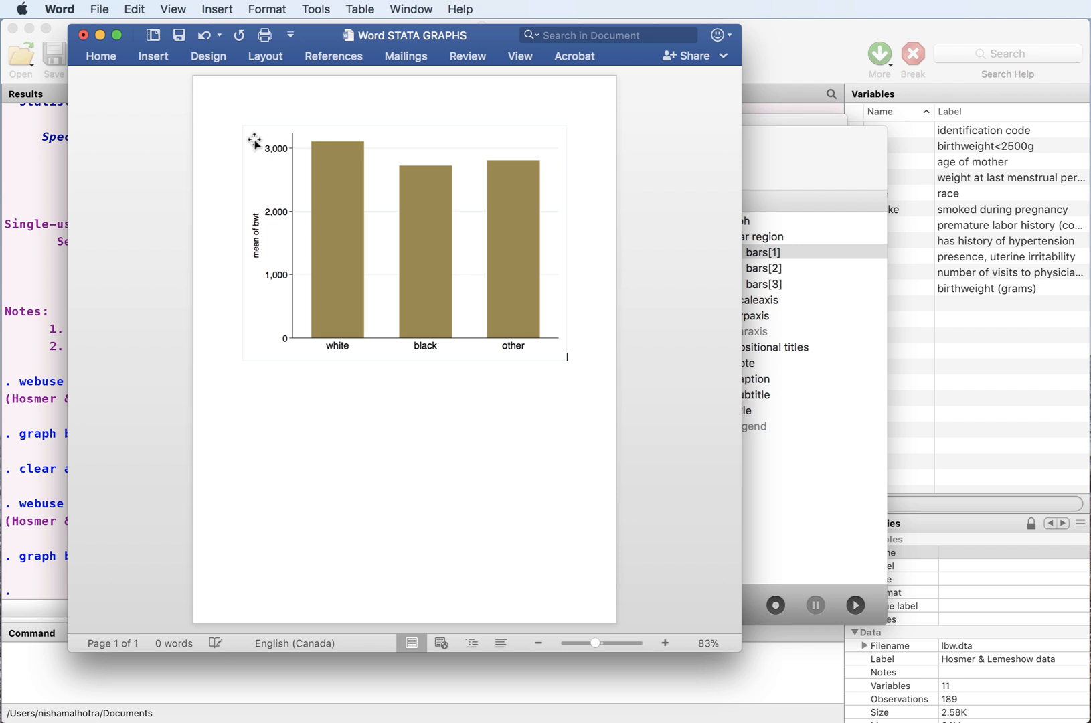
click(406, 244)
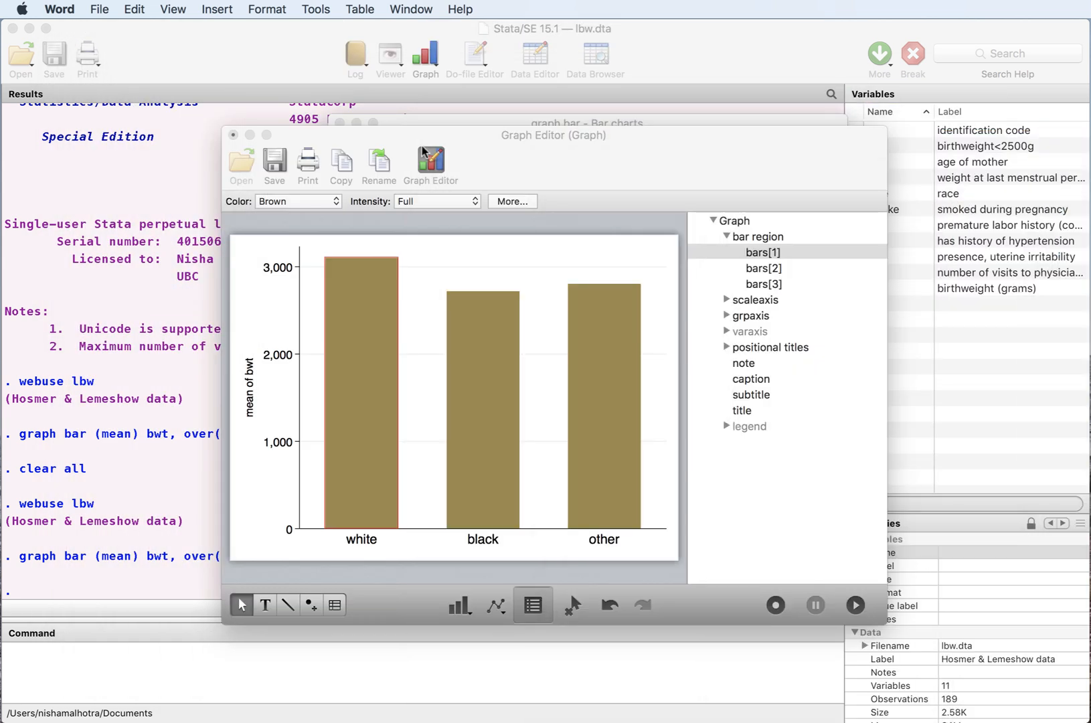
mouse_move(604, 356)
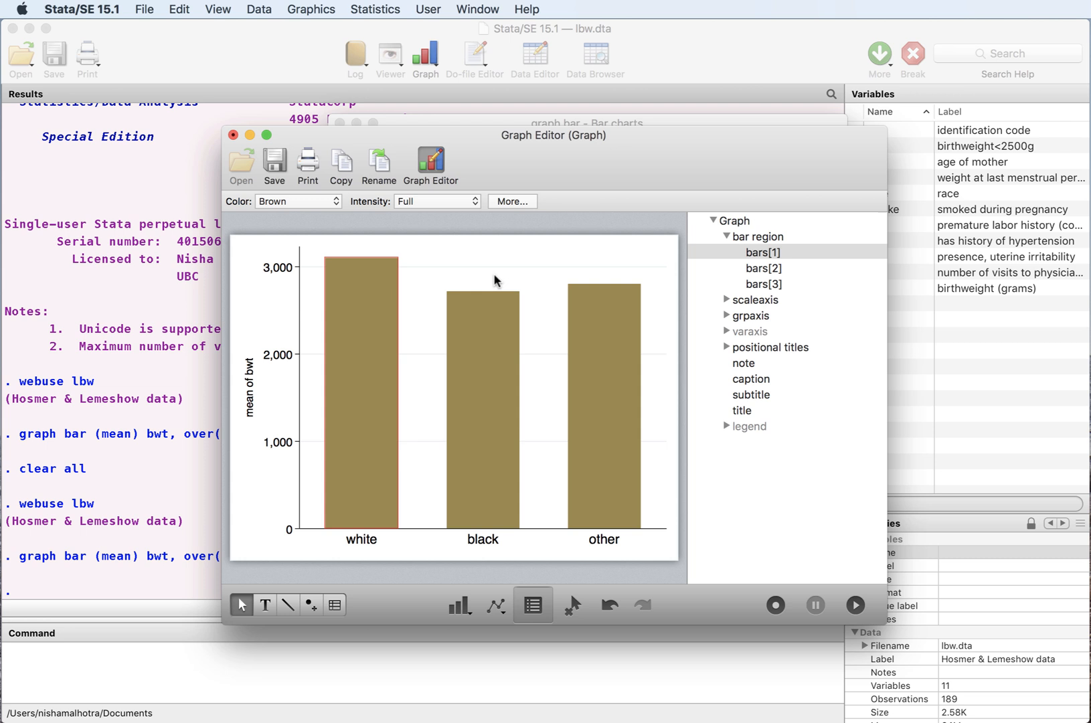
click(231, 136)
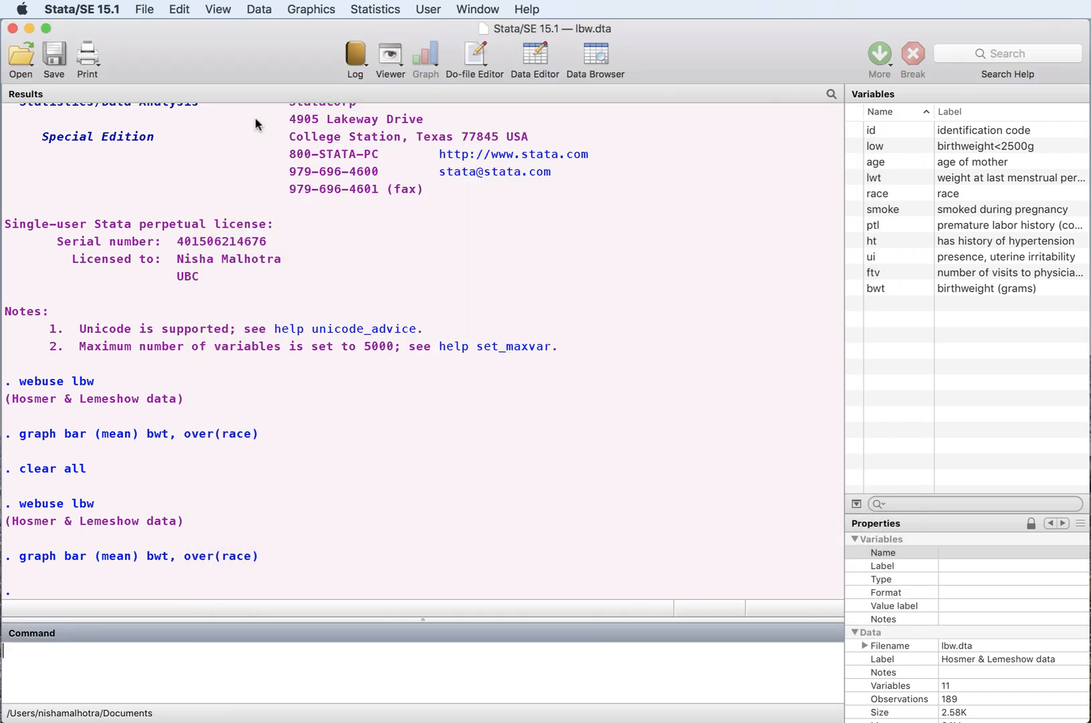
Draw a mean bwt bar chart by race with smoke added as Group 2
click(310, 9)
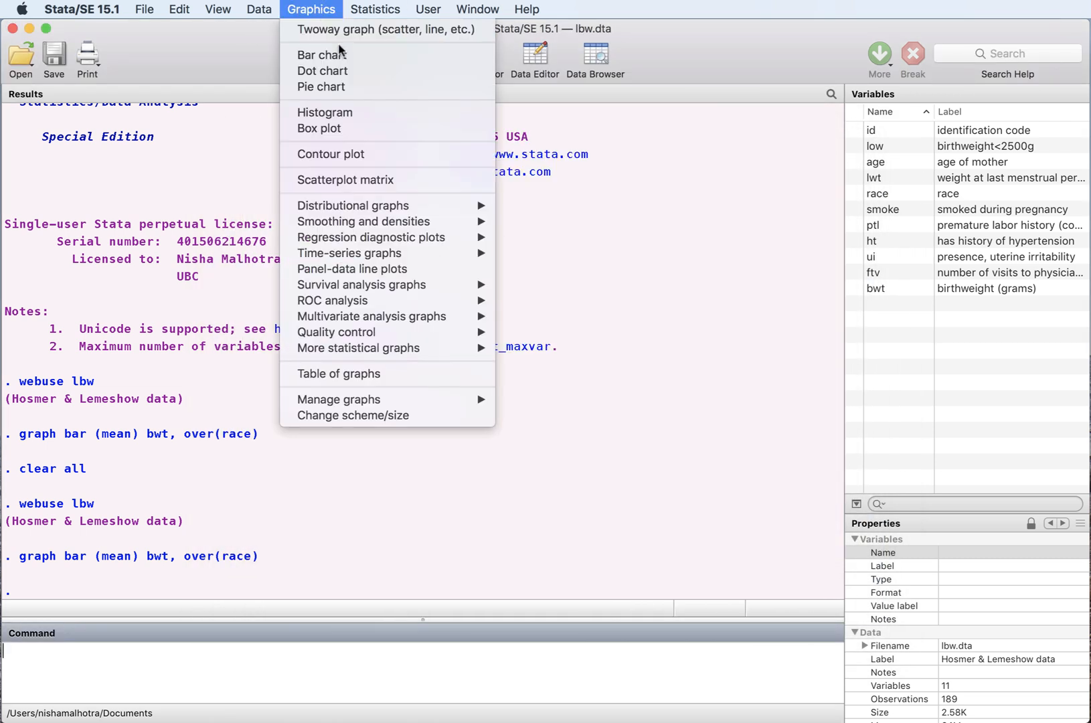
click(321, 54)
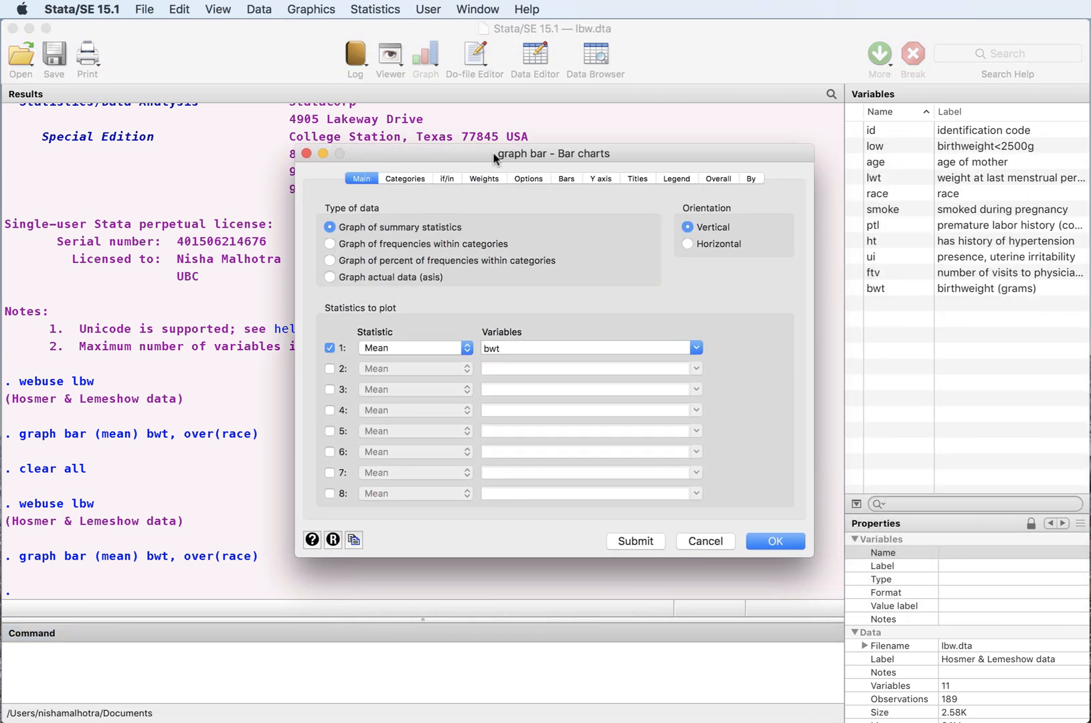
click(404, 178)
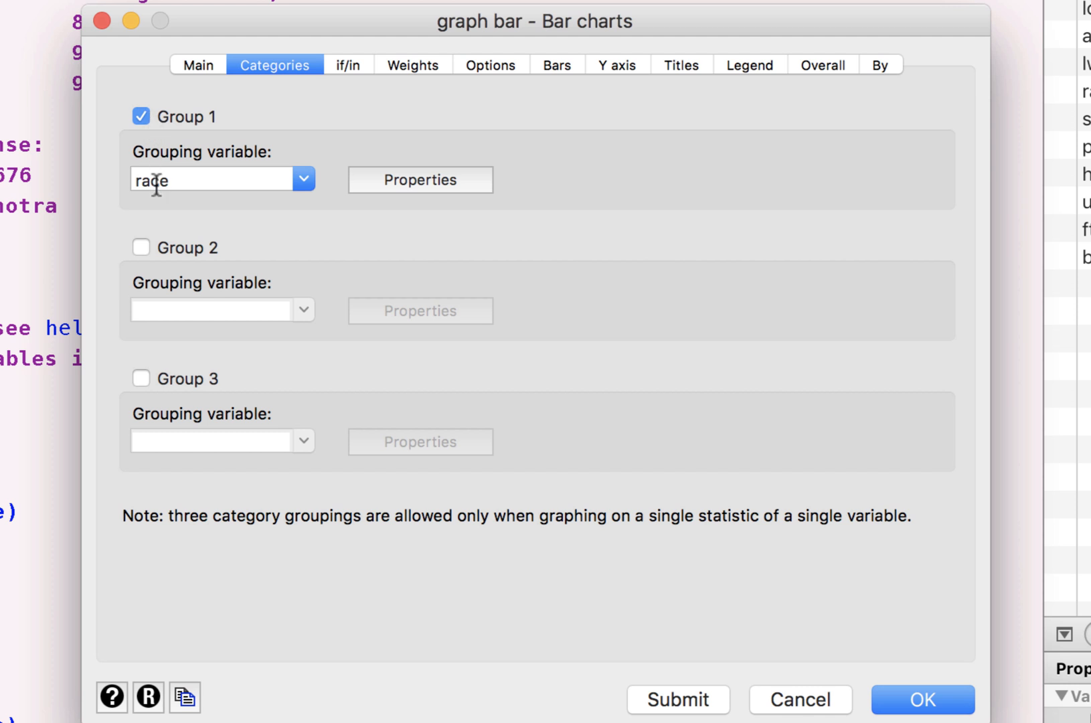
mouse_move(143, 257)
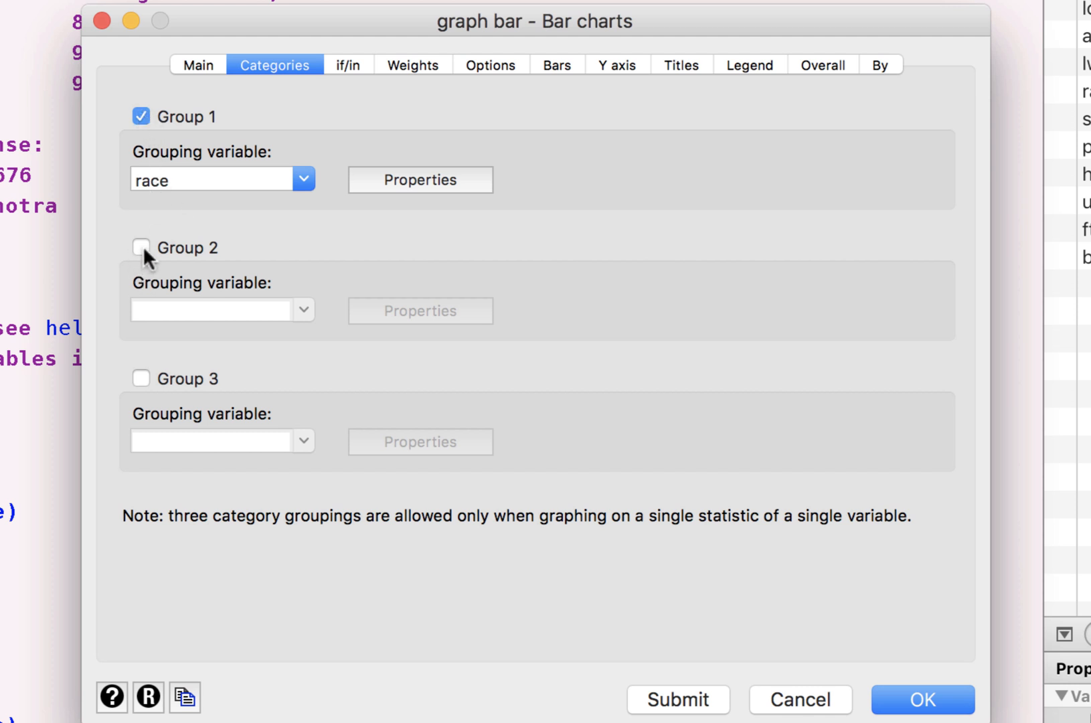
click(140, 248)
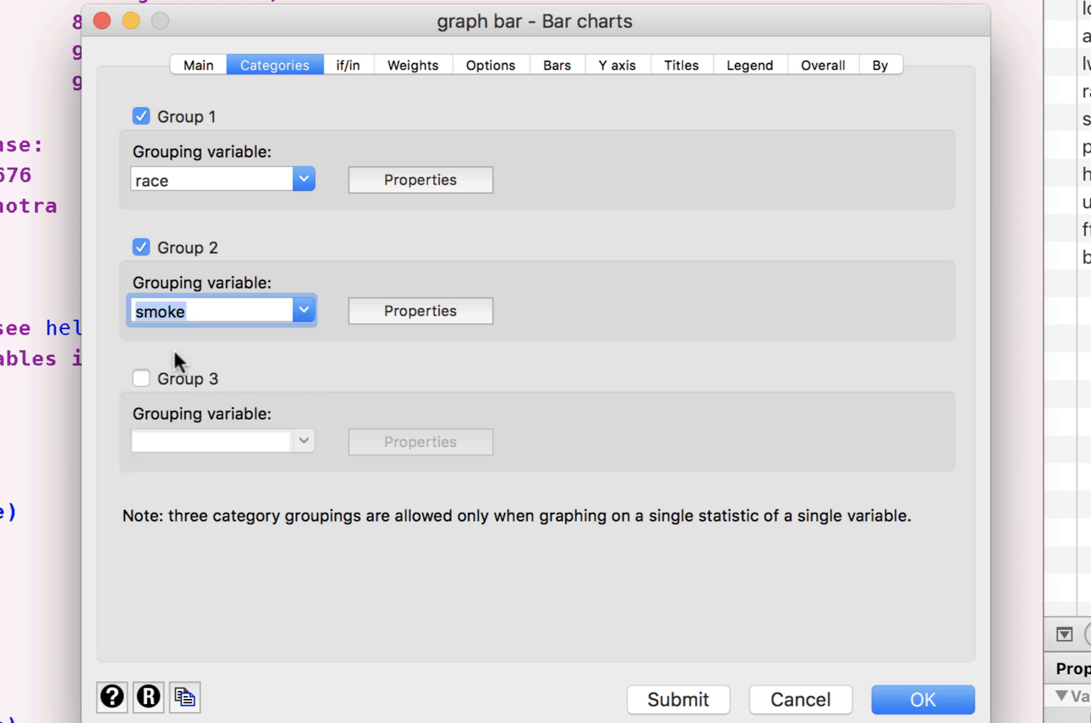
mouse_move(677, 705)
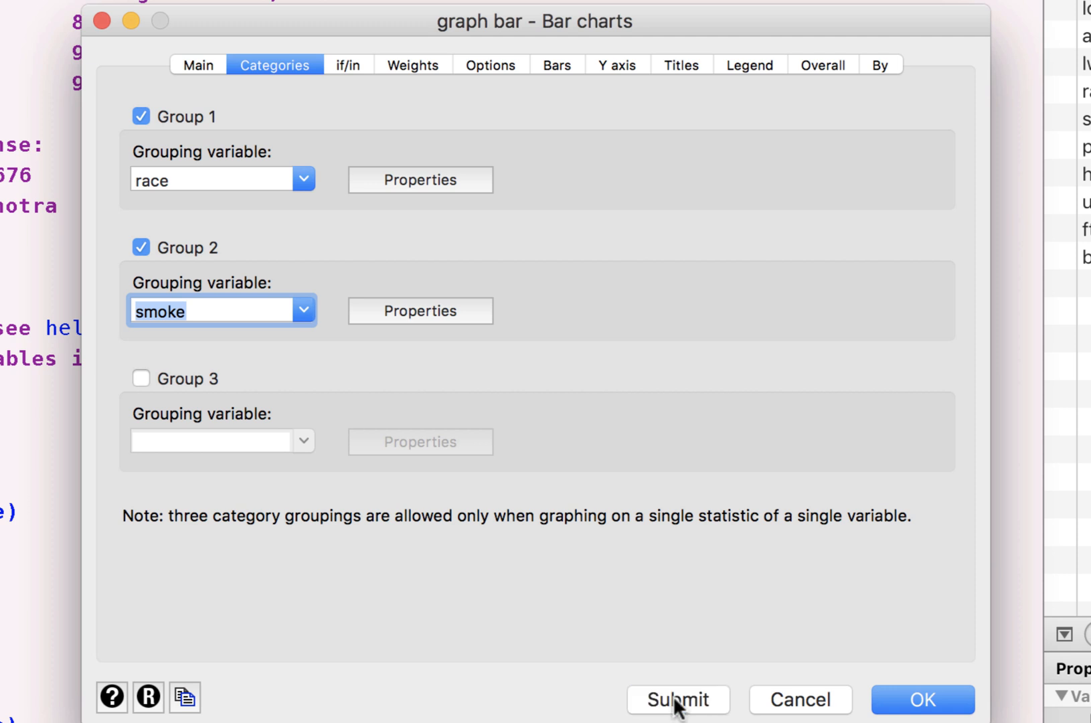
click(676, 700)
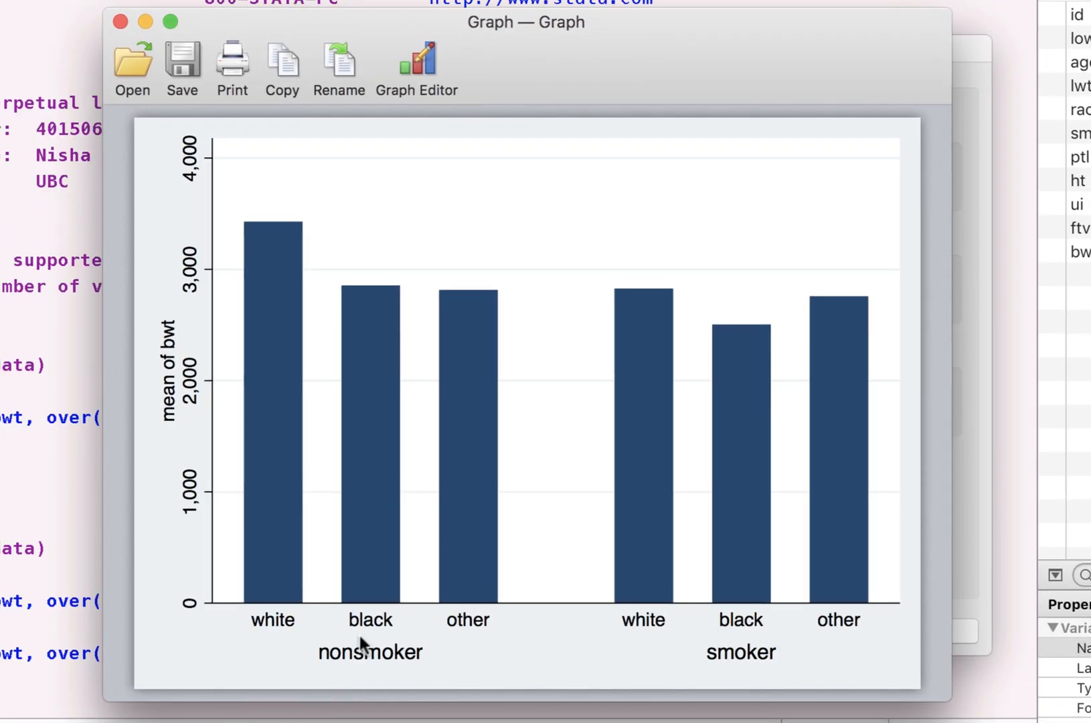
mouse_move(463, 571)
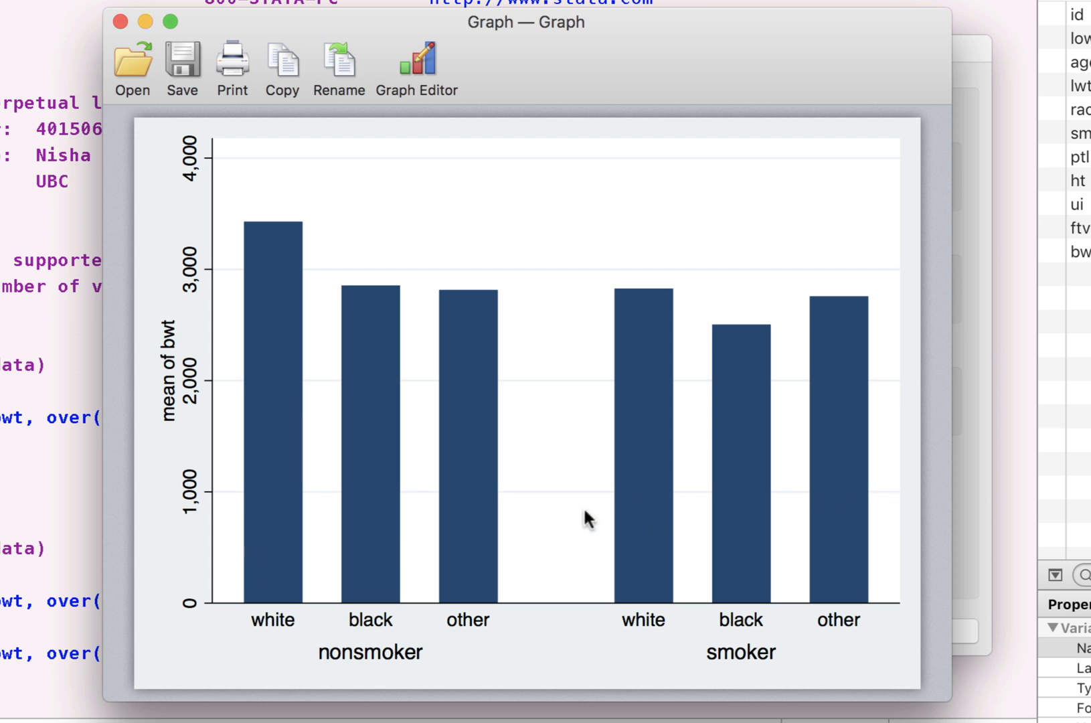
mouse_move(429, 132)
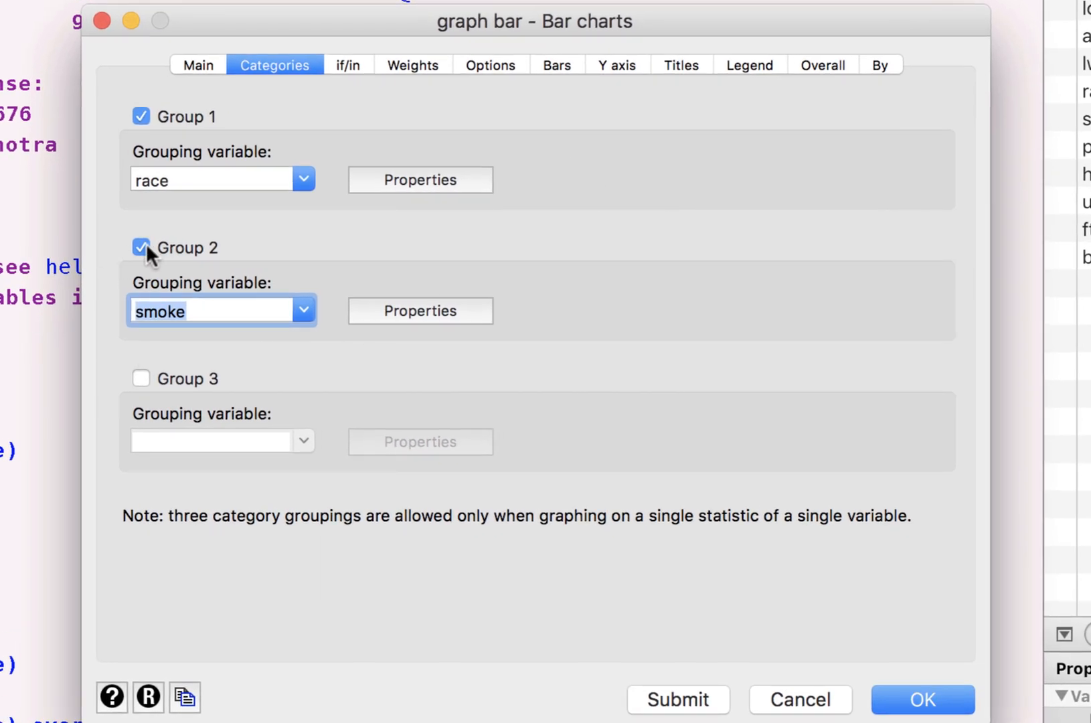
Replace Group 2 with smoke as the By variable, redraw as panels, and start editing
click(141, 247)
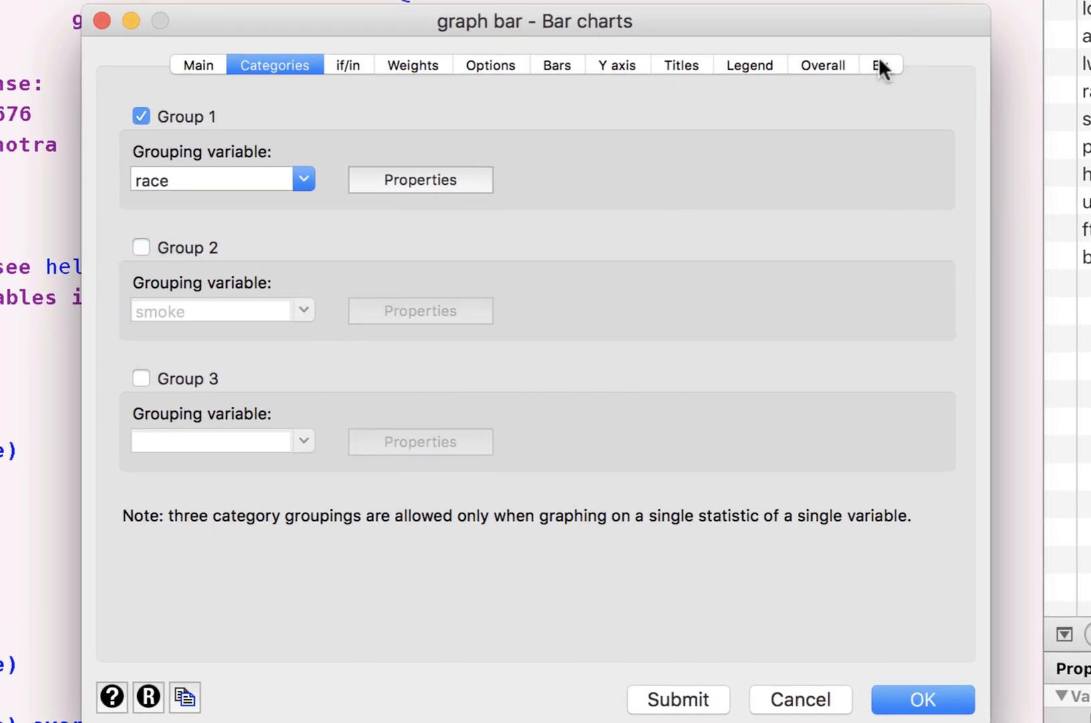
click(881, 65)
text(s)
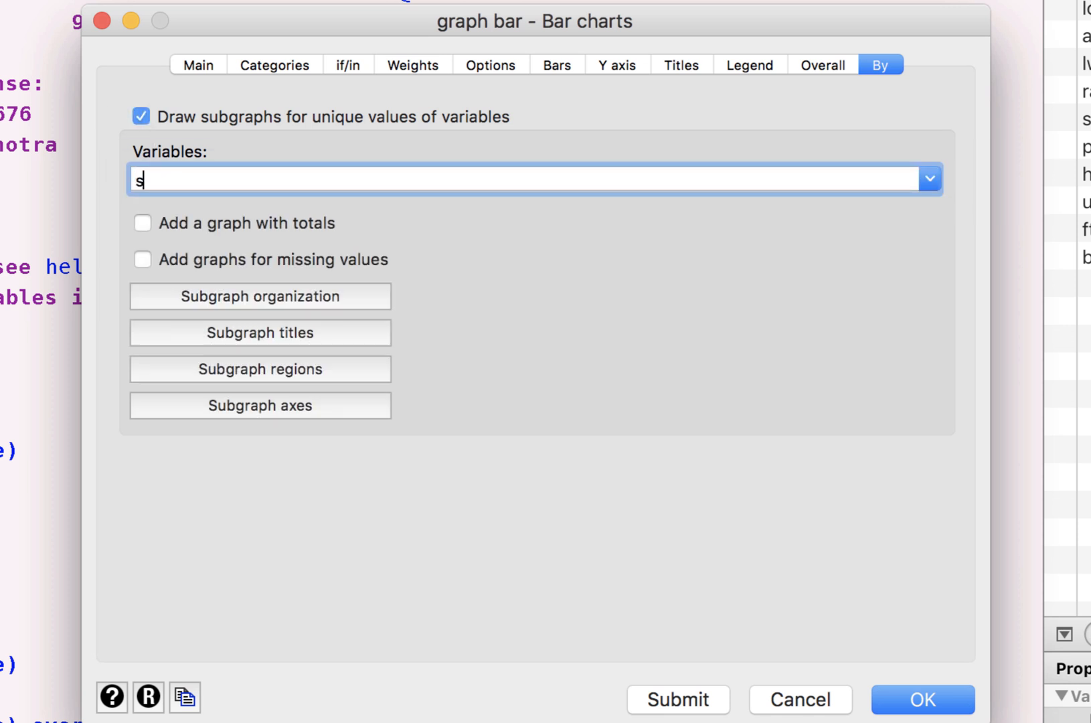
text(moke)
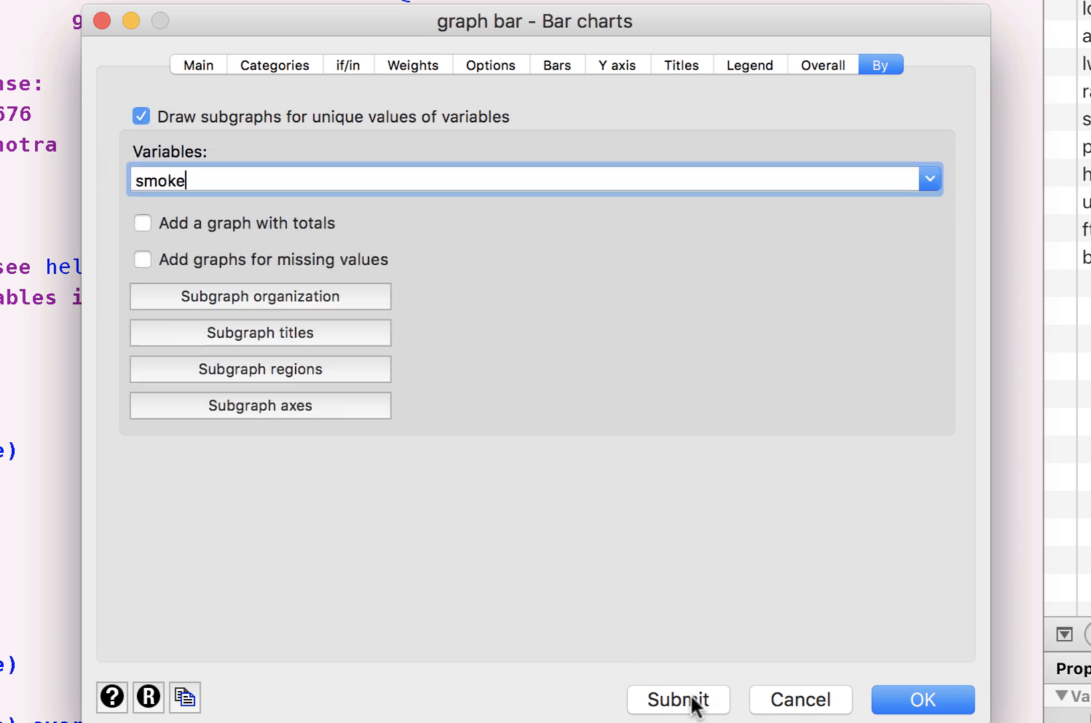
click(676, 700)
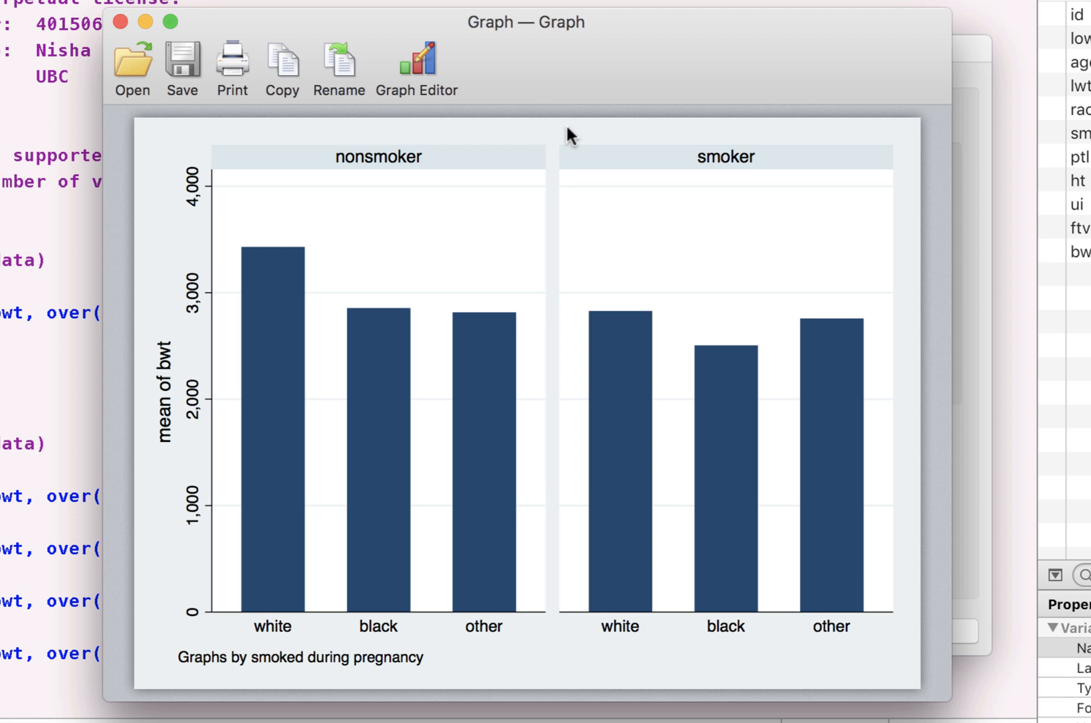
mouse_move(487, 160)
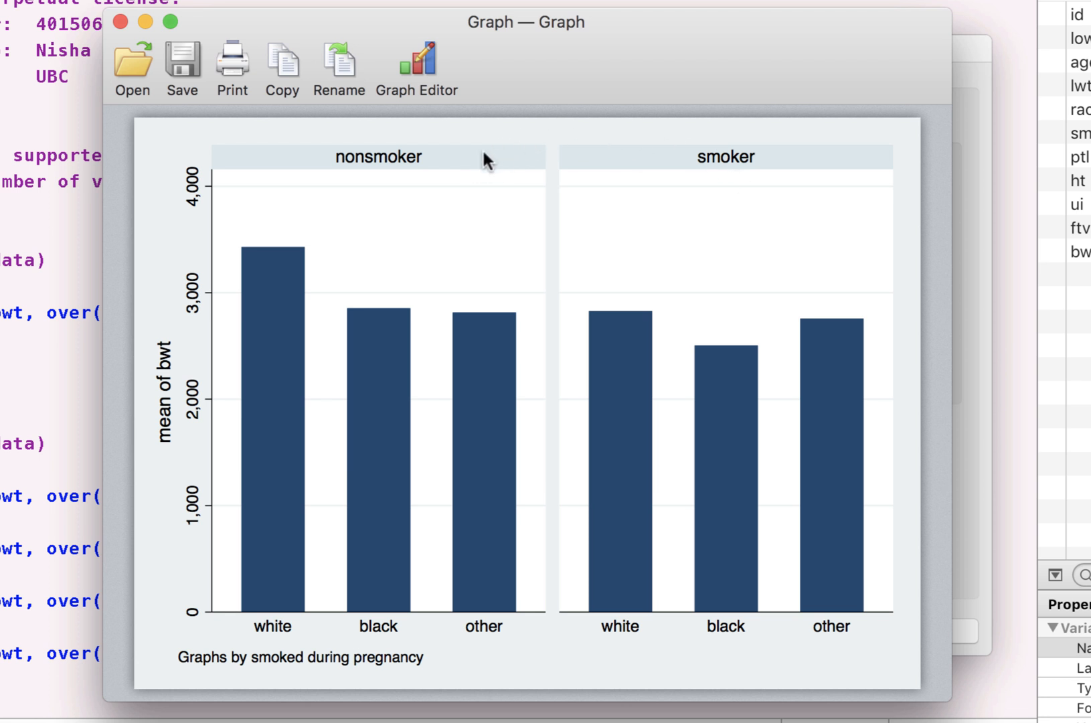
mouse_move(271, 265)
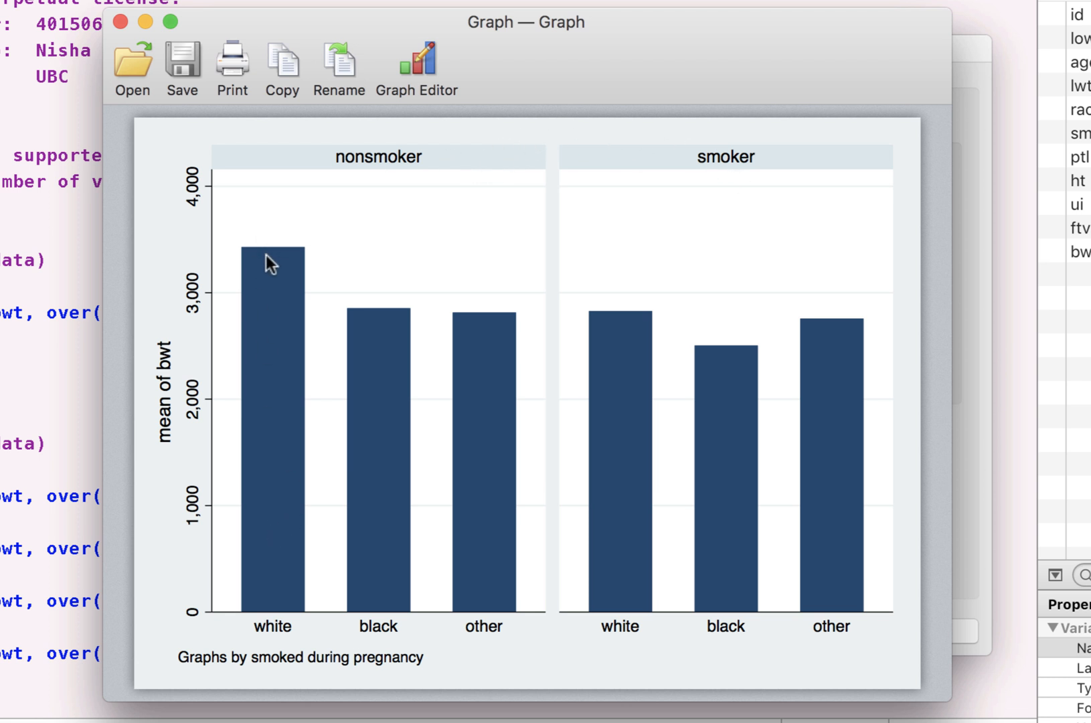
mouse_move(481, 396)
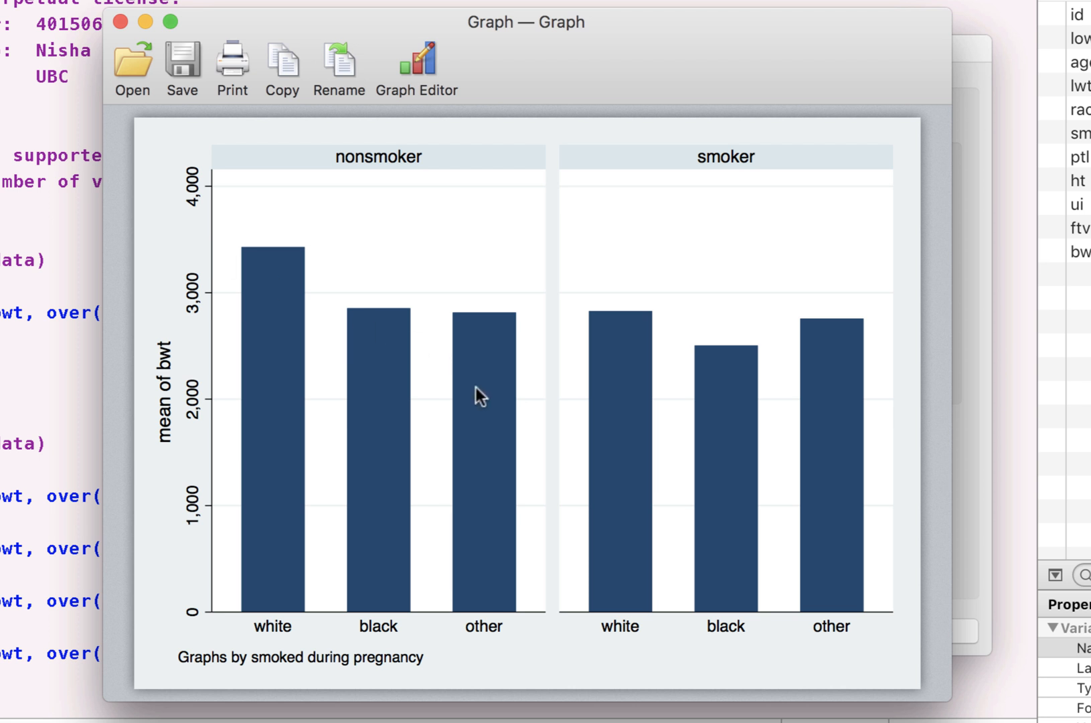
mouse_move(506, 142)
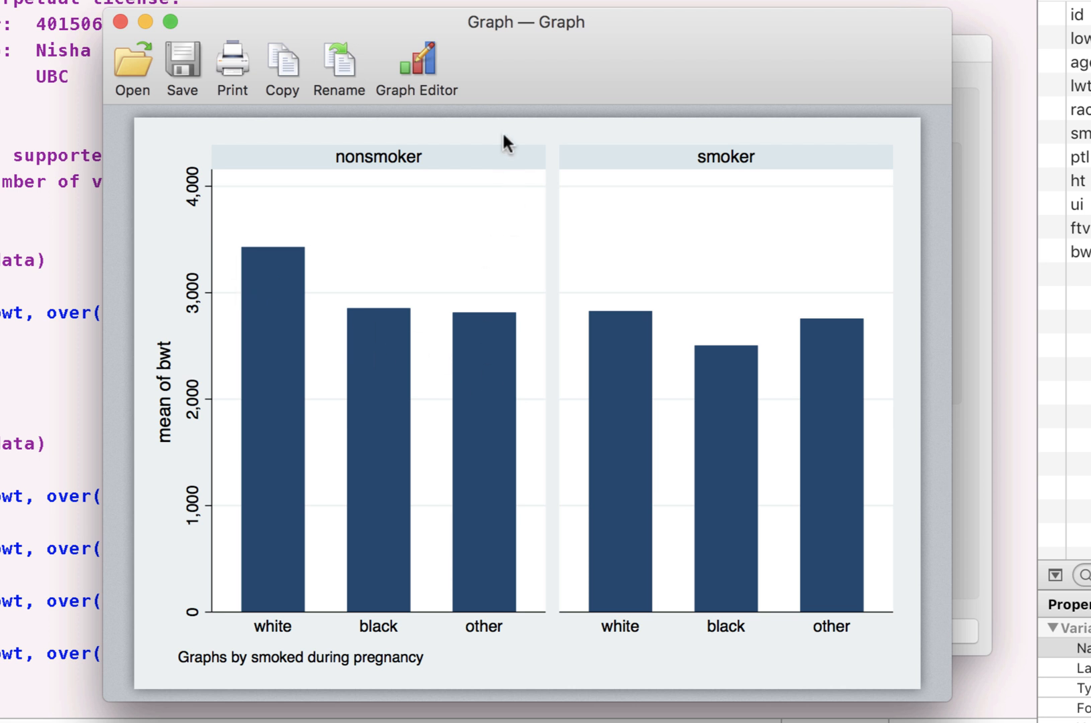
mouse_move(153, 615)
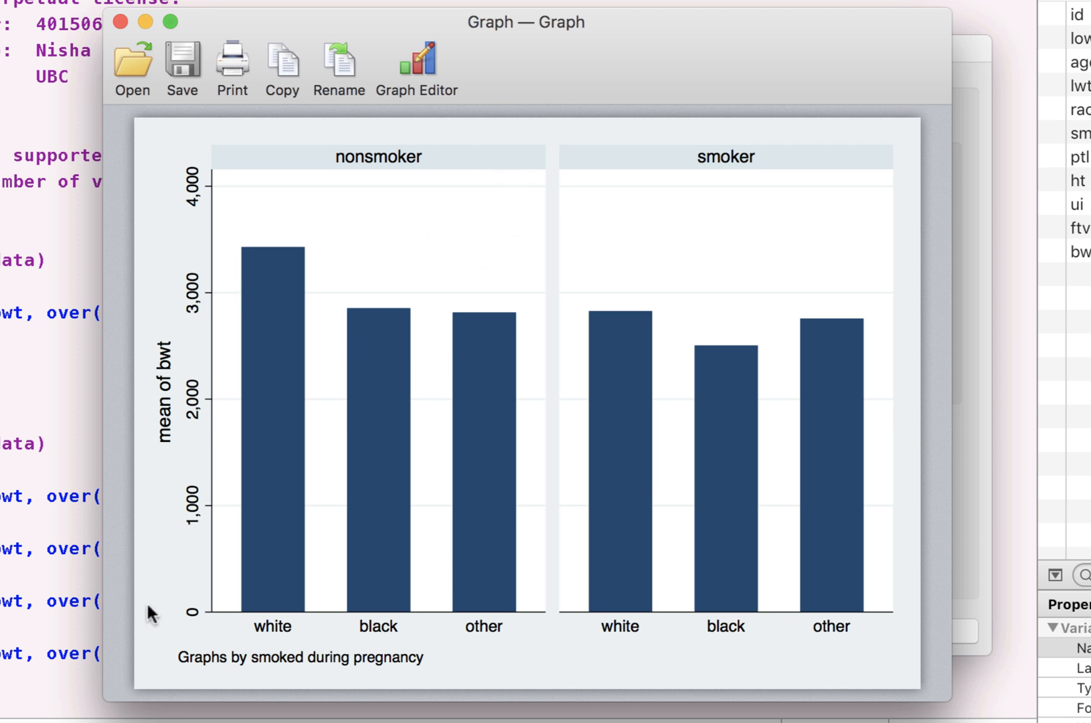
mouse_move(341, 188)
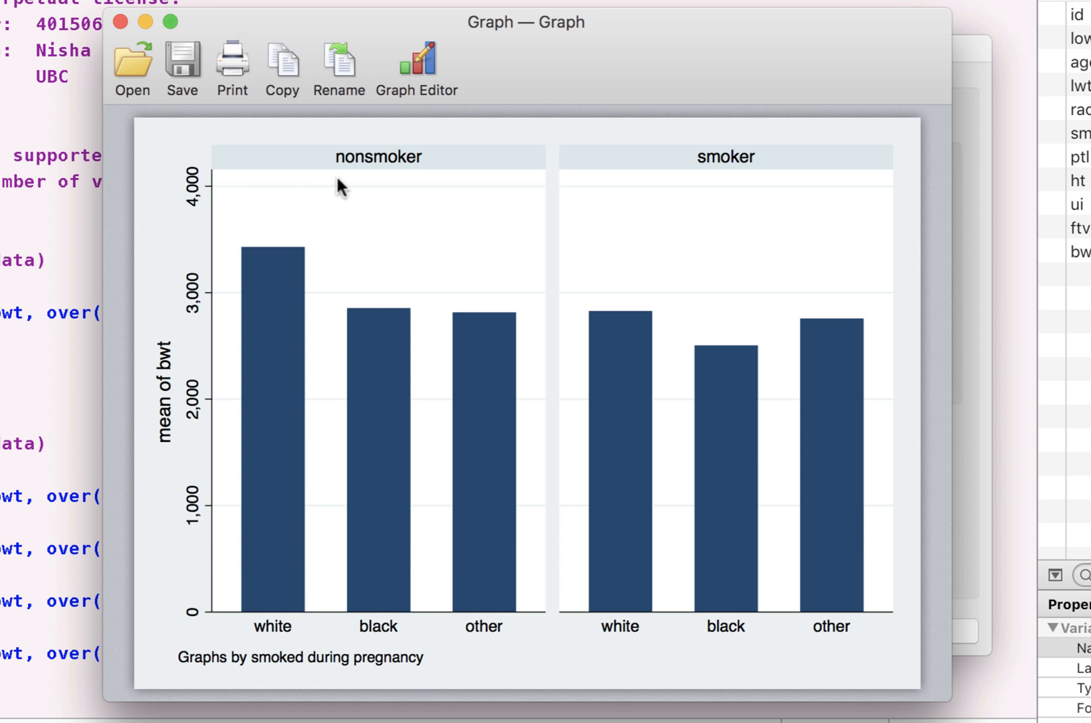
click(416, 66)
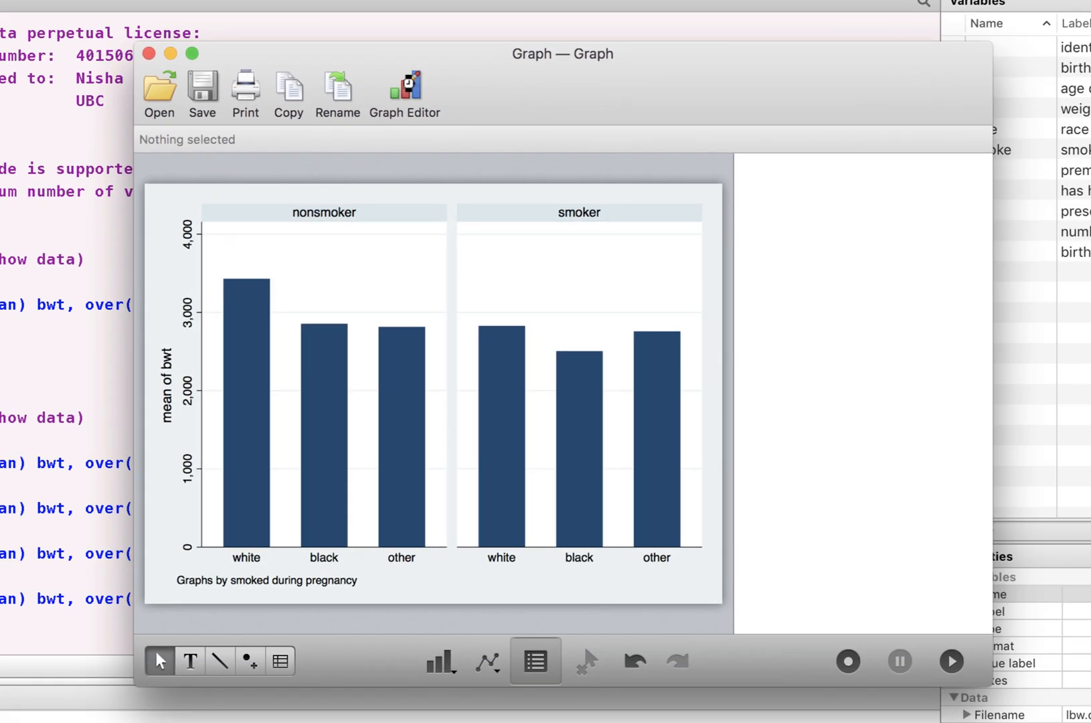
Turn the panel bars blue in the Graph Editor, then close without saving
click(403, 94)
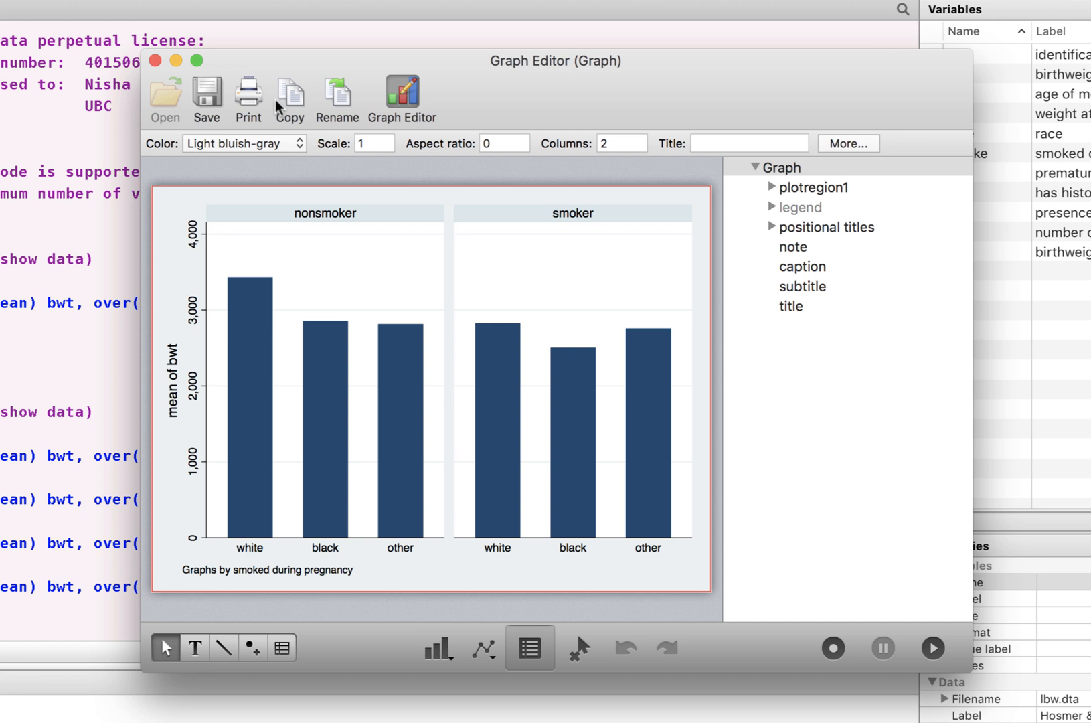
click(243, 143)
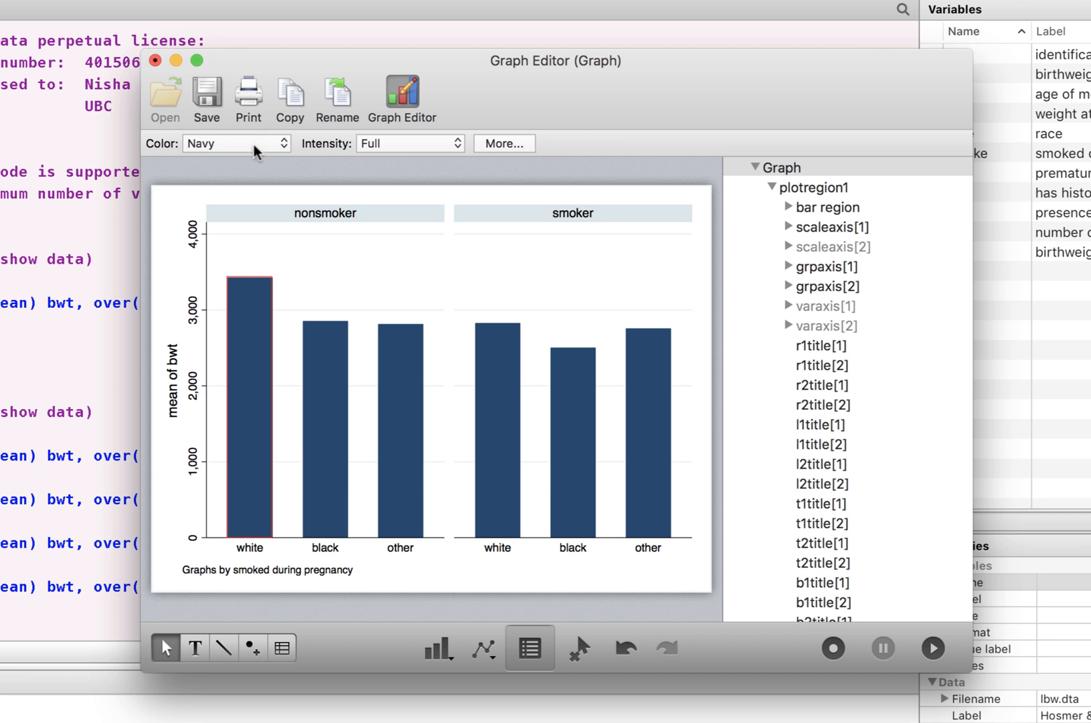
click(235, 143)
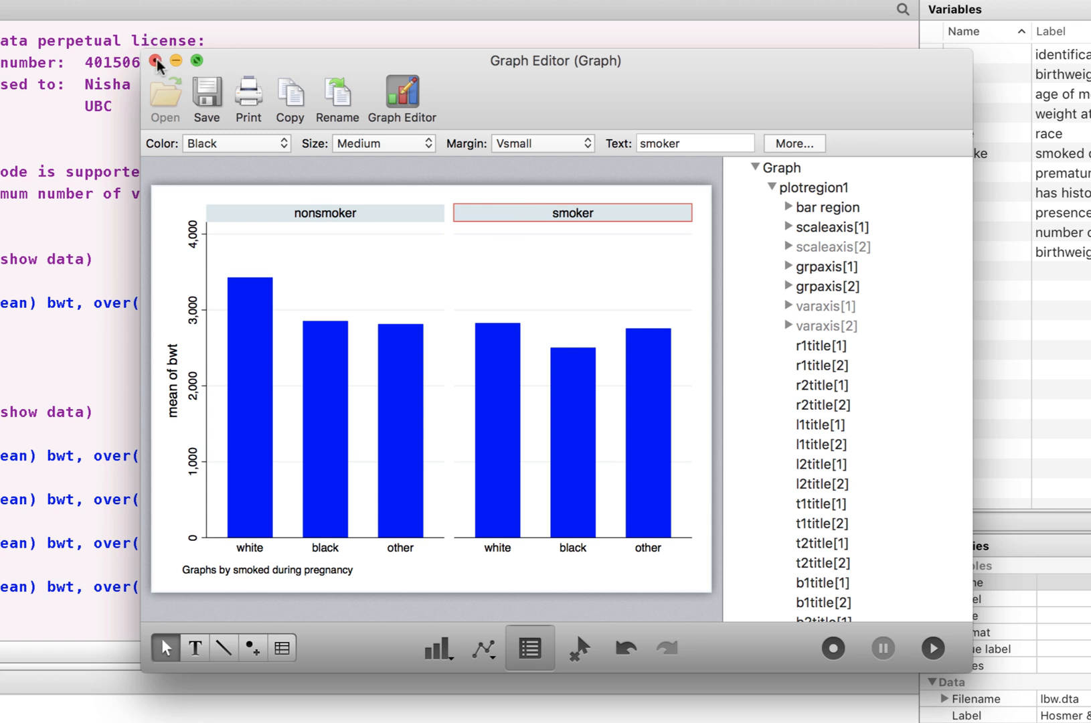
click(154, 61)
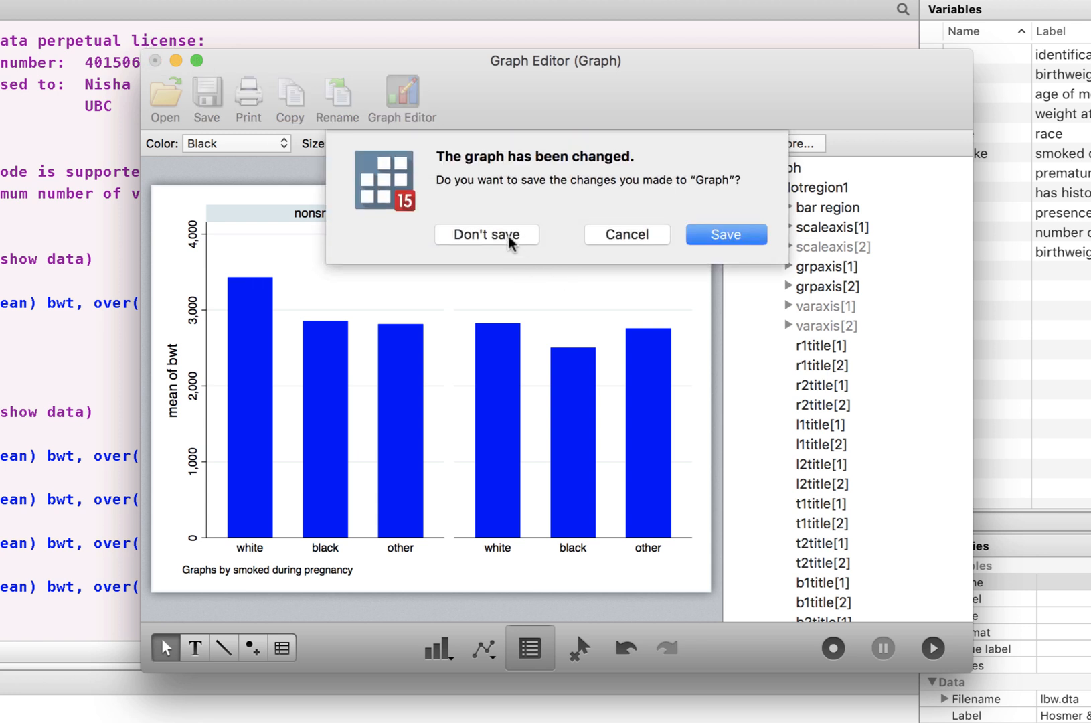
click(487, 235)
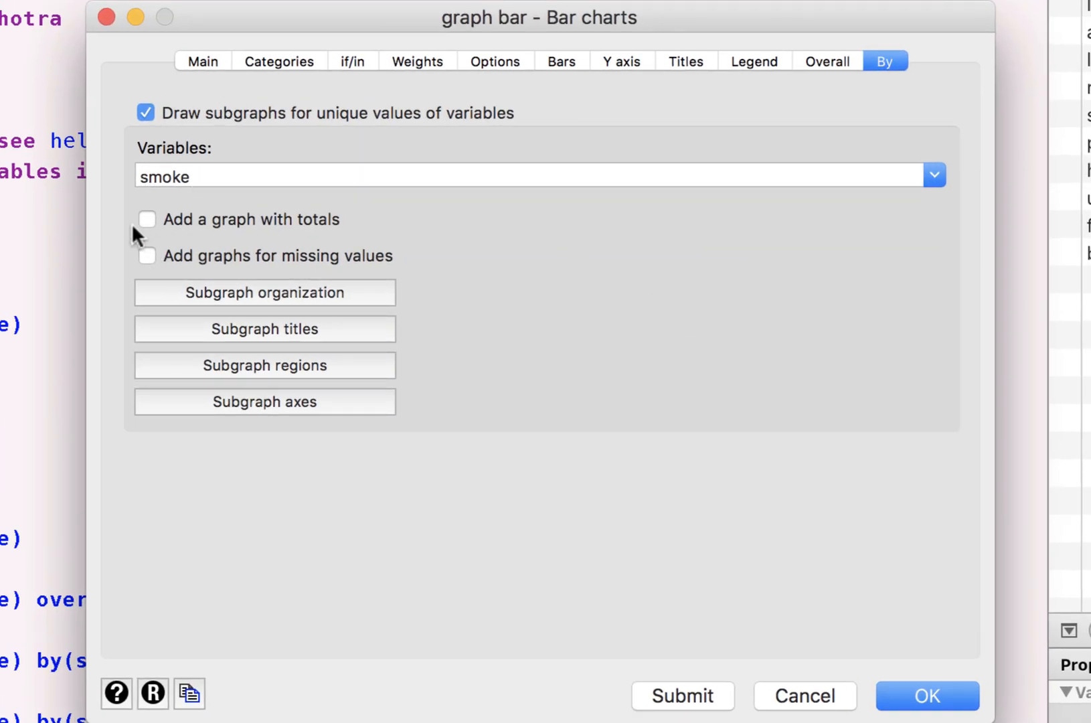
mouse_move(146, 229)
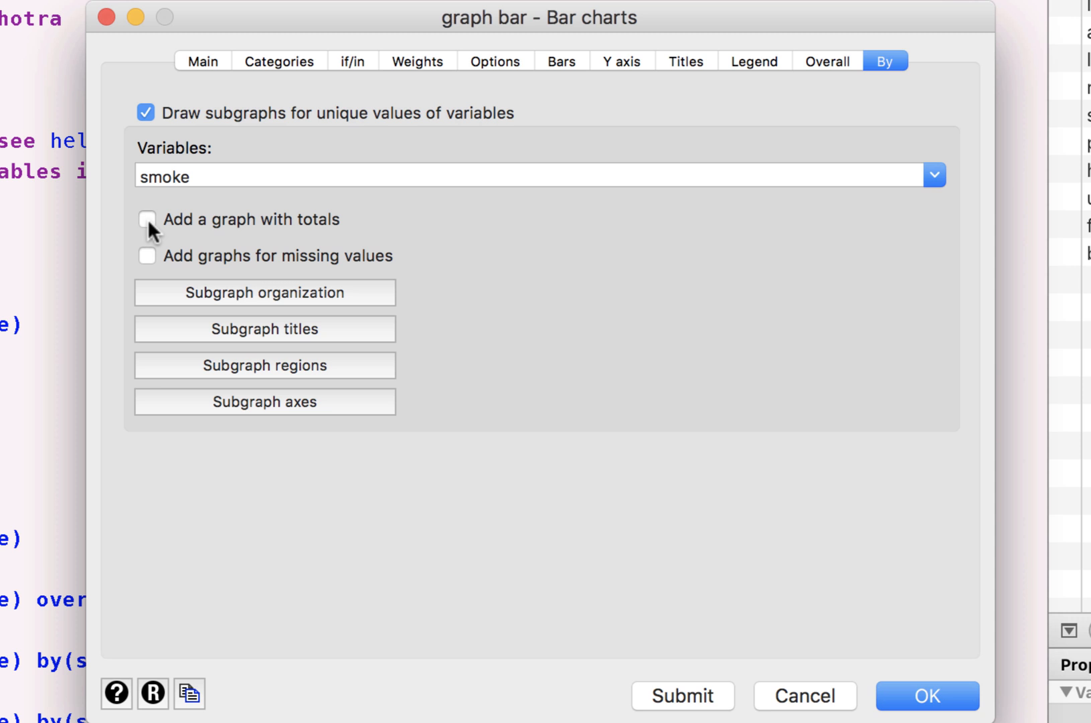
Arrange the smoke panels in 2 rows, redraw the chart, and open it in the Graph Editor
click(264, 292)
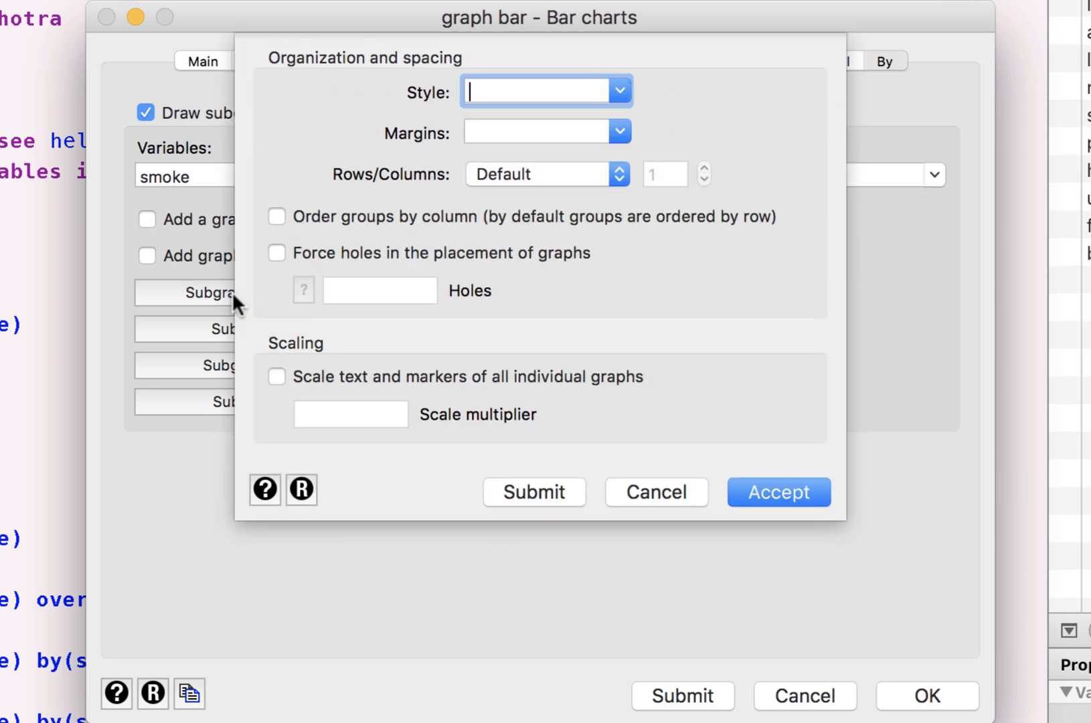
mouse_move(452, 413)
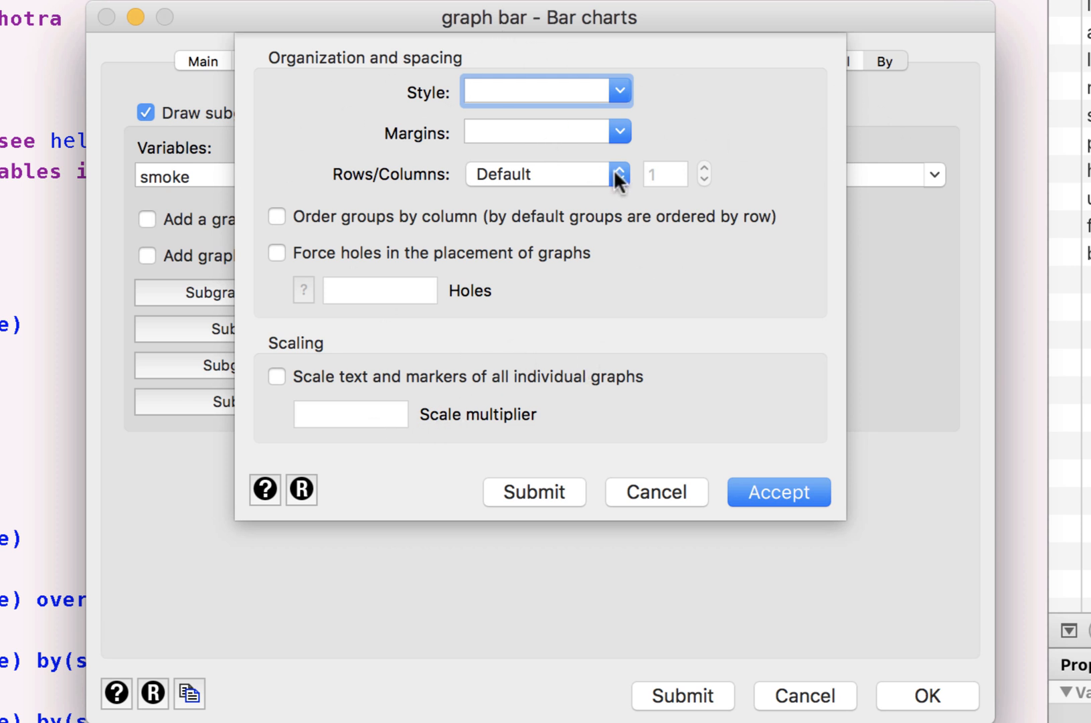
click(618, 173)
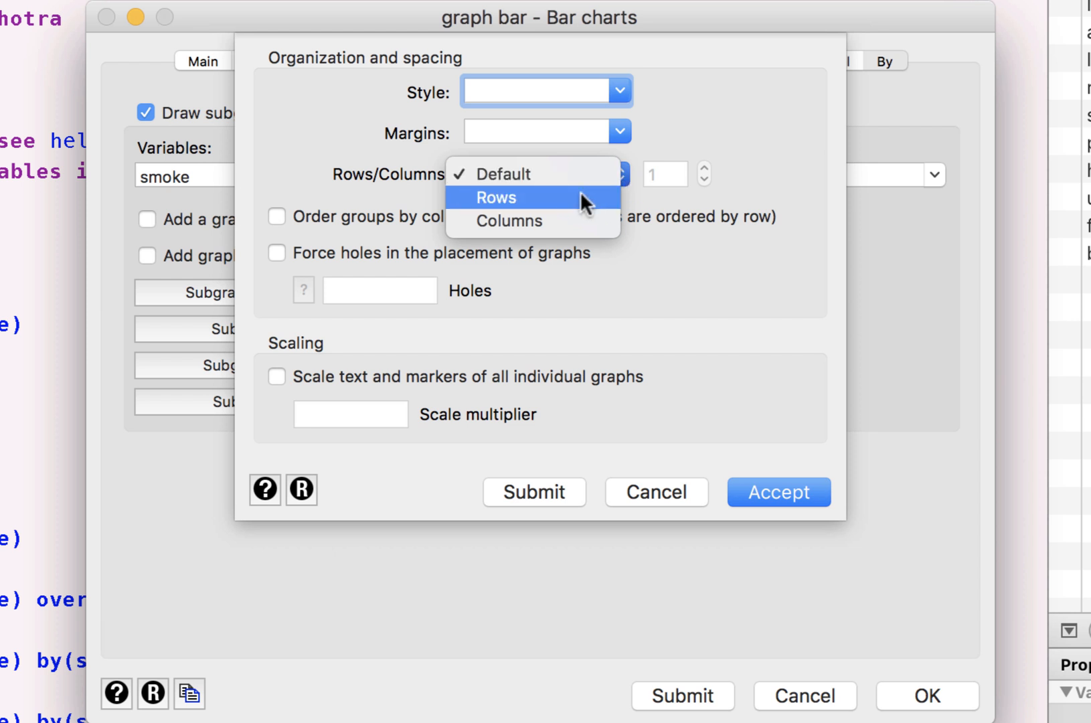
click(495, 197)
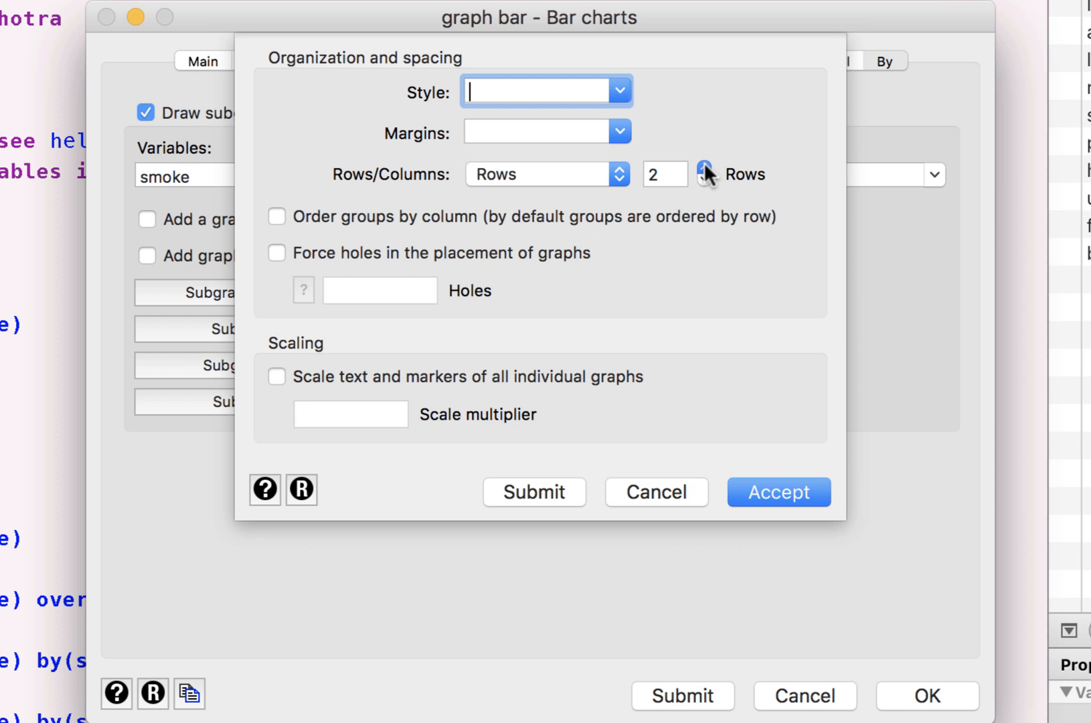
click(777, 492)
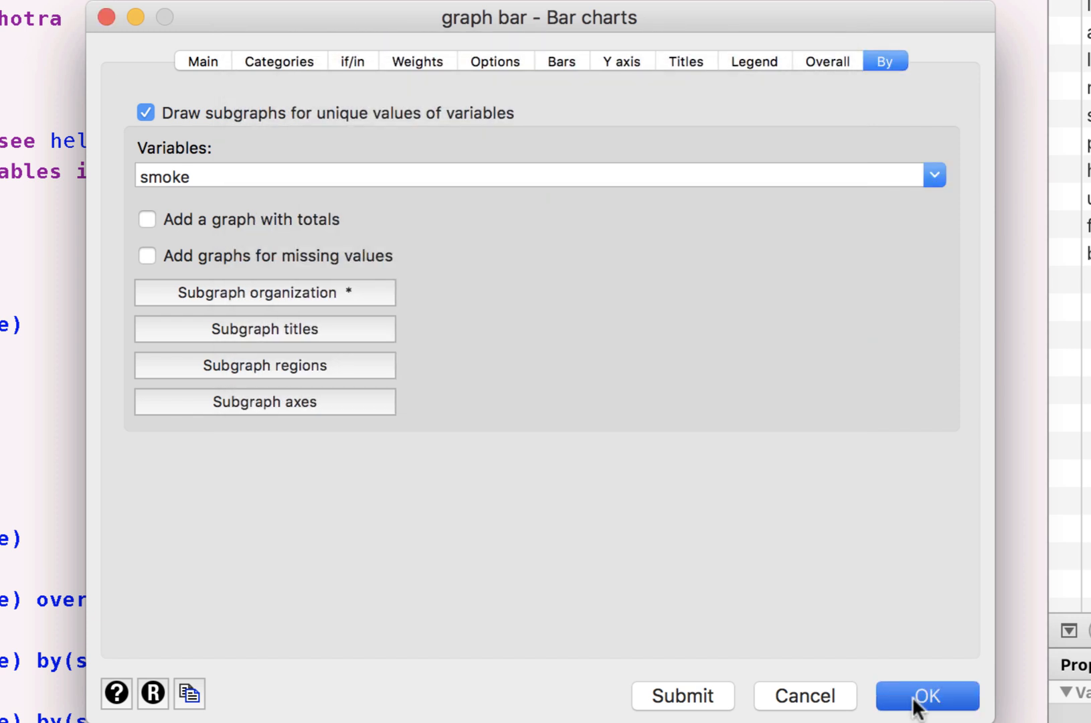
click(927, 695)
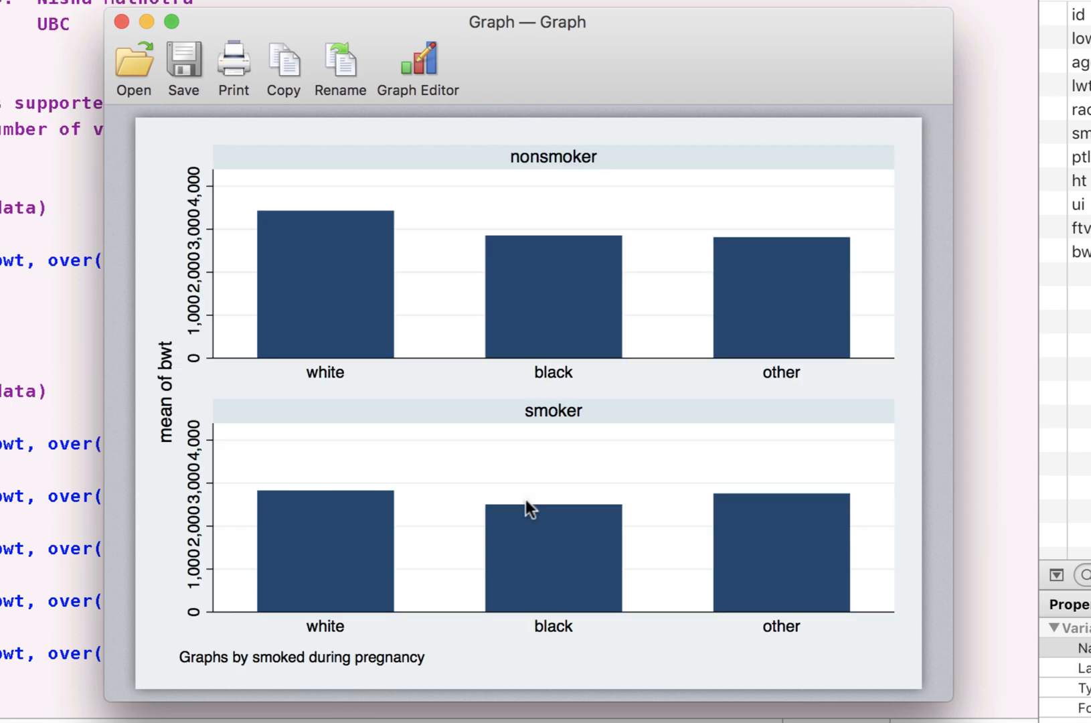
mouse_move(311, 218)
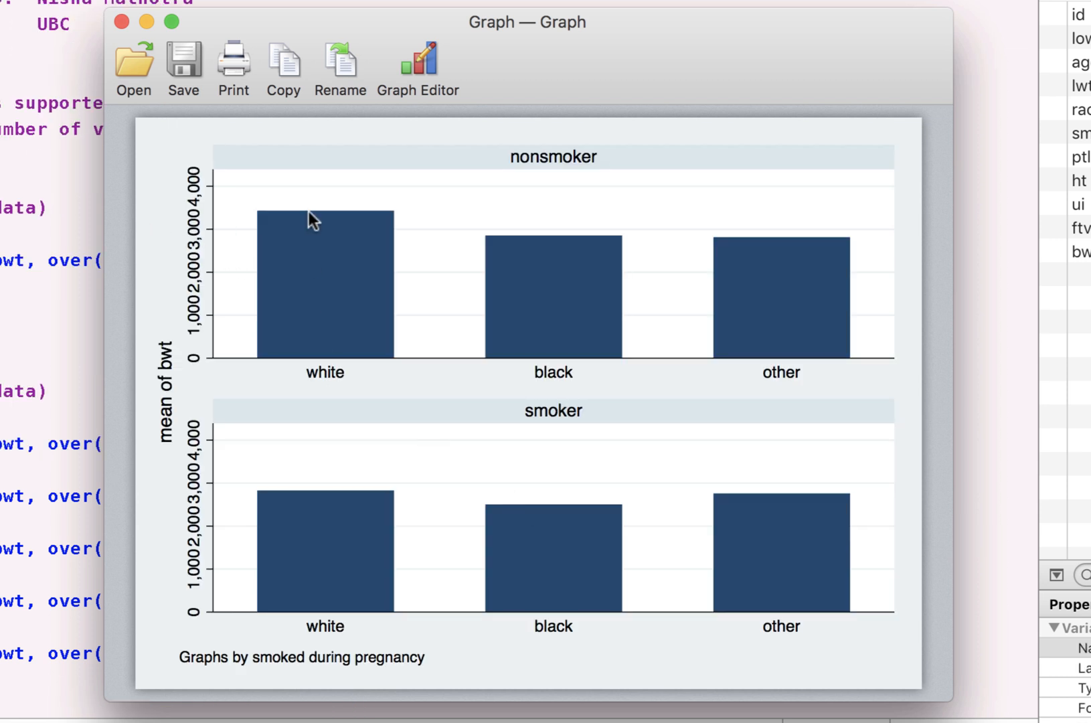
mouse_move(581, 441)
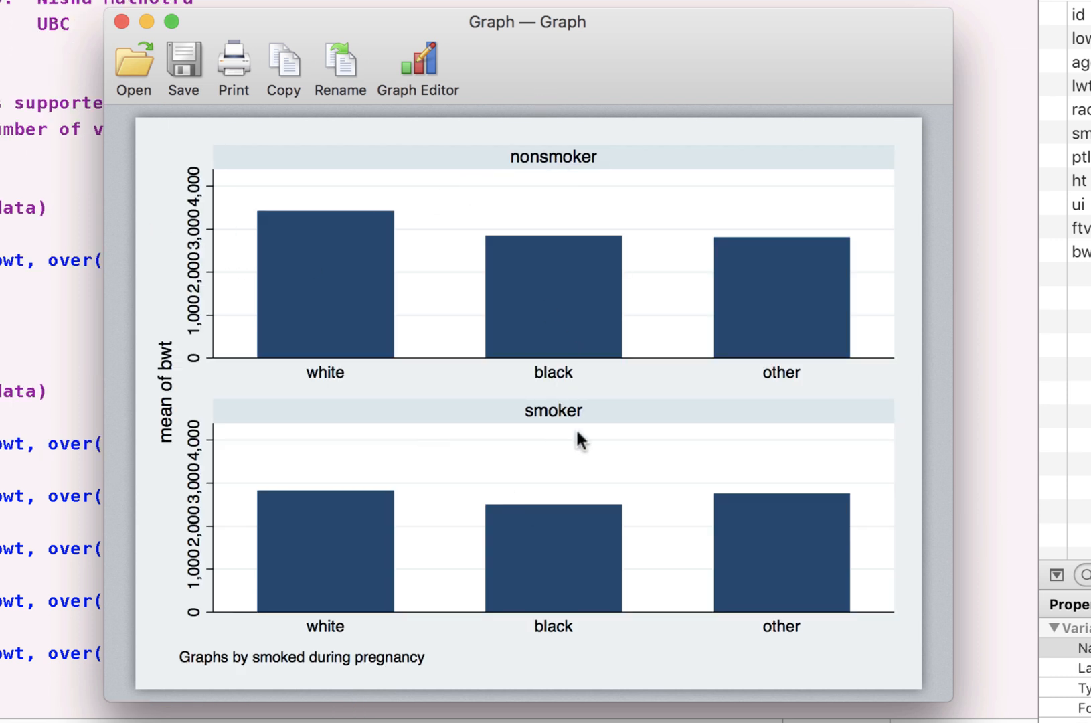
mouse_move(402, 395)
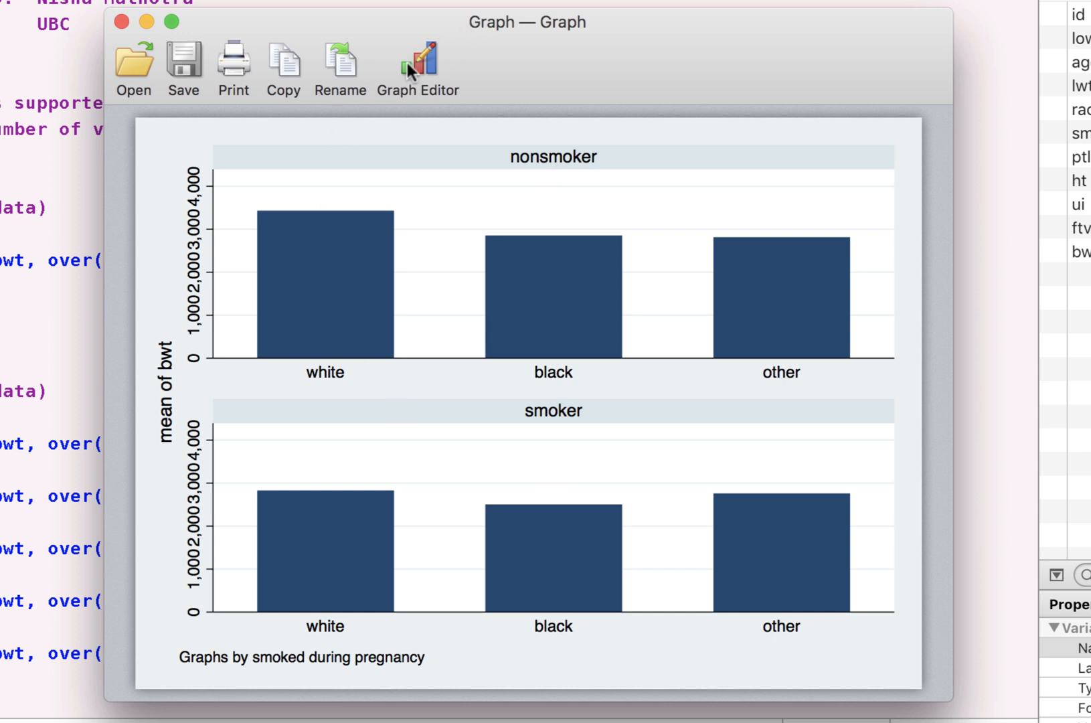
click(418, 66)
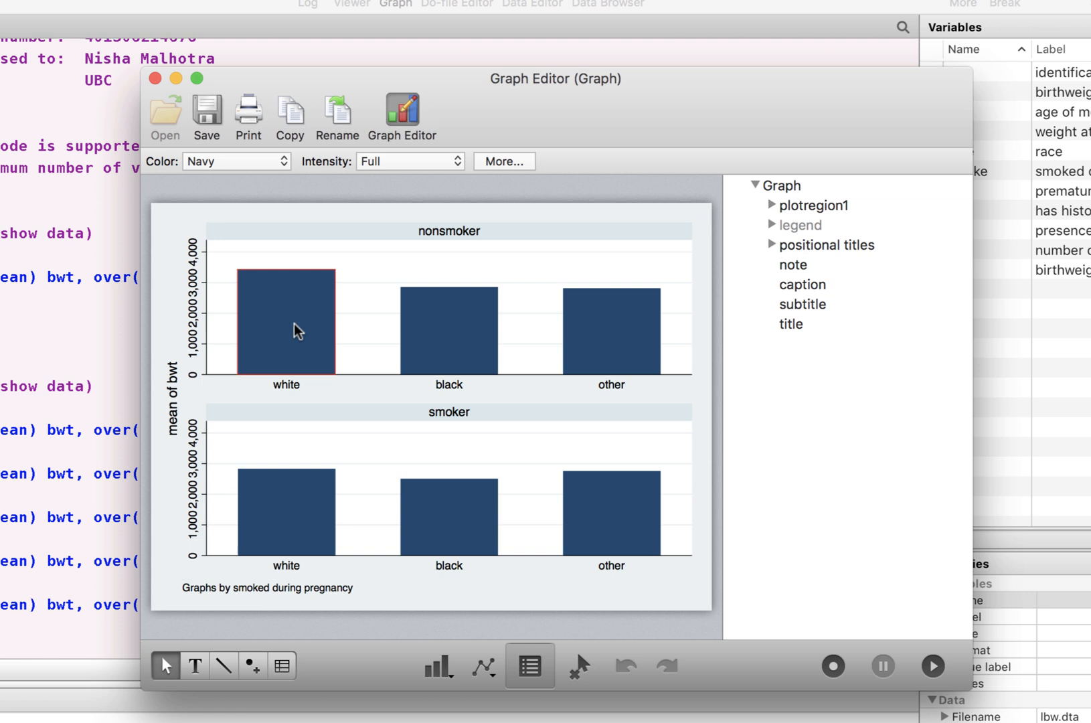
Recolour the bars magenta and the graph background white, then close the graph without saving
click(236, 161)
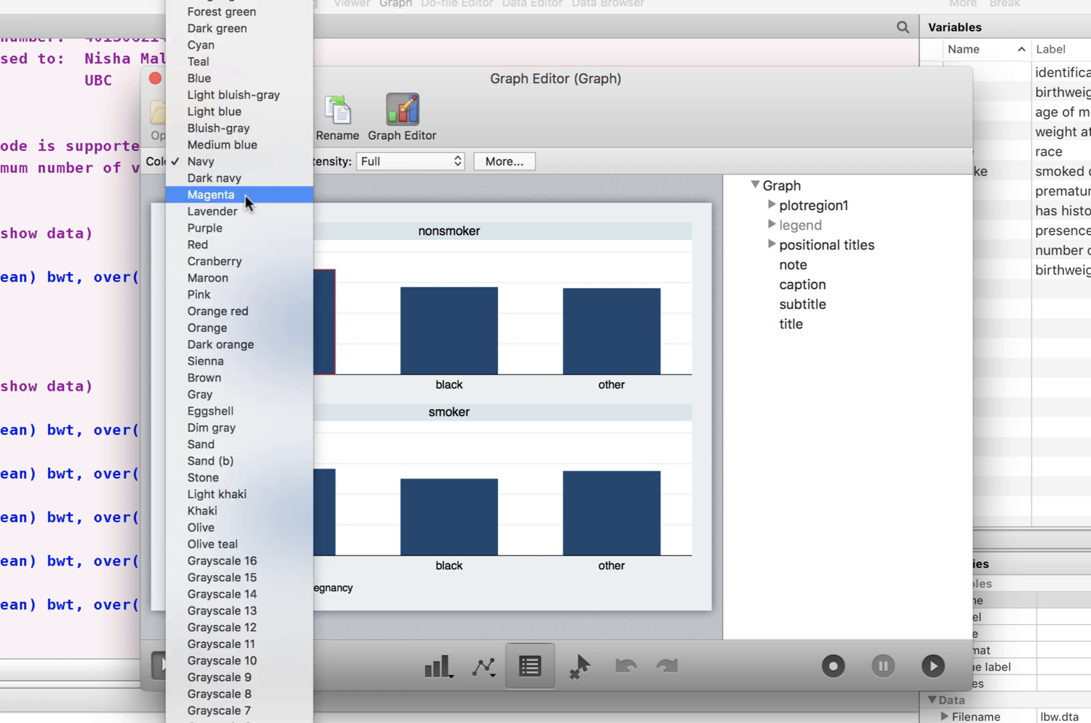
click(211, 195)
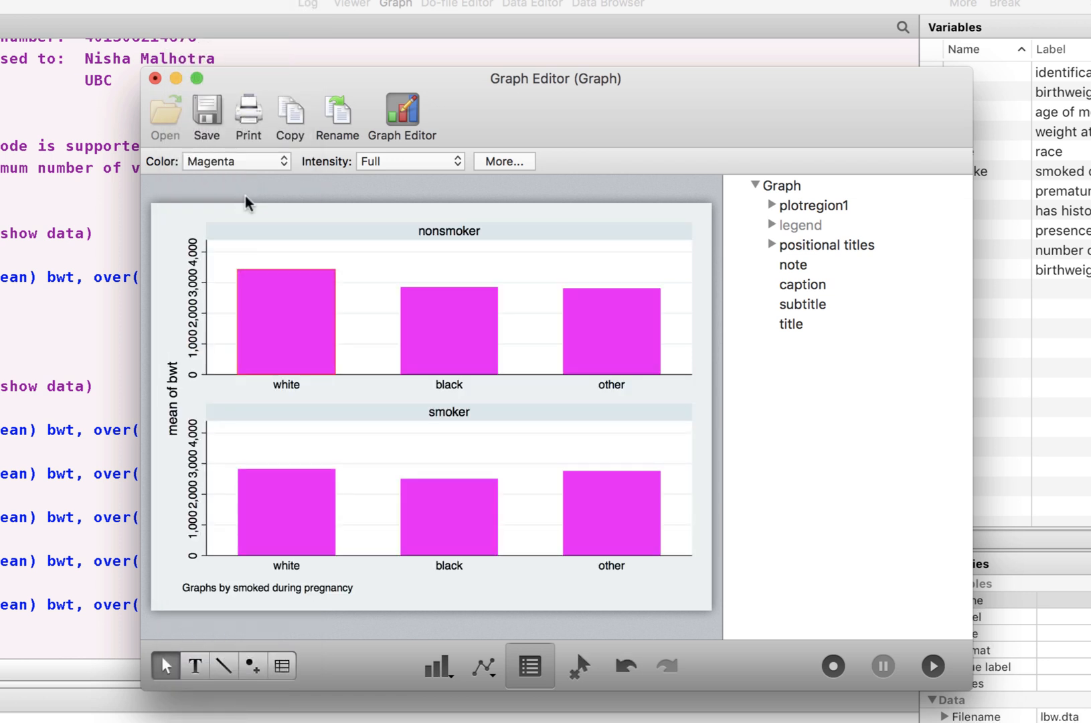
click(235, 161)
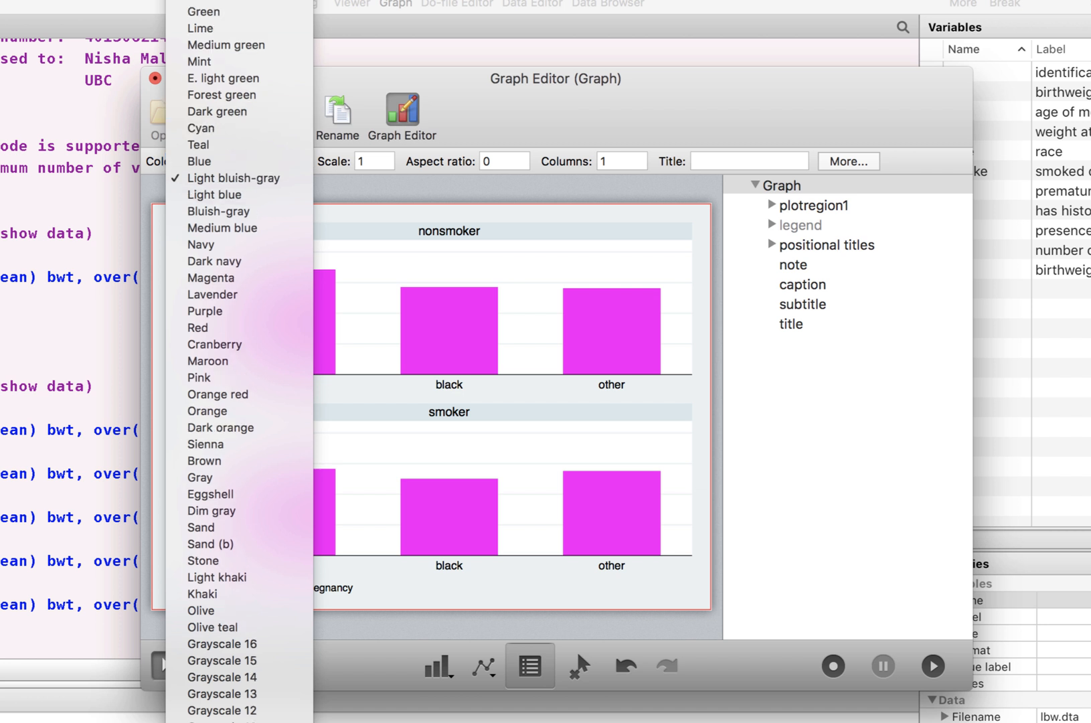
click(203, 160)
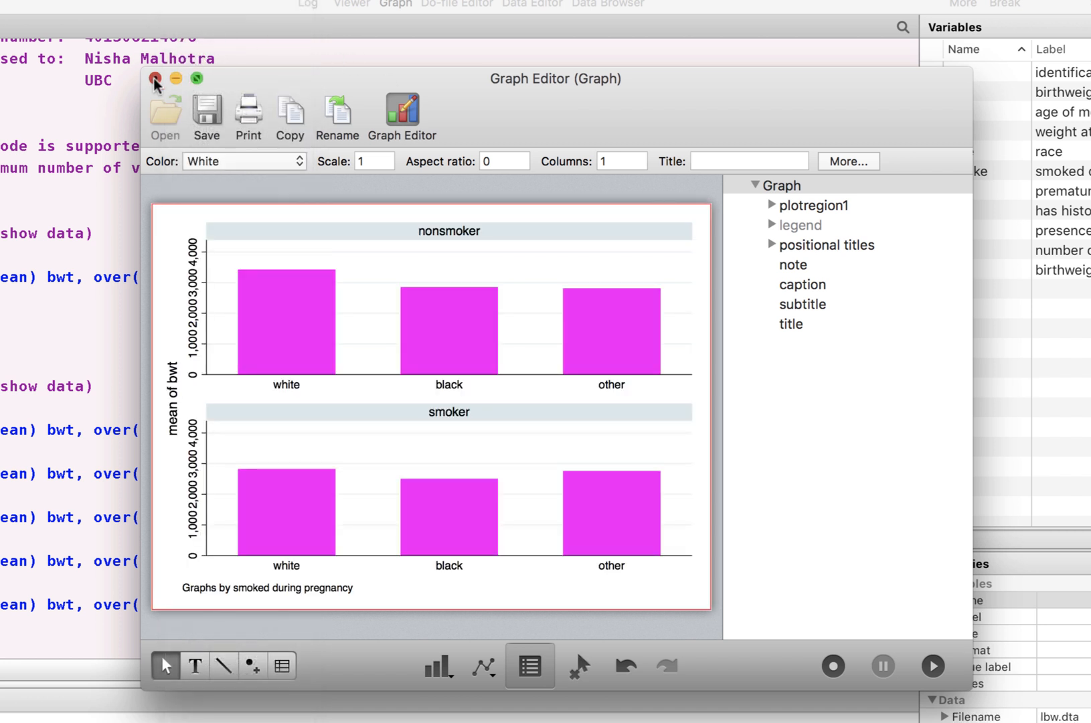
click(156, 78)
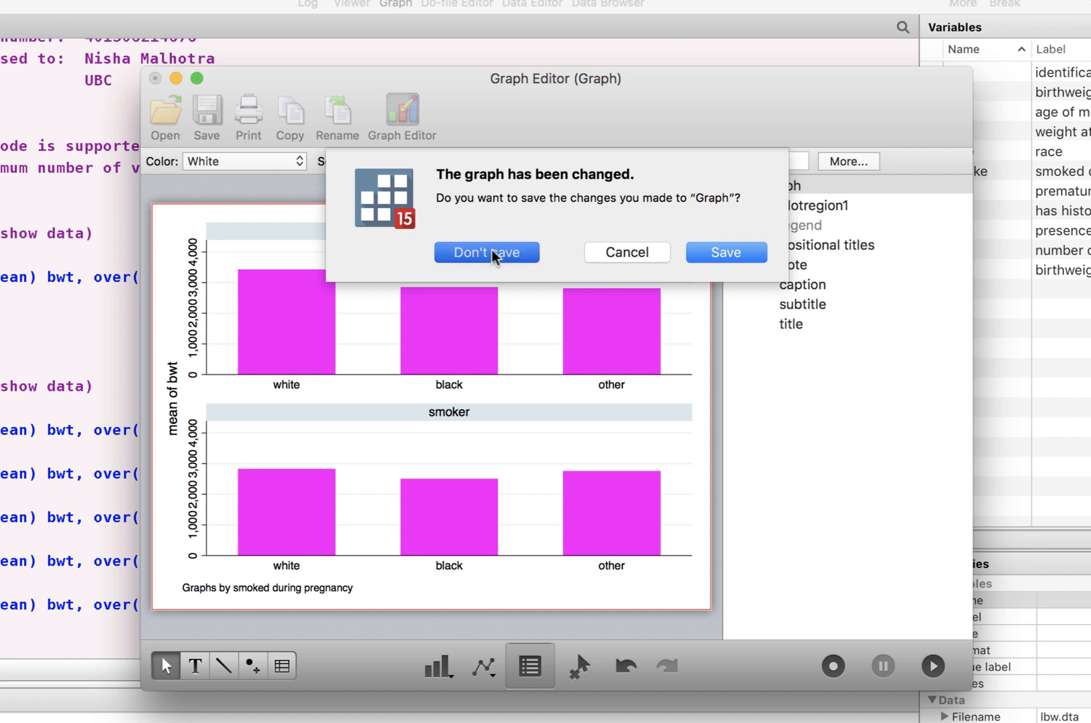
click(487, 252)
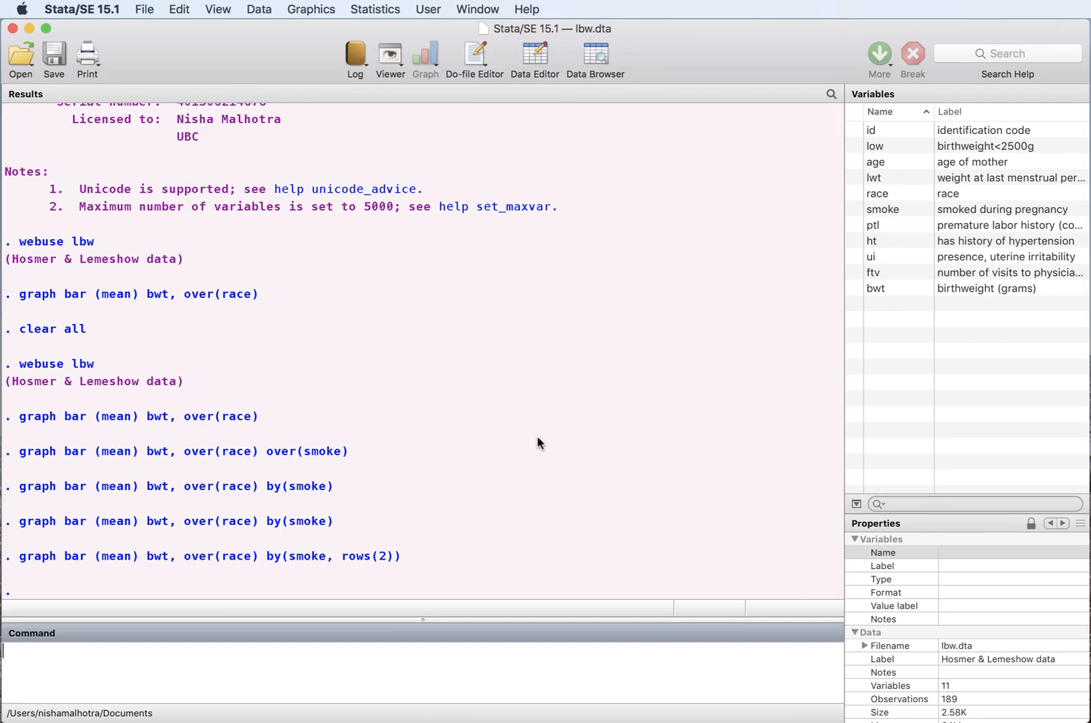
mouse_move(128, 674)
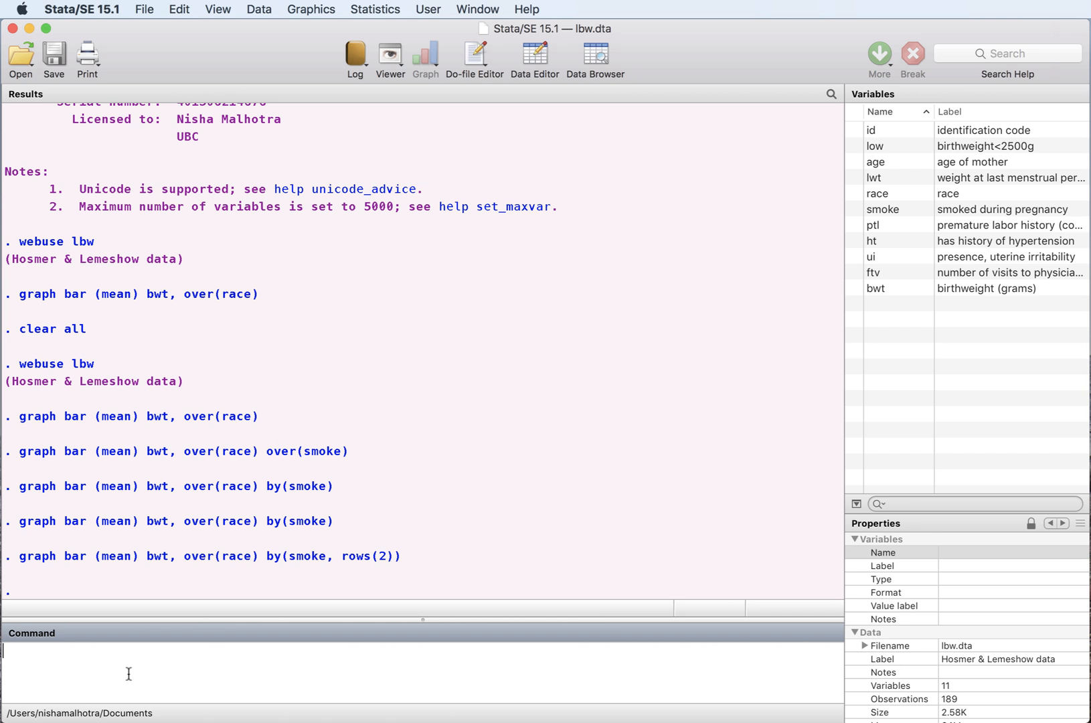
mouse_move(167, 674)
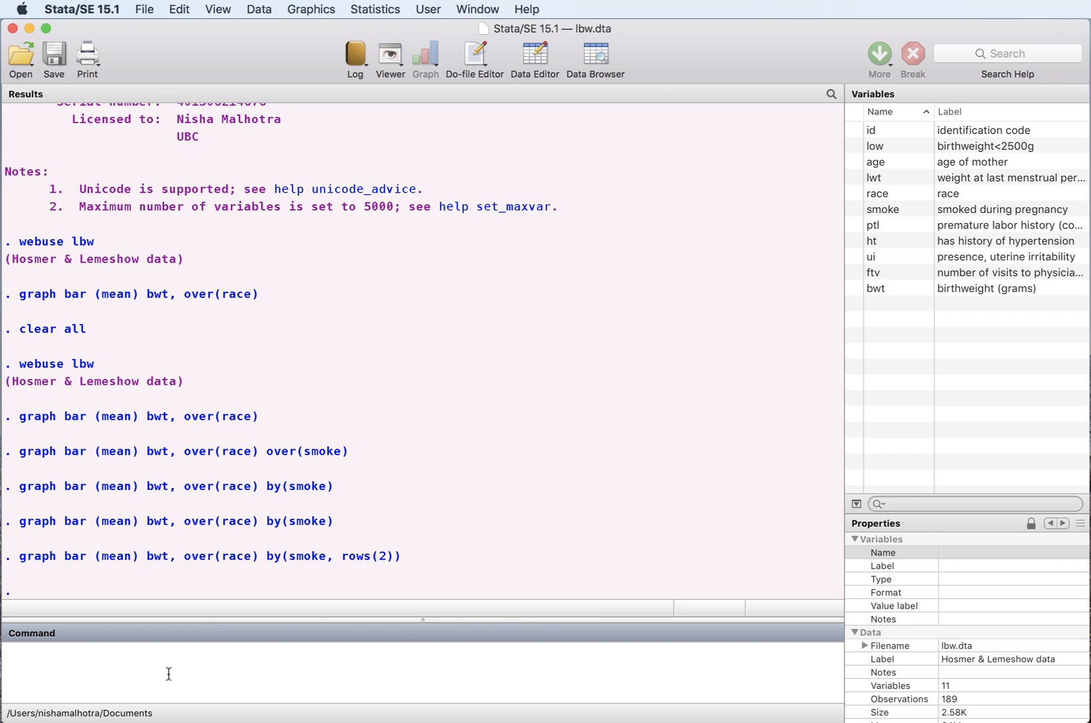
mouse_move(312, 10)
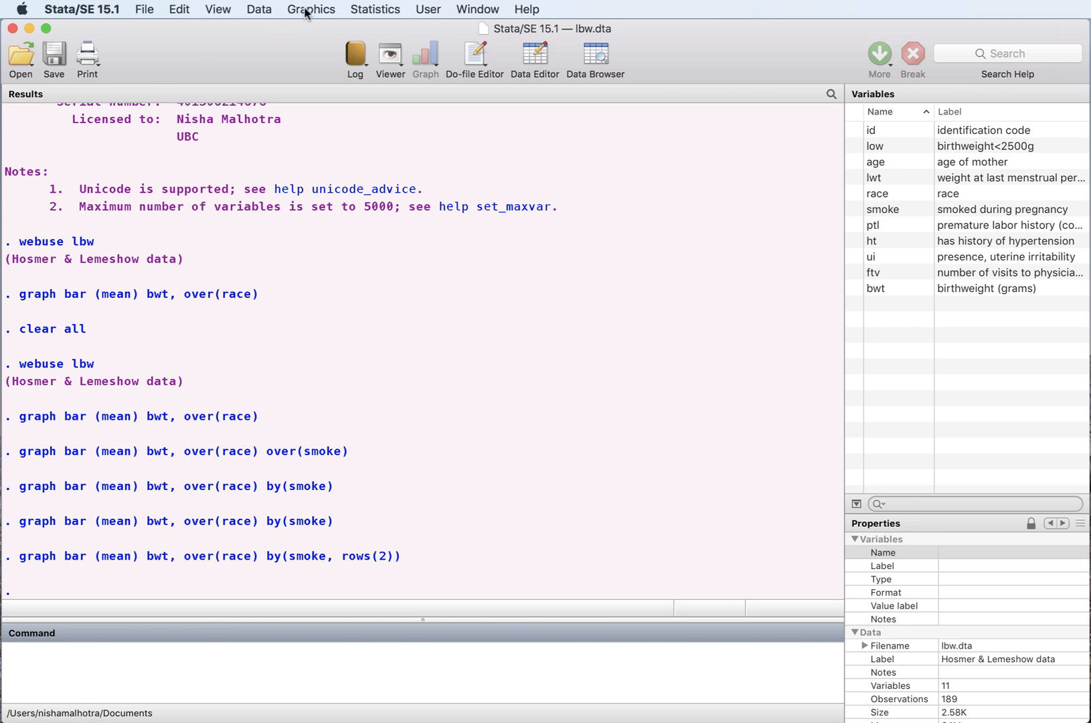
Draw a twoway scatter with Y variable bw and X variable lwt, and open it in the Graph Editor
click(311, 9)
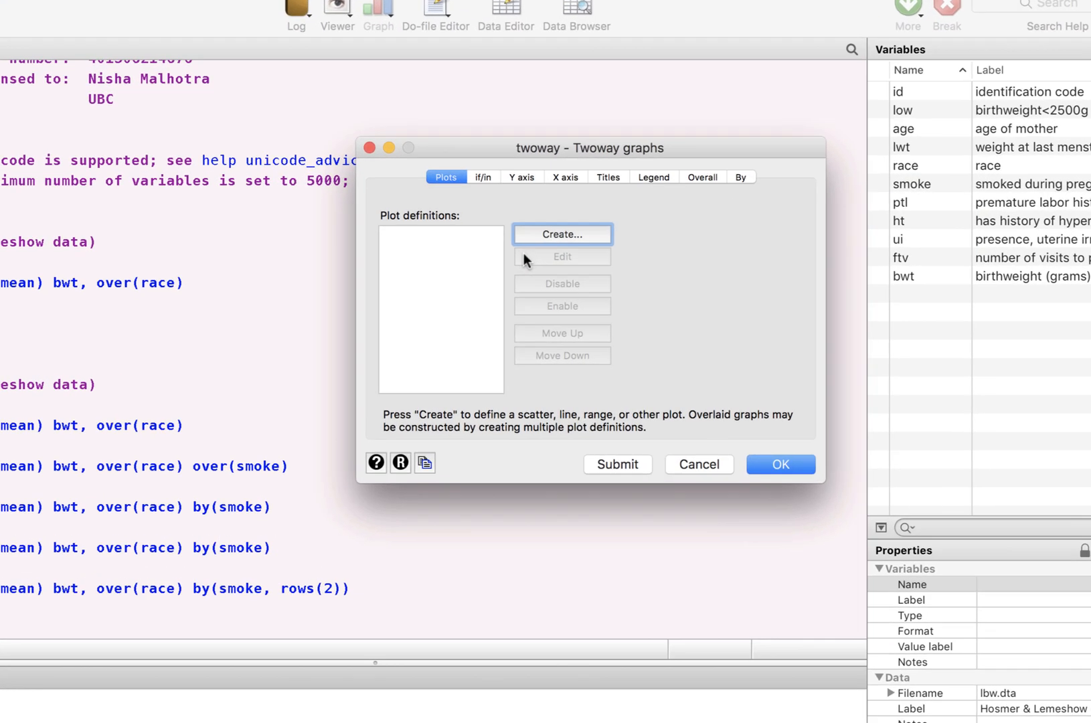
click(562, 234)
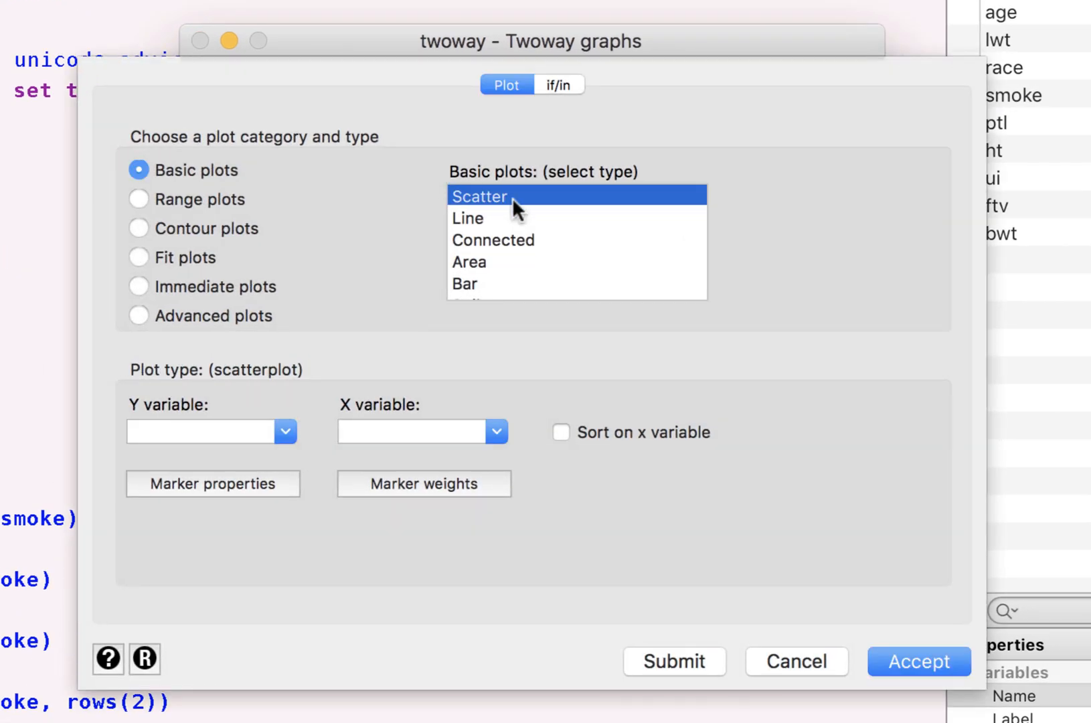
click(200, 431)
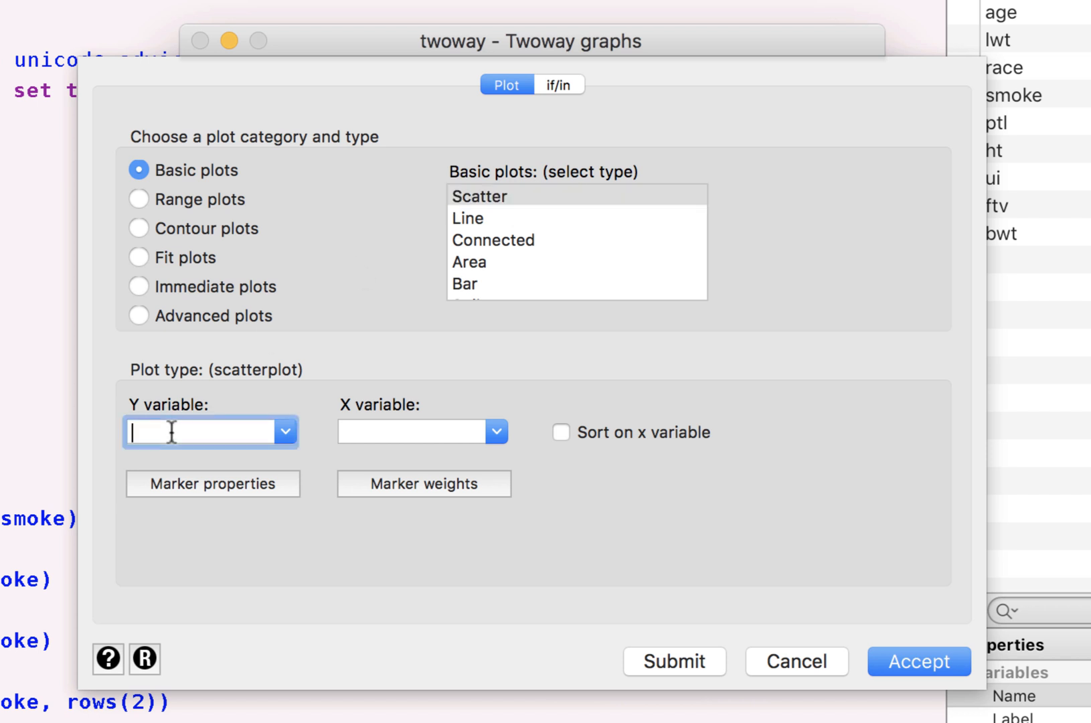
text(bw)
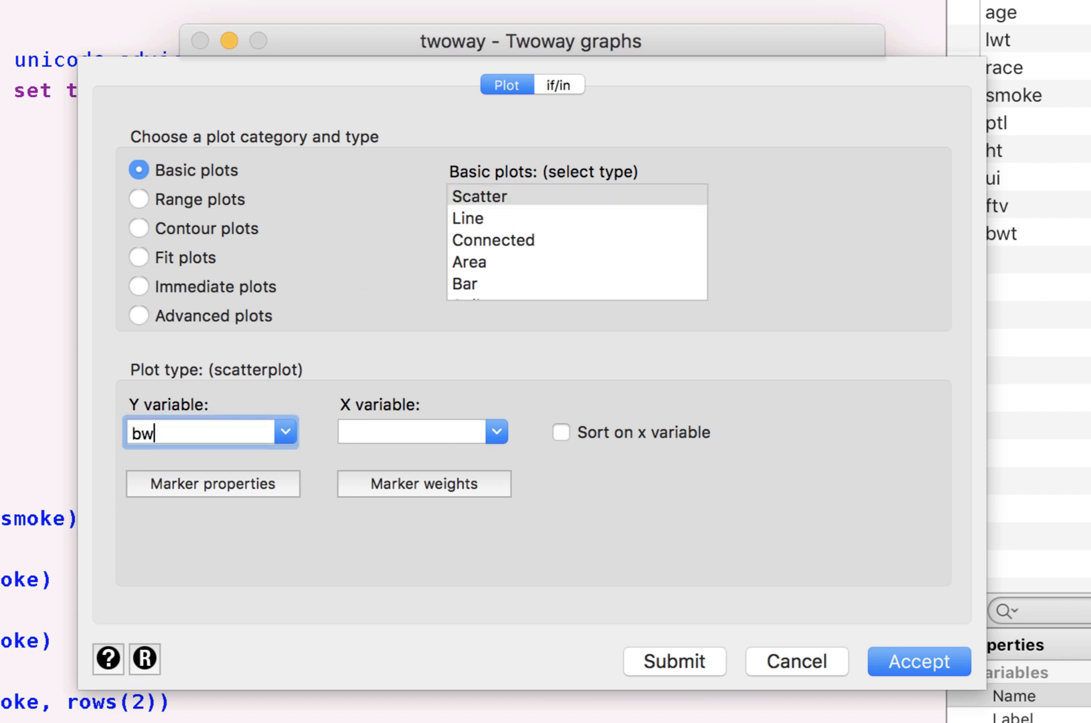
click(410, 432)
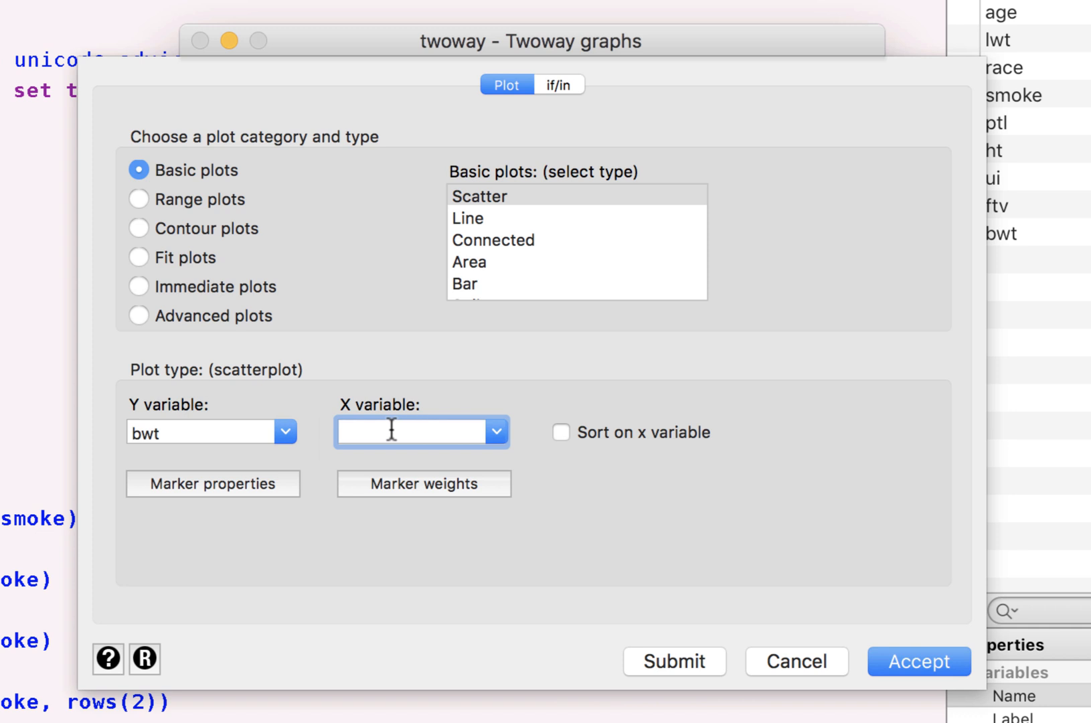
text(lwt)
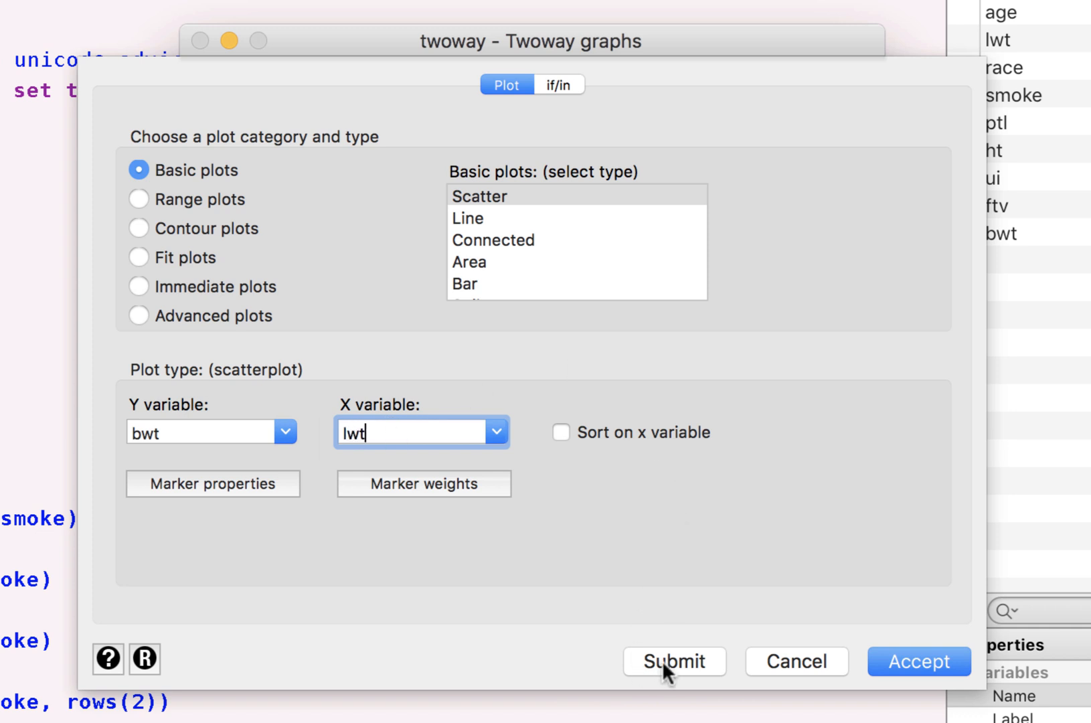
click(672, 661)
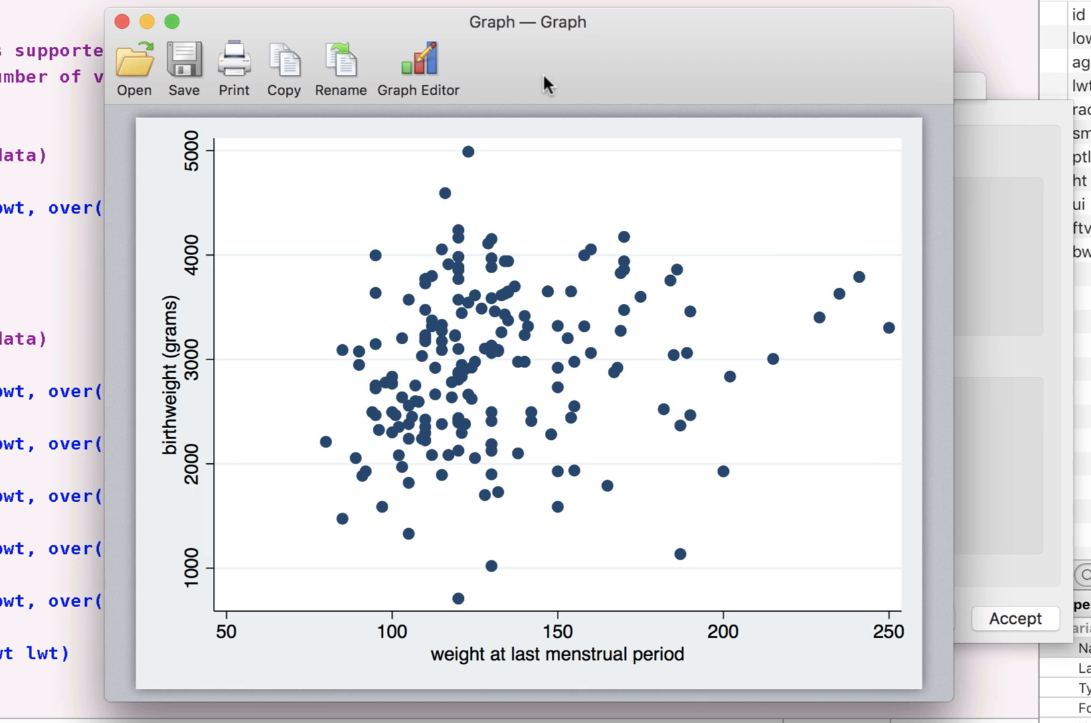
mouse_move(345, 359)
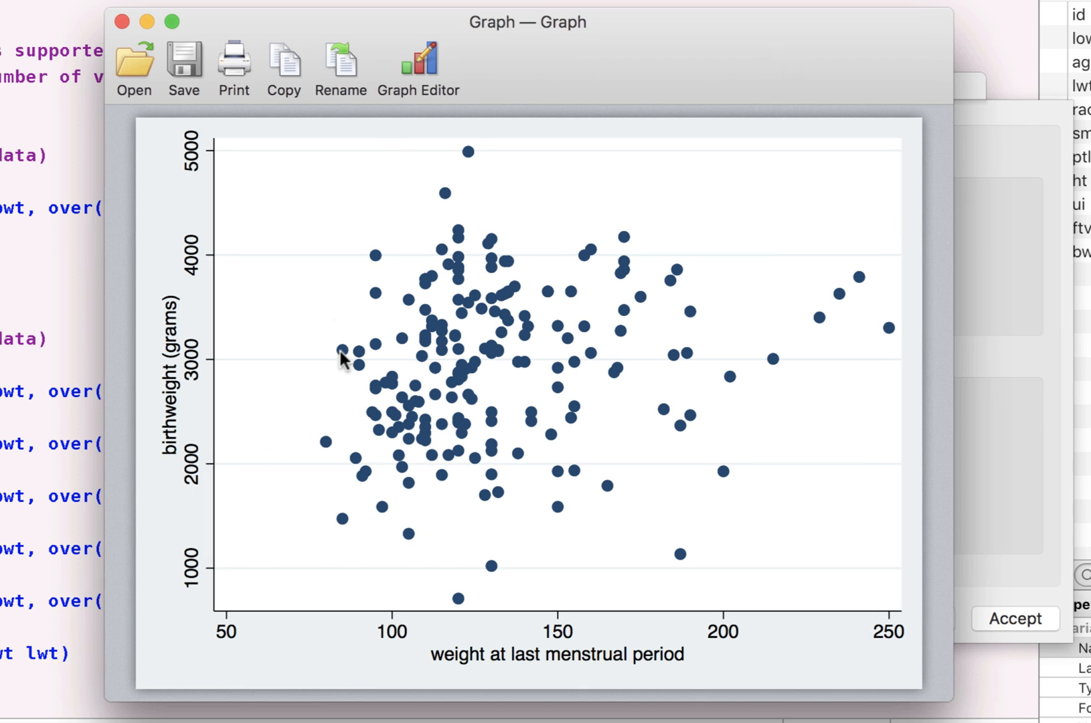
mouse_move(376, 362)
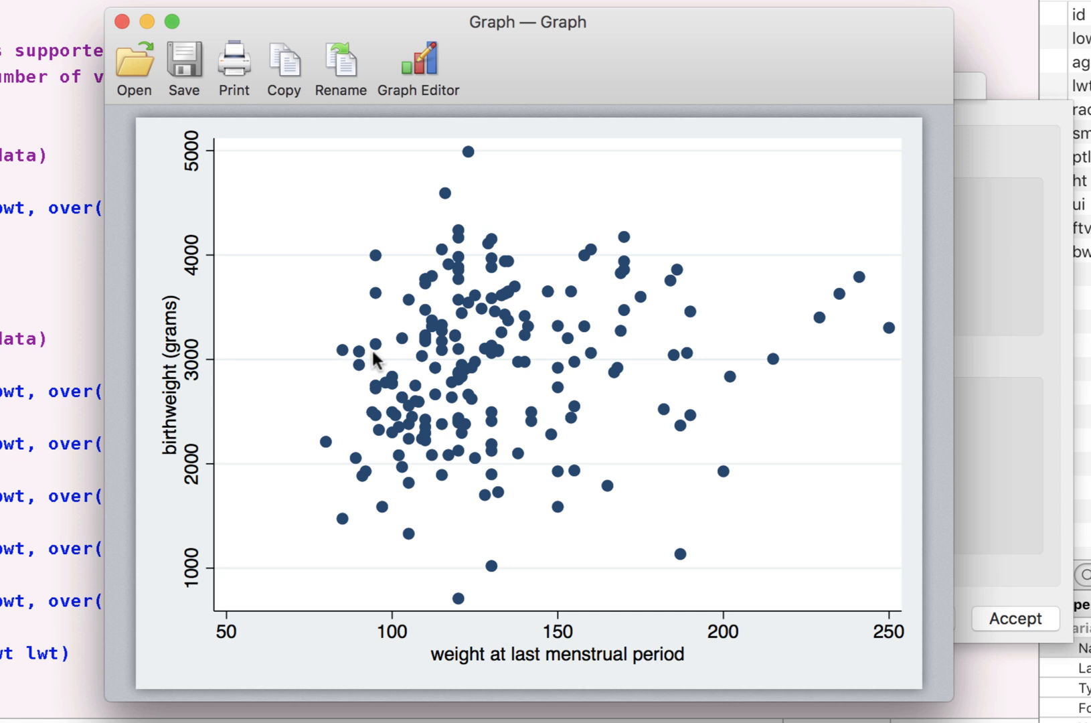
click(418, 66)
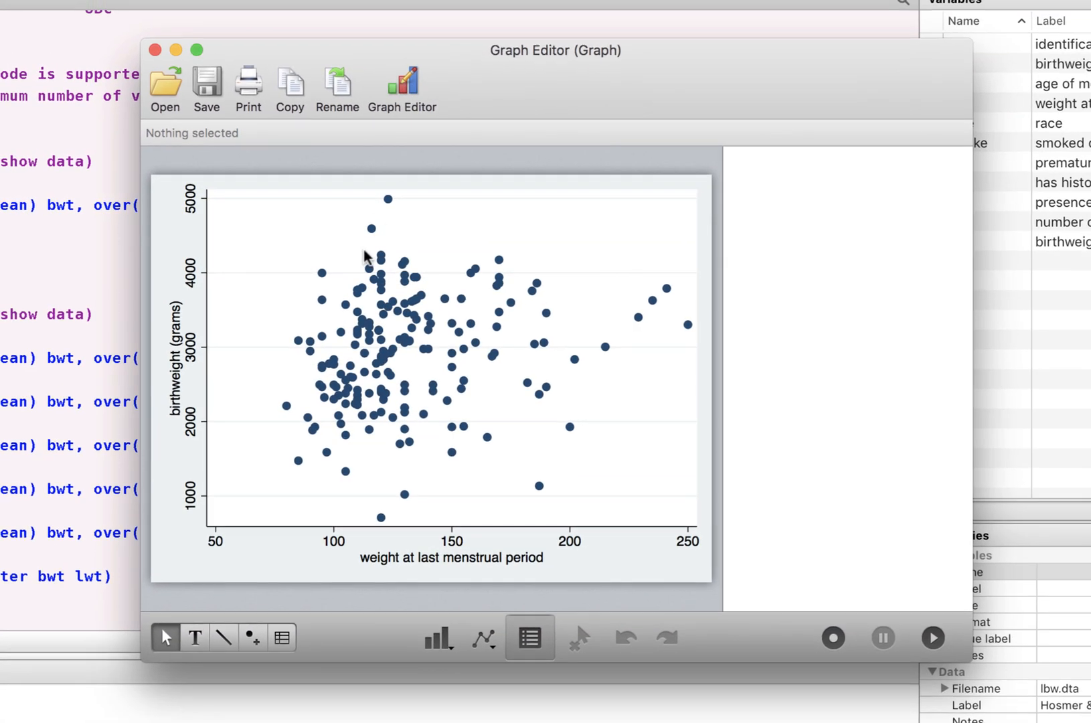
Set plot1's markers to Diamond symbol, Maroon colour and Medium size, keeping Plottype Scatter
click(379, 362)
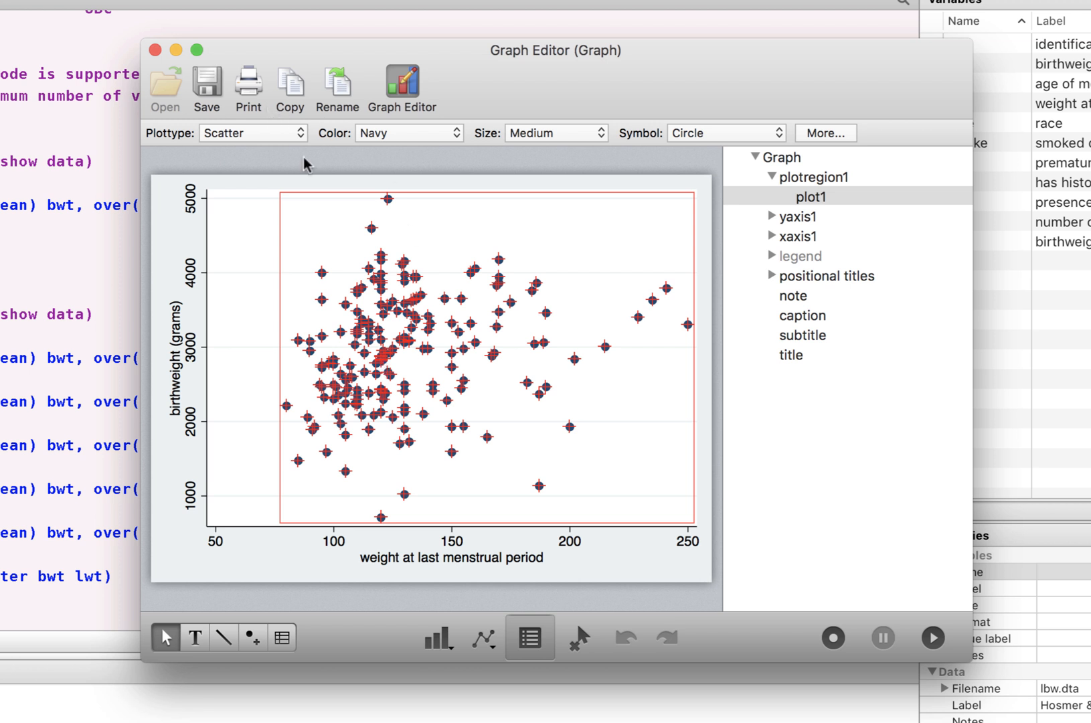
click(725, 131)
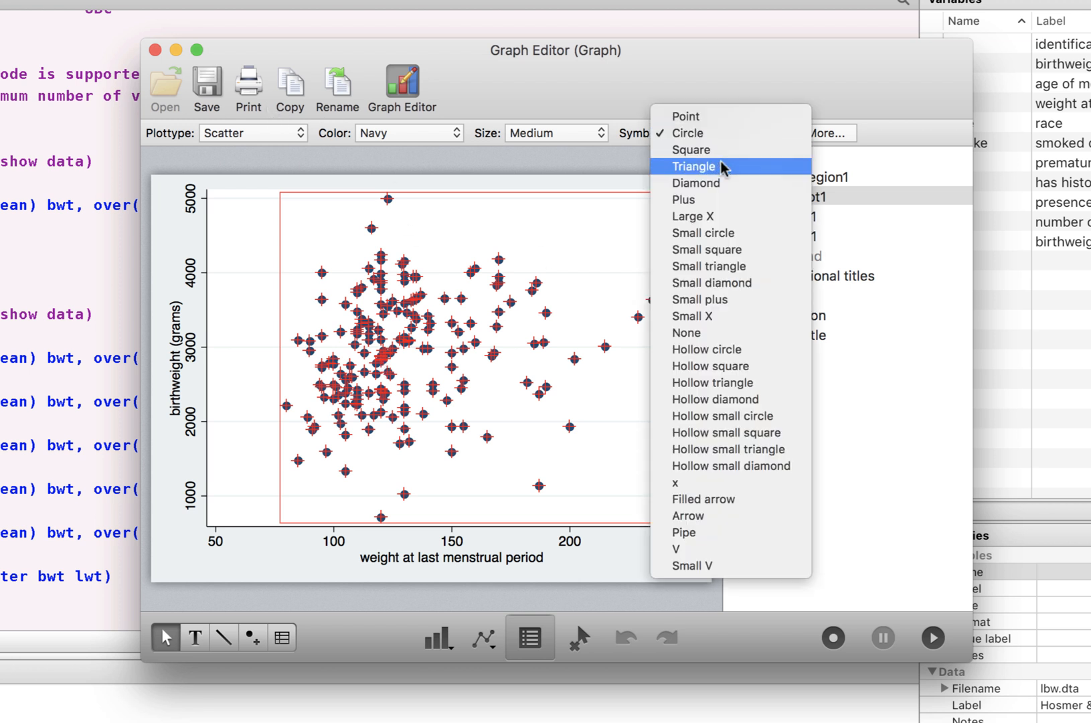
mouse_move(721, 185)
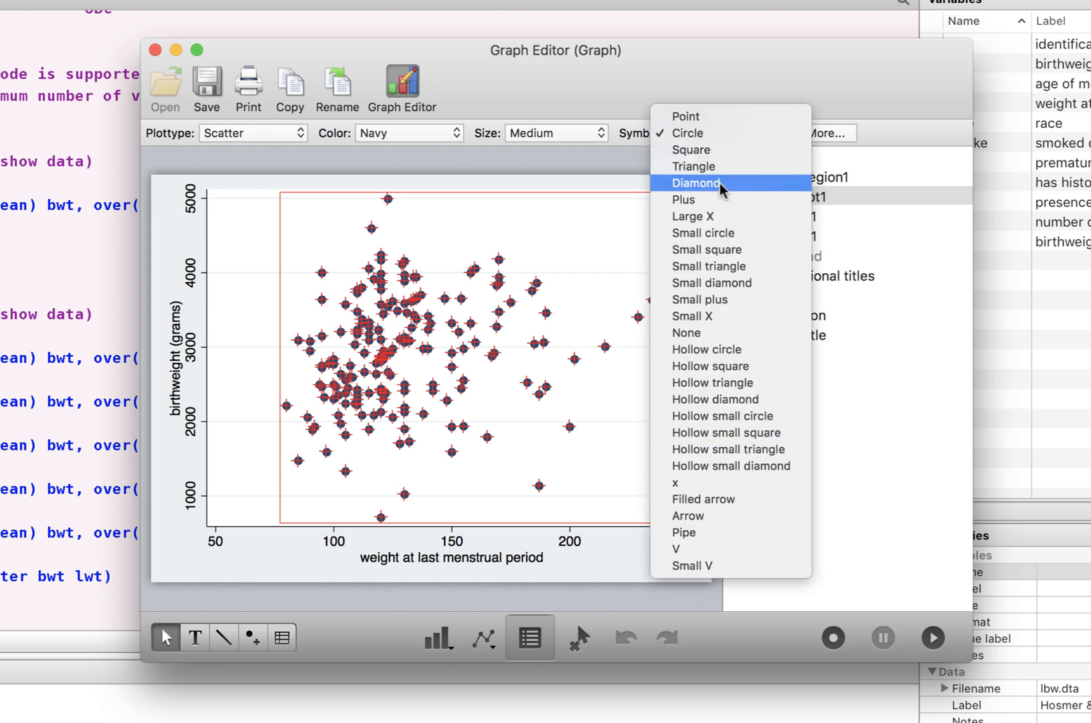
click(693, 183)
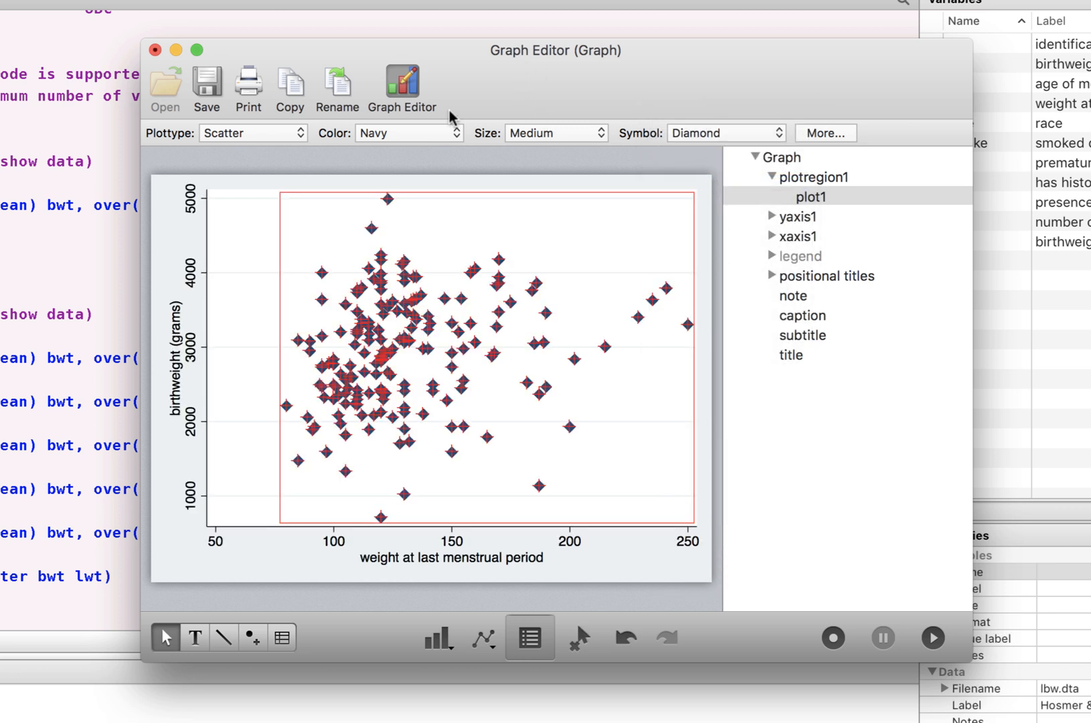
click(409, 133)
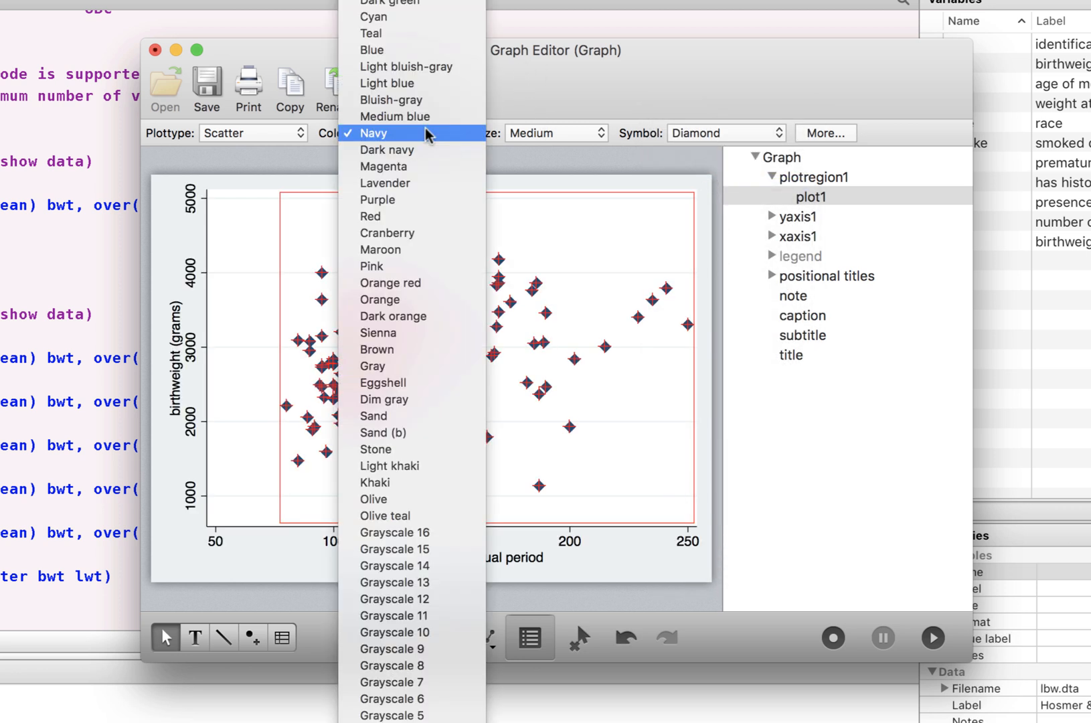
mouse_move(426, 140)
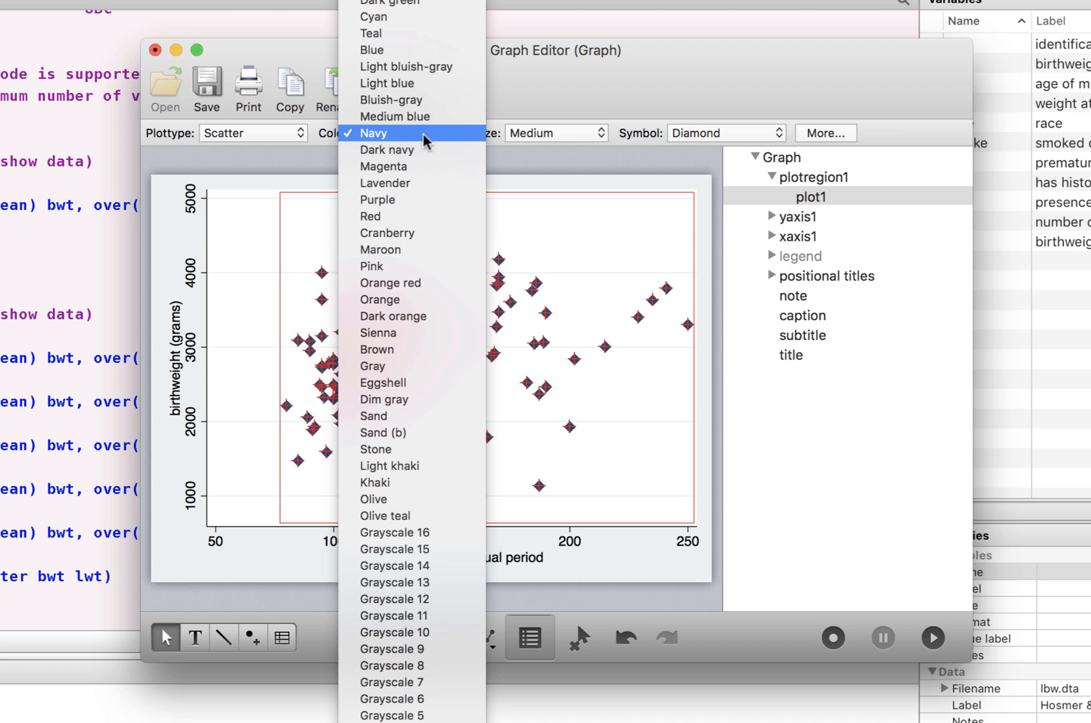
click(383, 166)
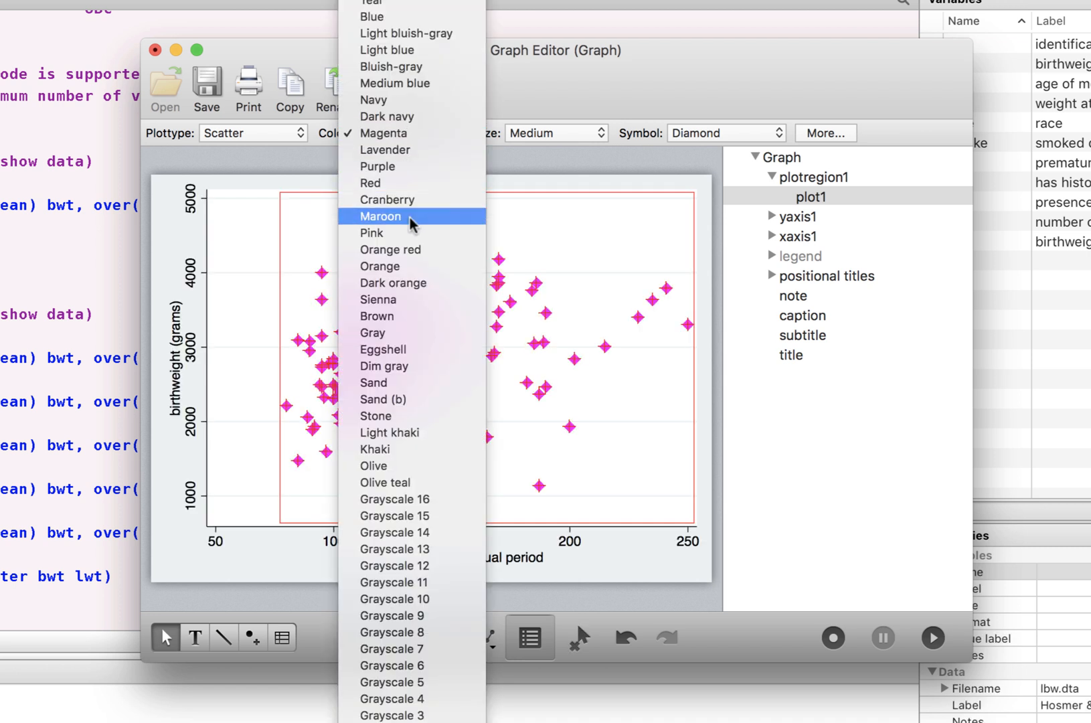
click(379, 217)
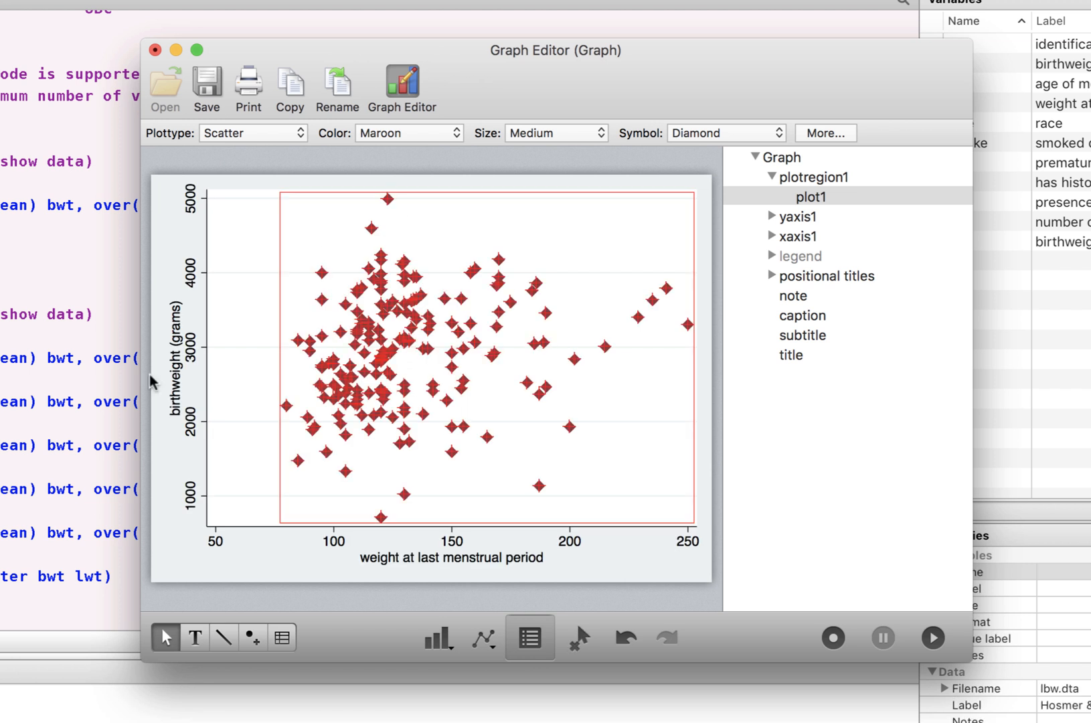
mouse_move(567, 139)
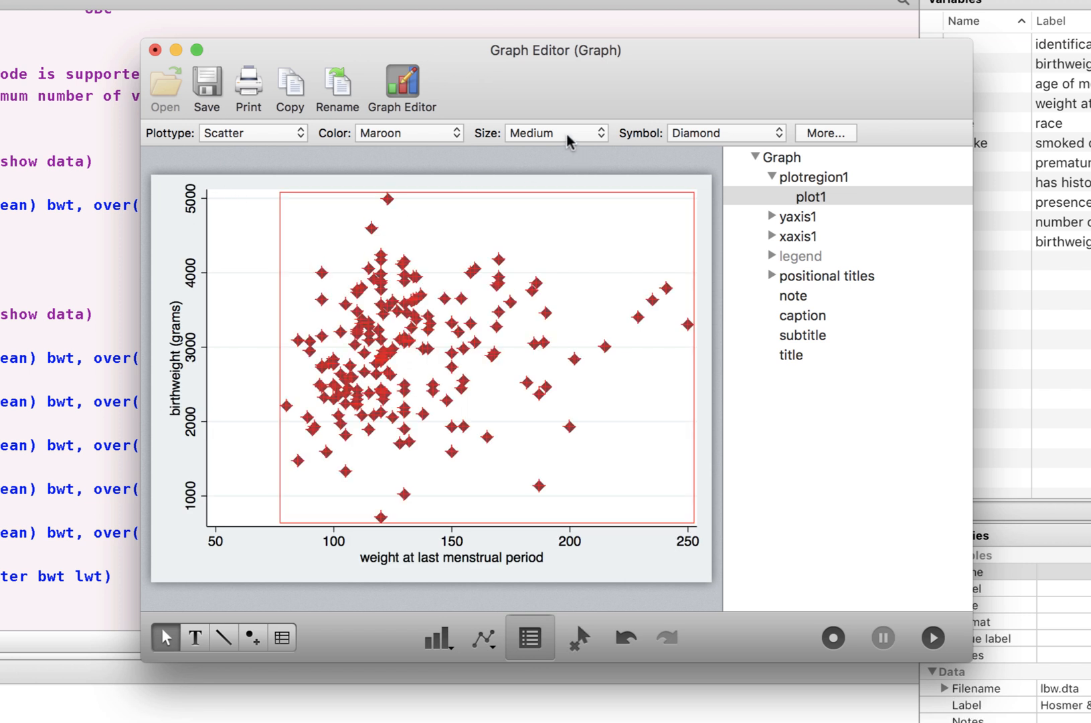
click(555, 132)
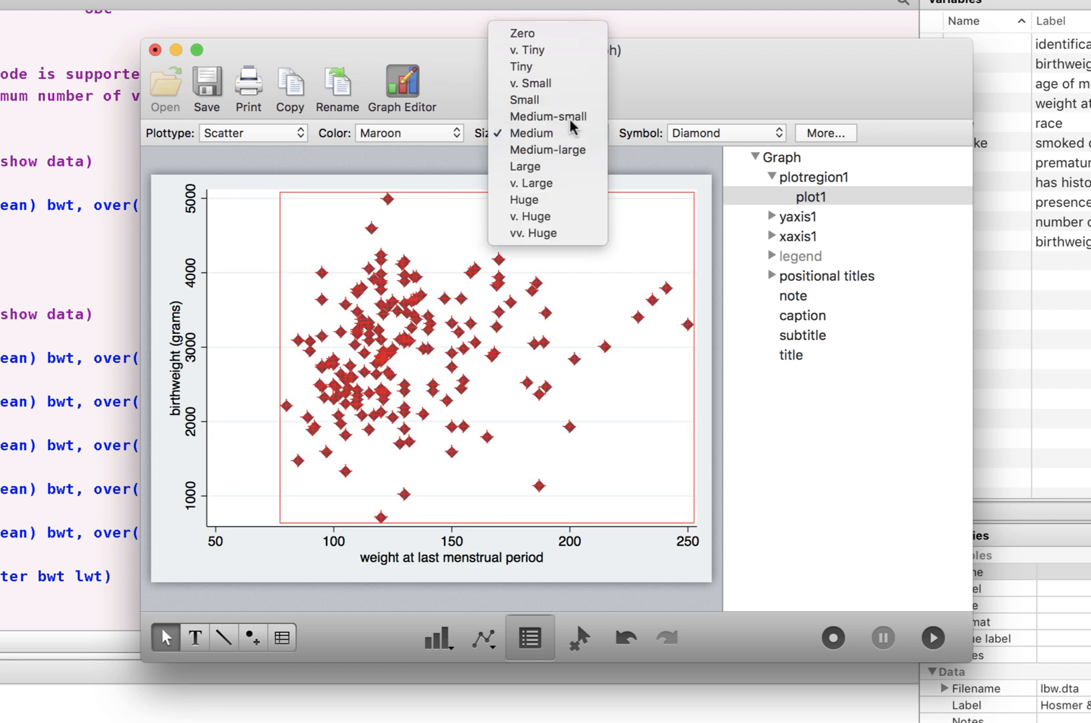
mouse_move(531, 149)
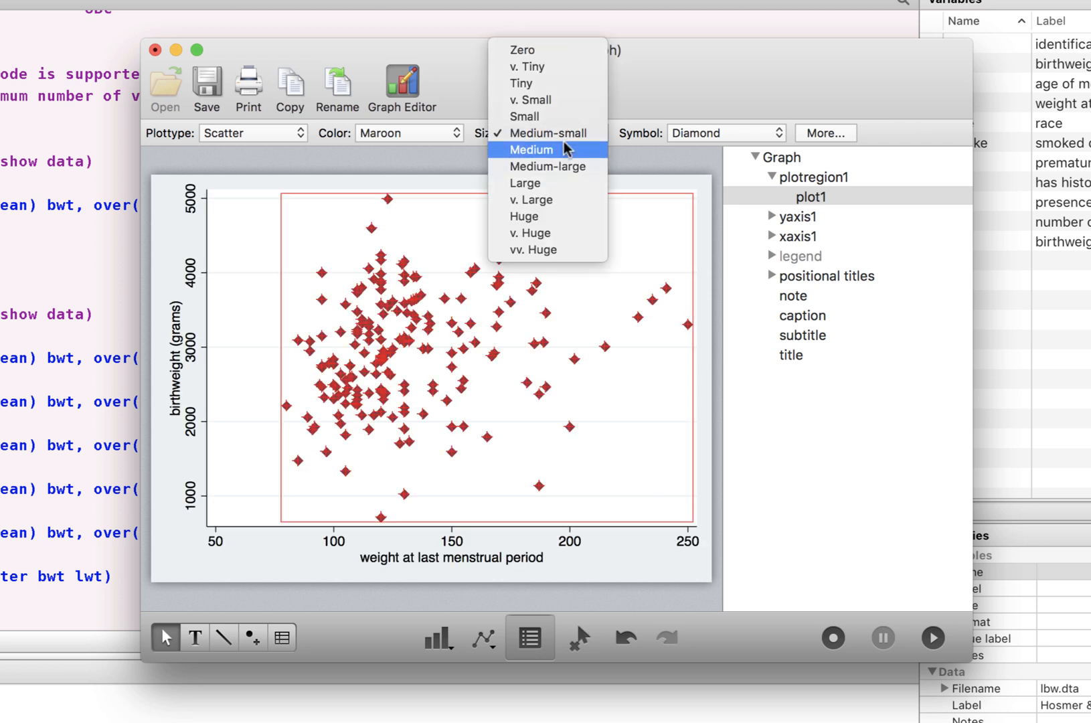
click(530, 148)
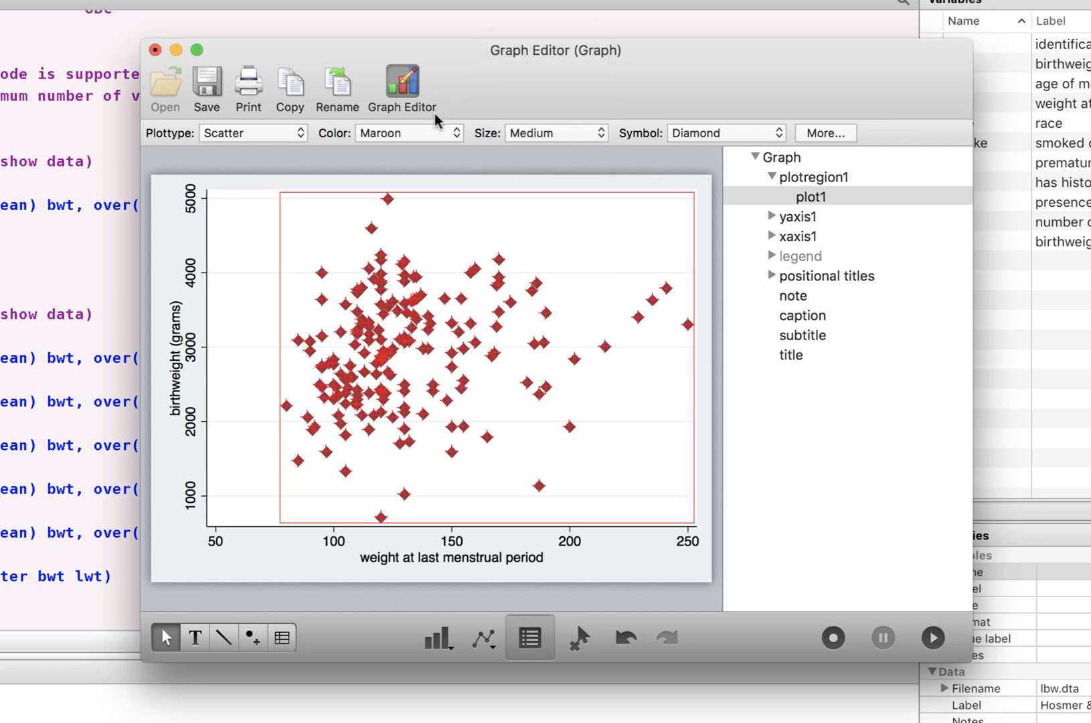
click(252, 132)
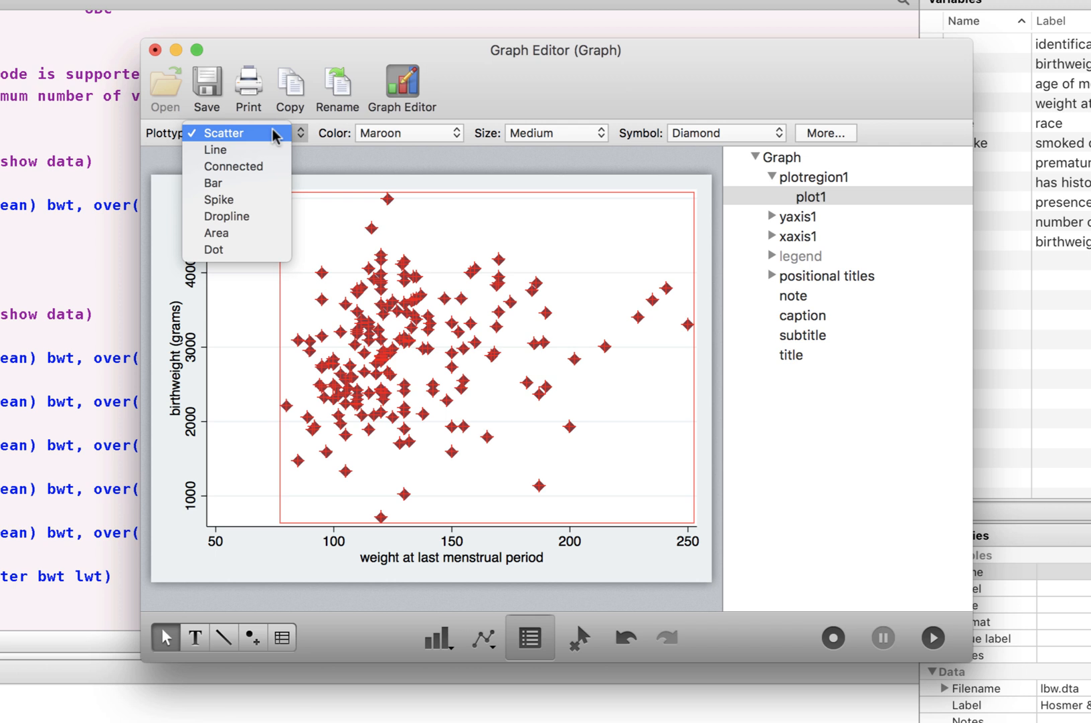
click(223, 133)
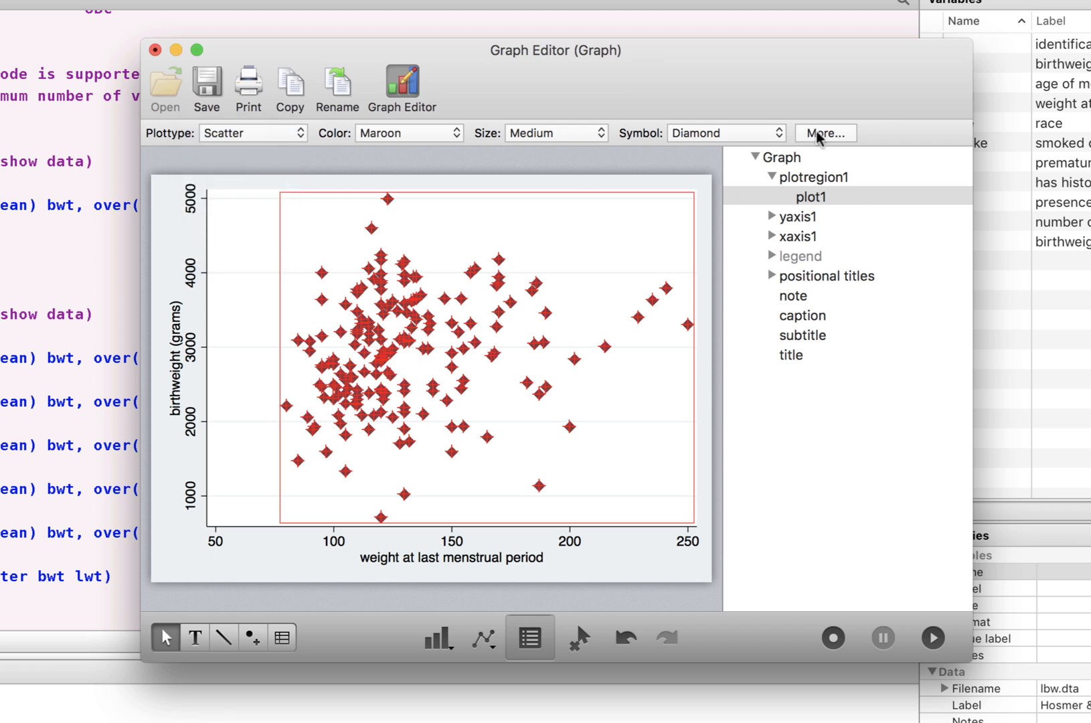
Apply a reverse vertical symbol angle and a blue outline colour to the markers
click(825, 133)
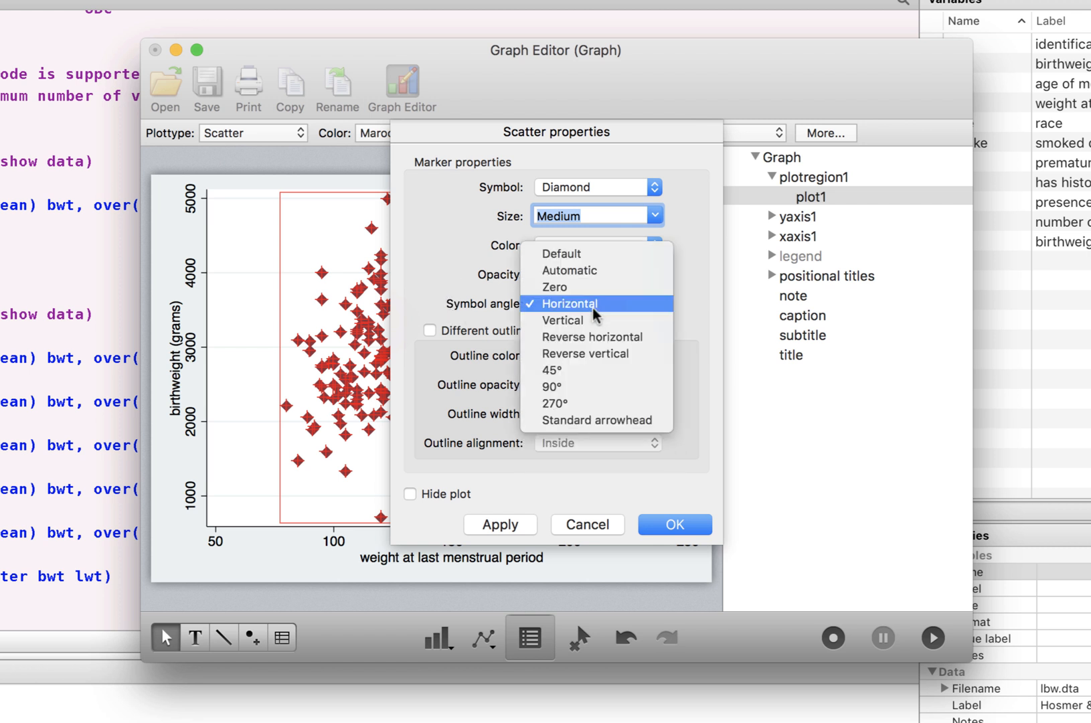
click(584, 354)
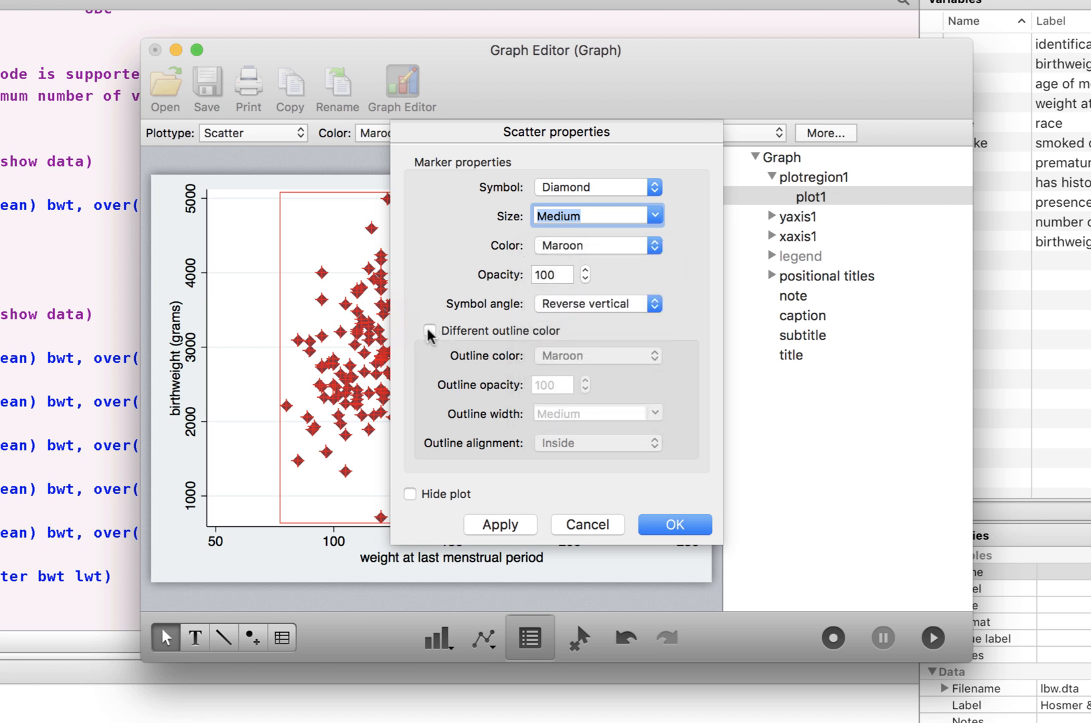
click(429, 330)
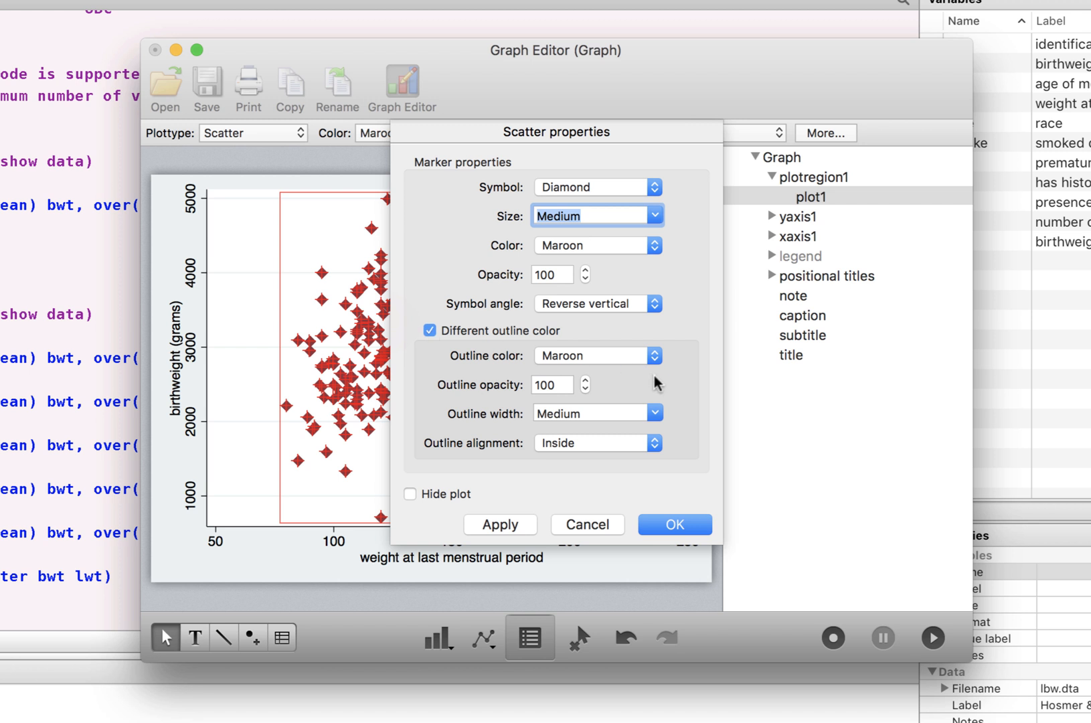
click(650, 355)
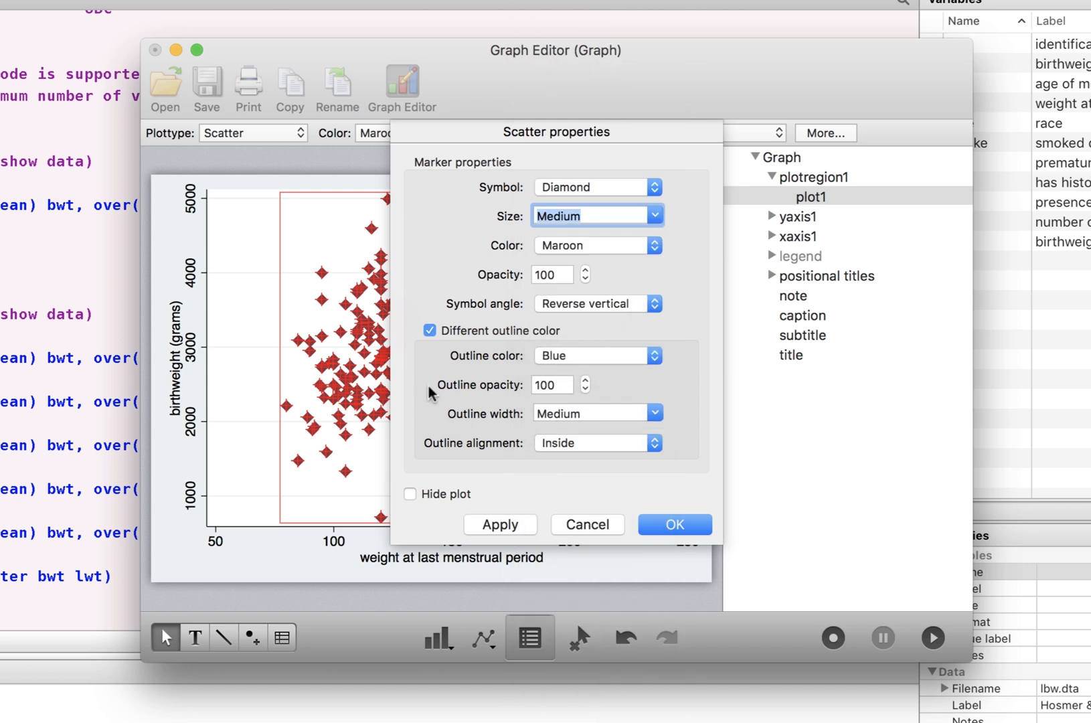
mouse_move(436, 465)
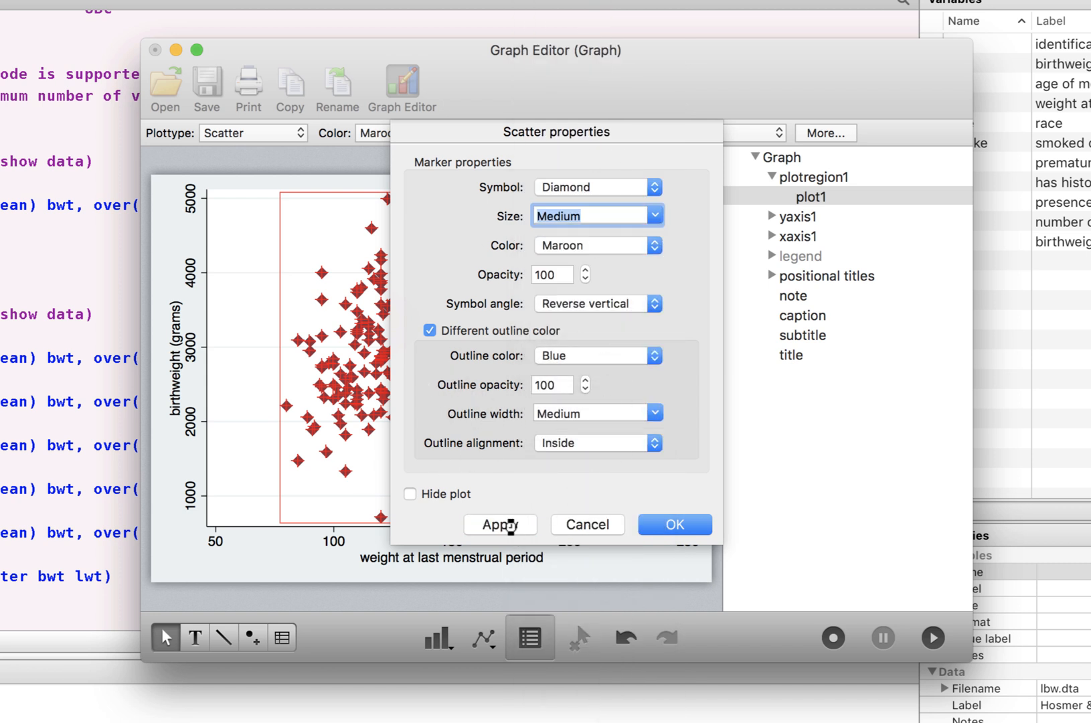
click(498, 524)
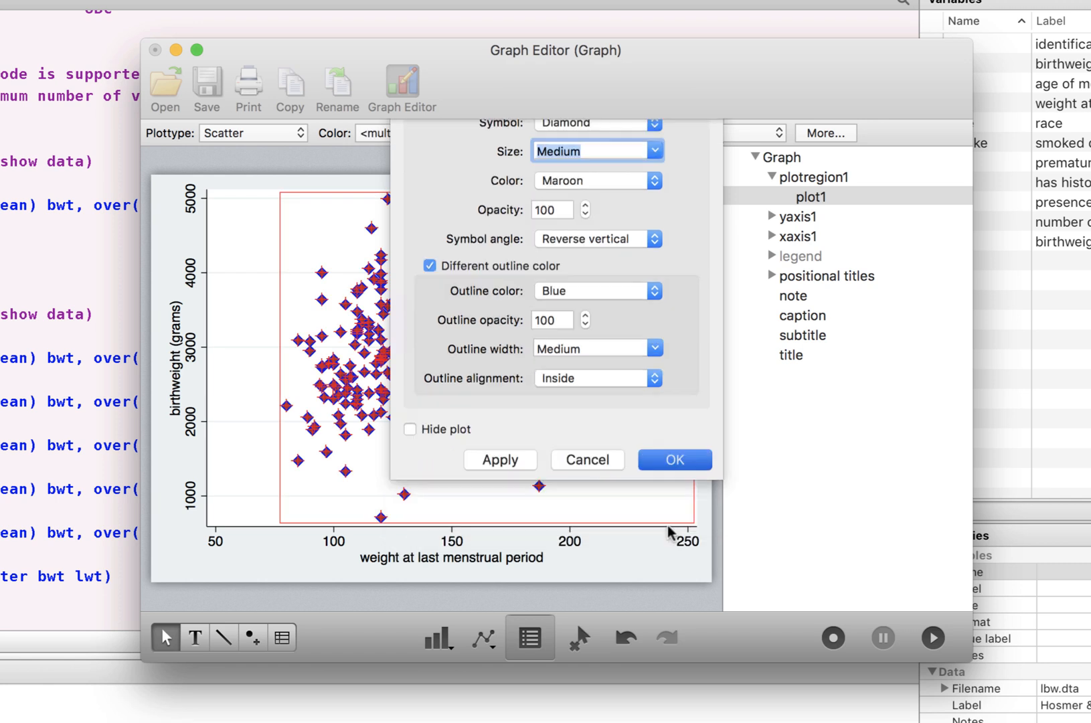
Confirm the scatter properties and give plotregion1 a khaki background colour
click(673, 459)
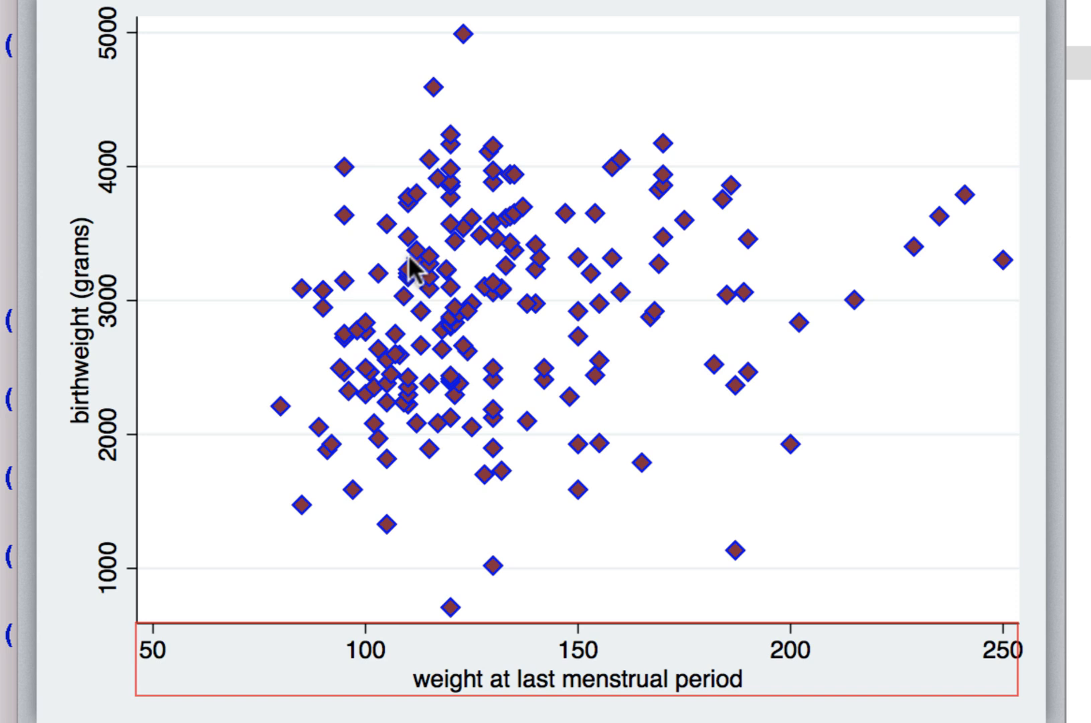
mouse_move(292, 688)
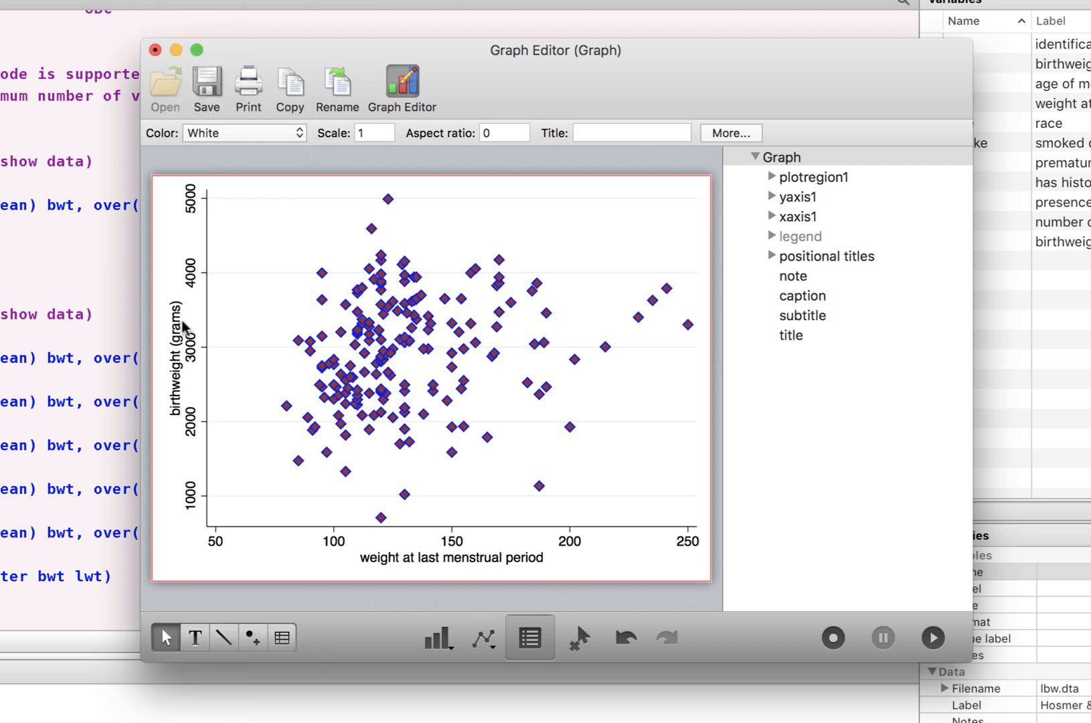
click(815, 176)
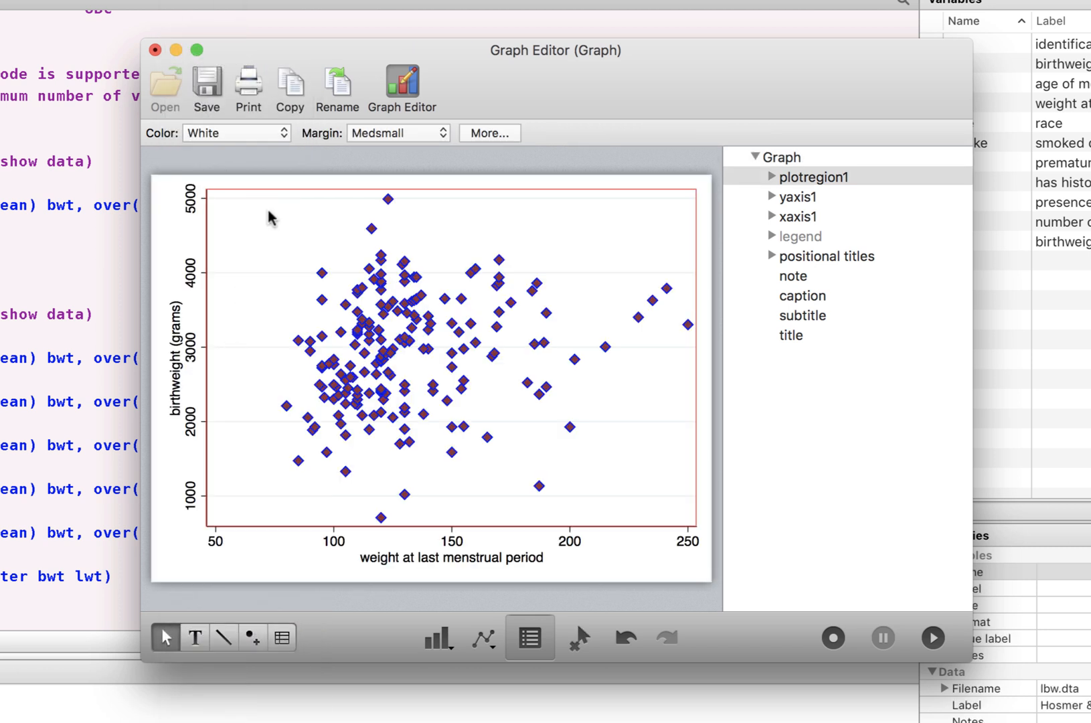
click(235, 133)
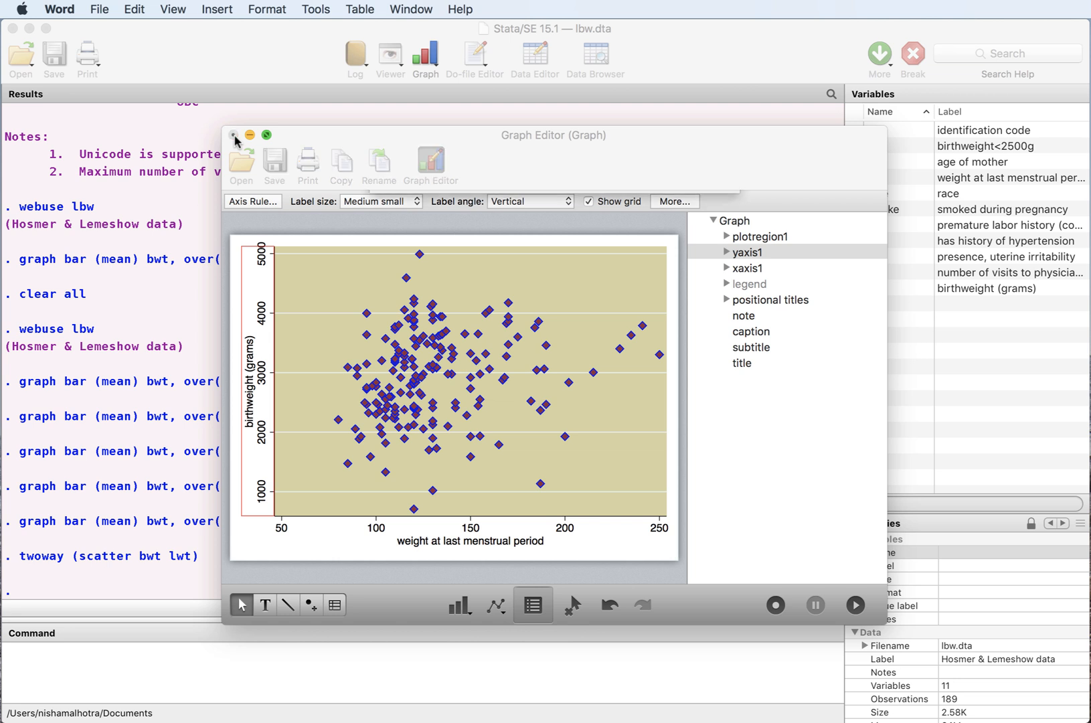
Close the graph without saving, cancel the twoway dialog, and retype twoway (scatter bwt lwt)
click(234, 135)
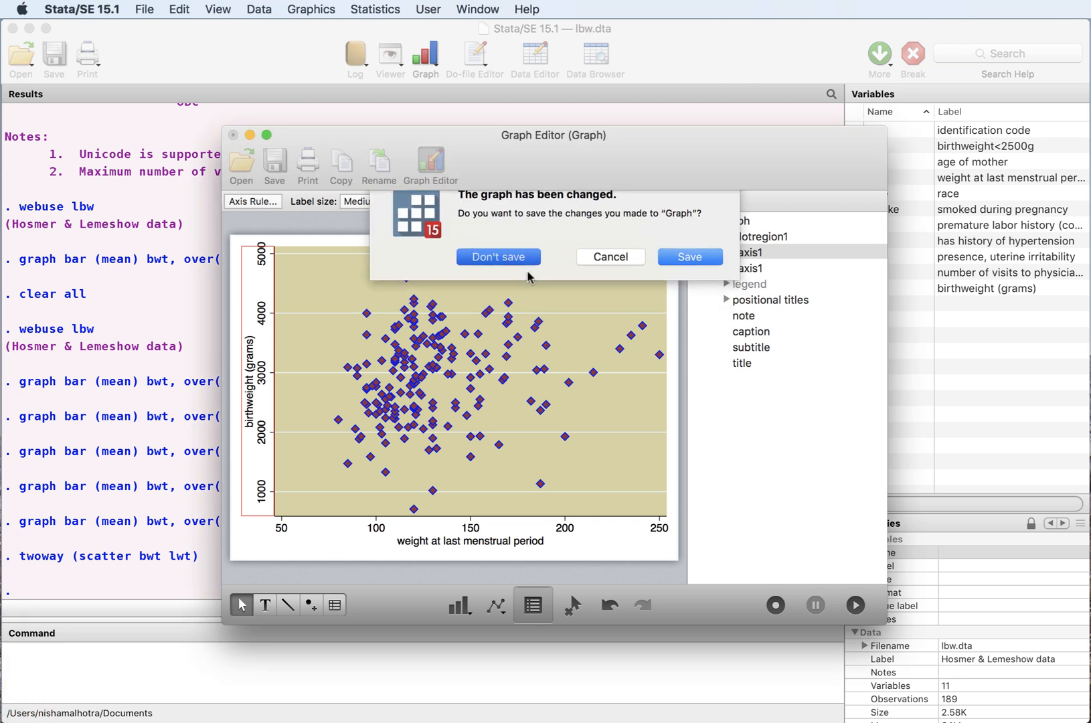
click(497, 257)
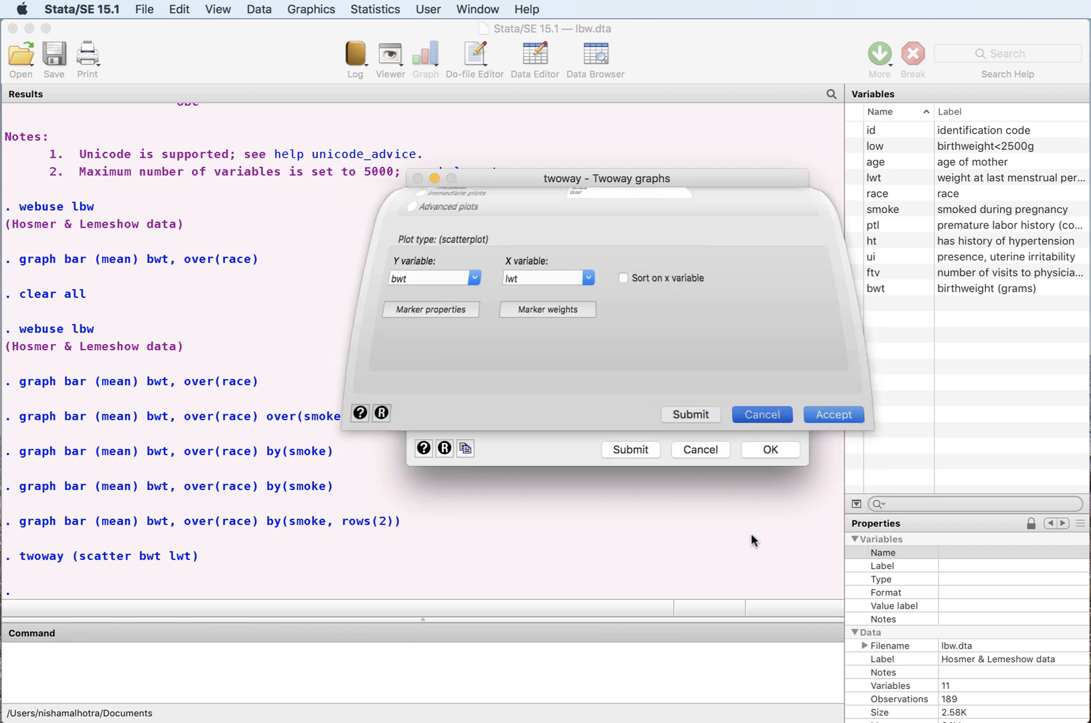
click(833, 413)
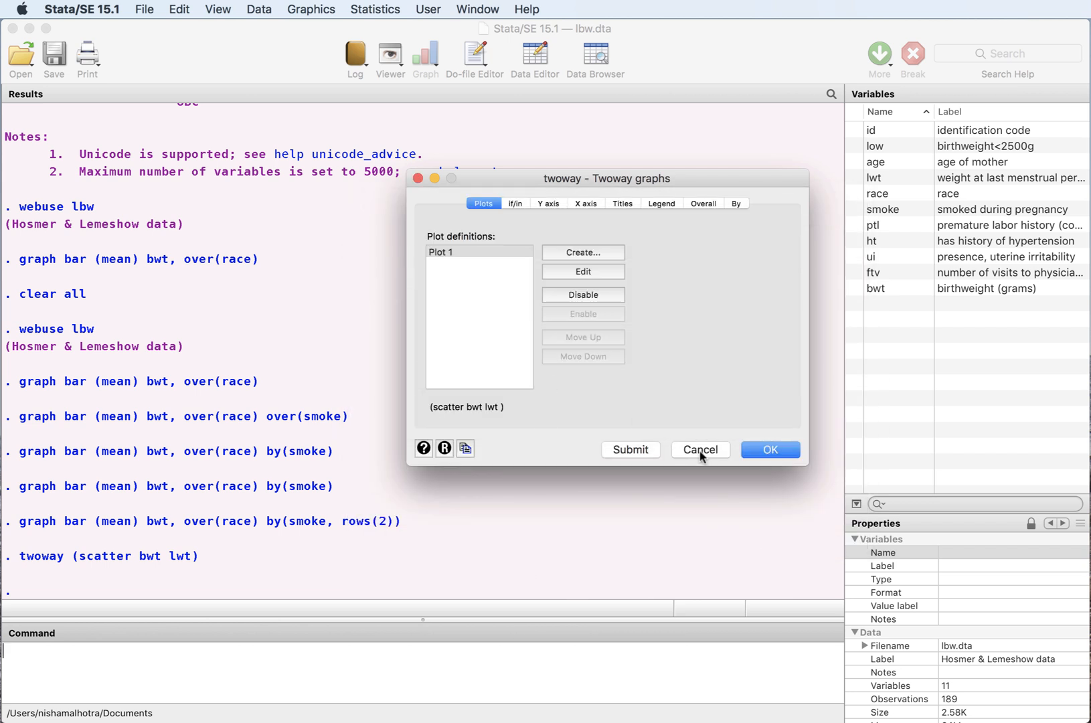
click(700, 448)
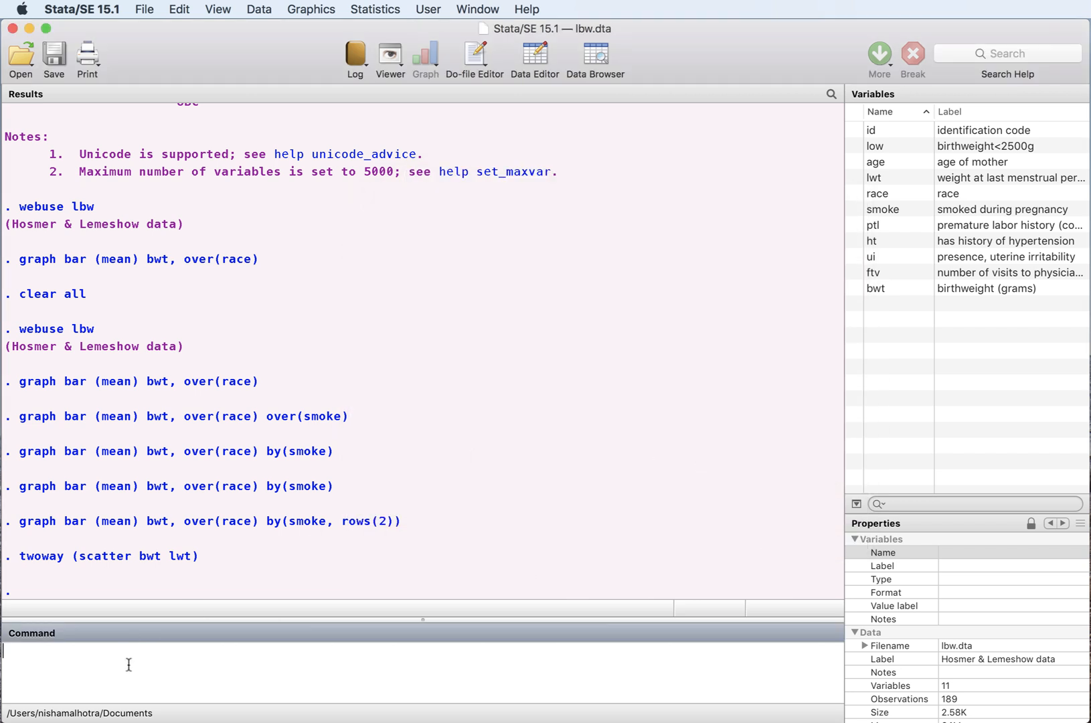
text(twoway (scatter bwt lwt))
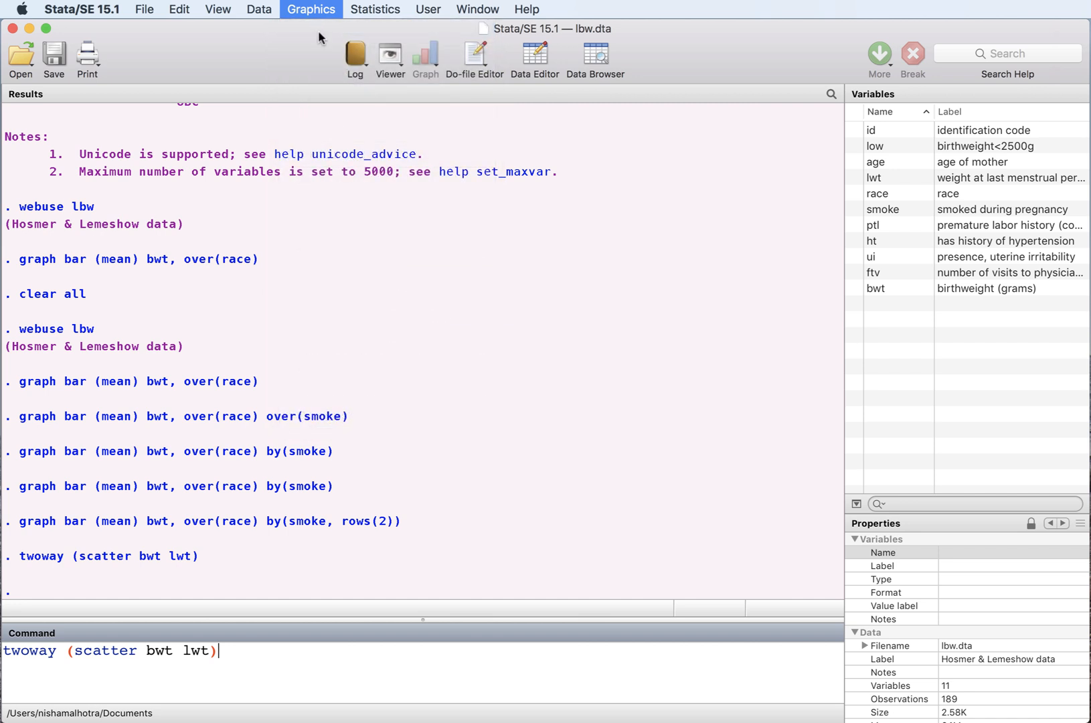
Create a twoway plot scattering bwt against lwt, with the overall scheme set to s1 color
click(311, 10)
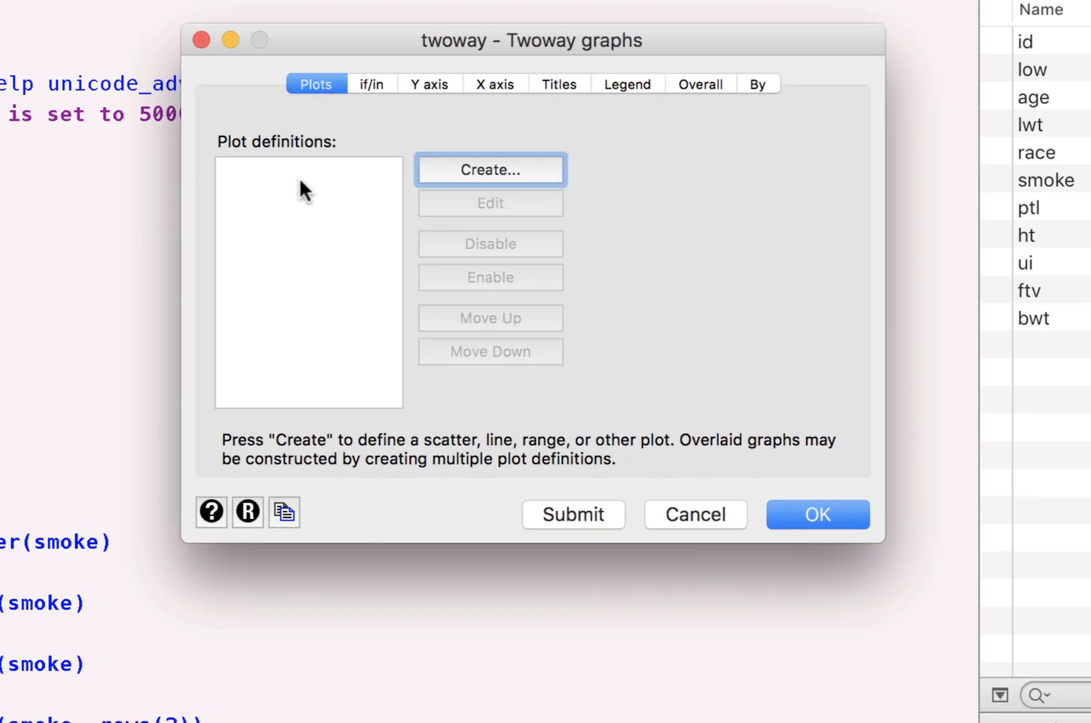
click(491, 170)
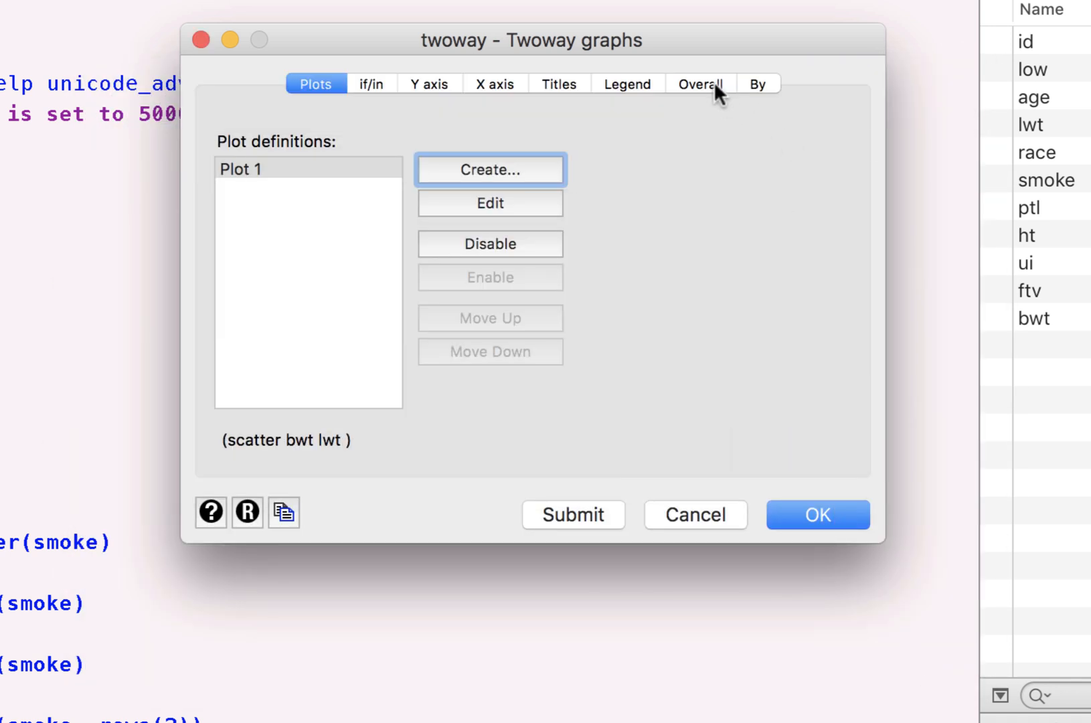
click(701, 83)
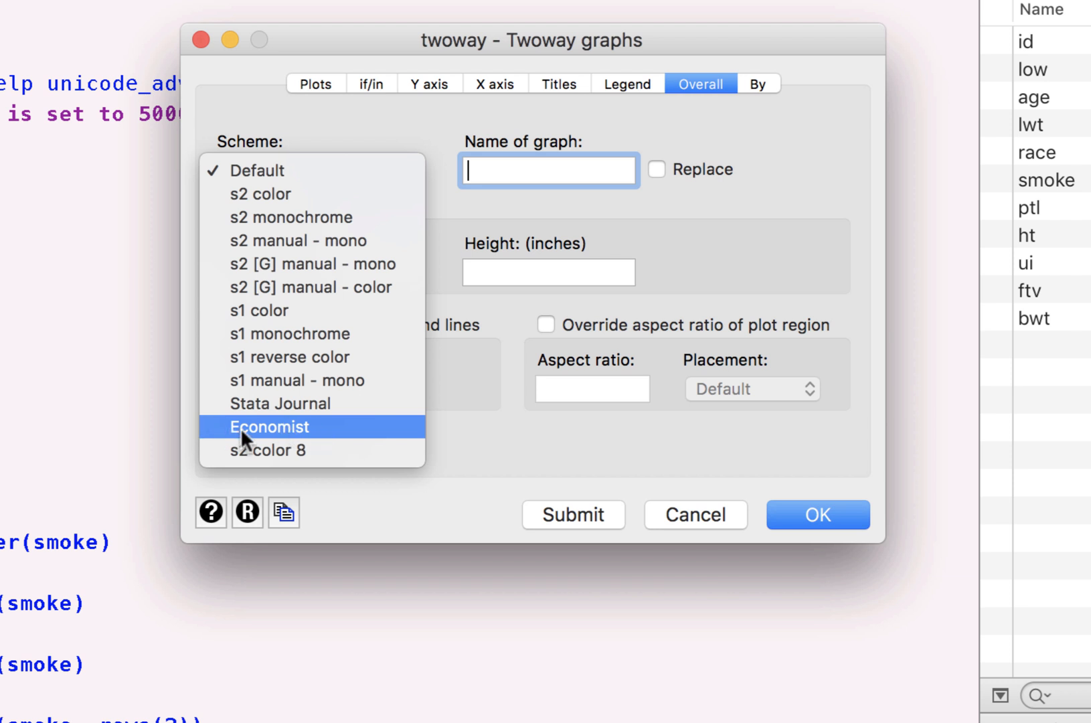
mouse_move(316, 407)
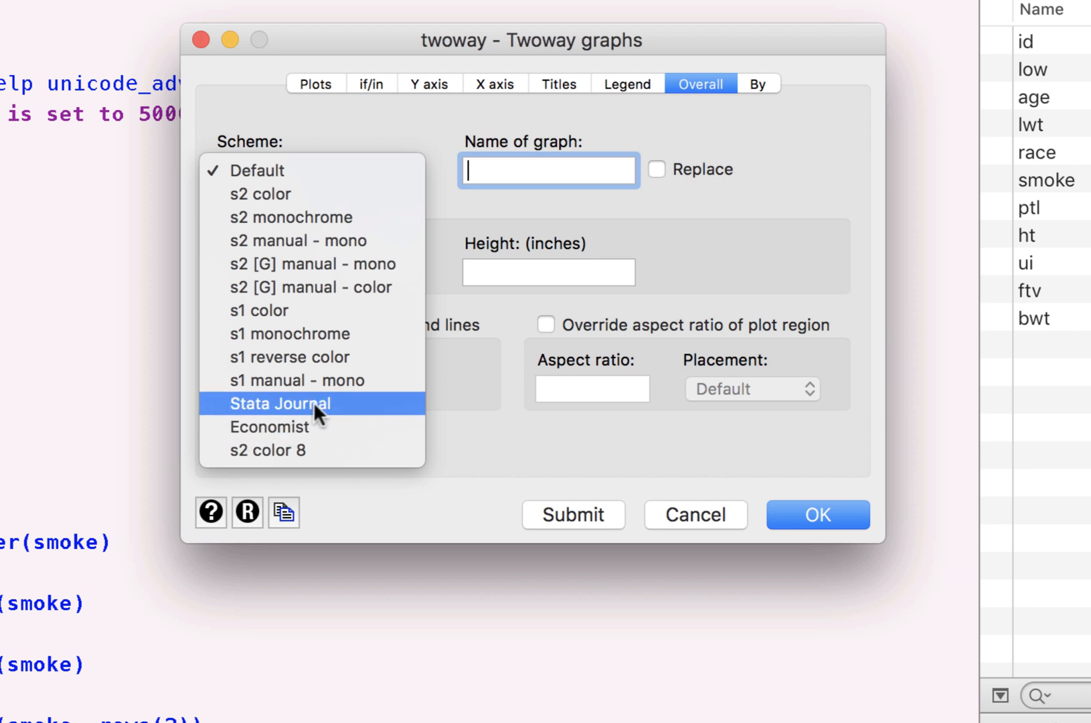
mouse_move(308, 310)
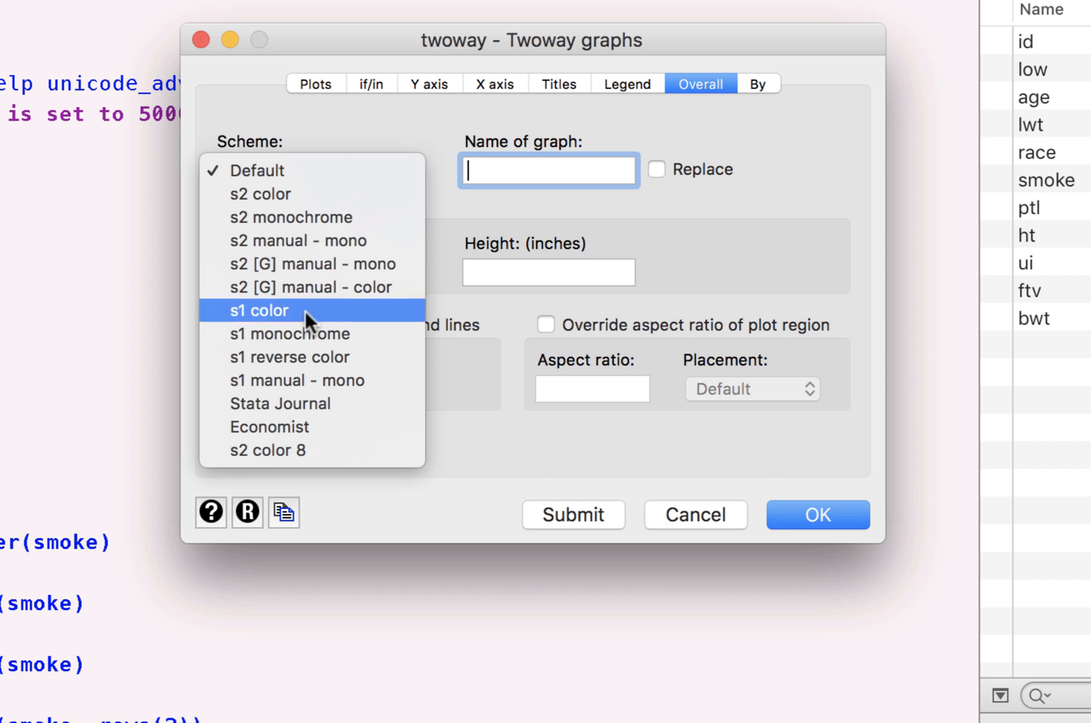
click(259, 310)
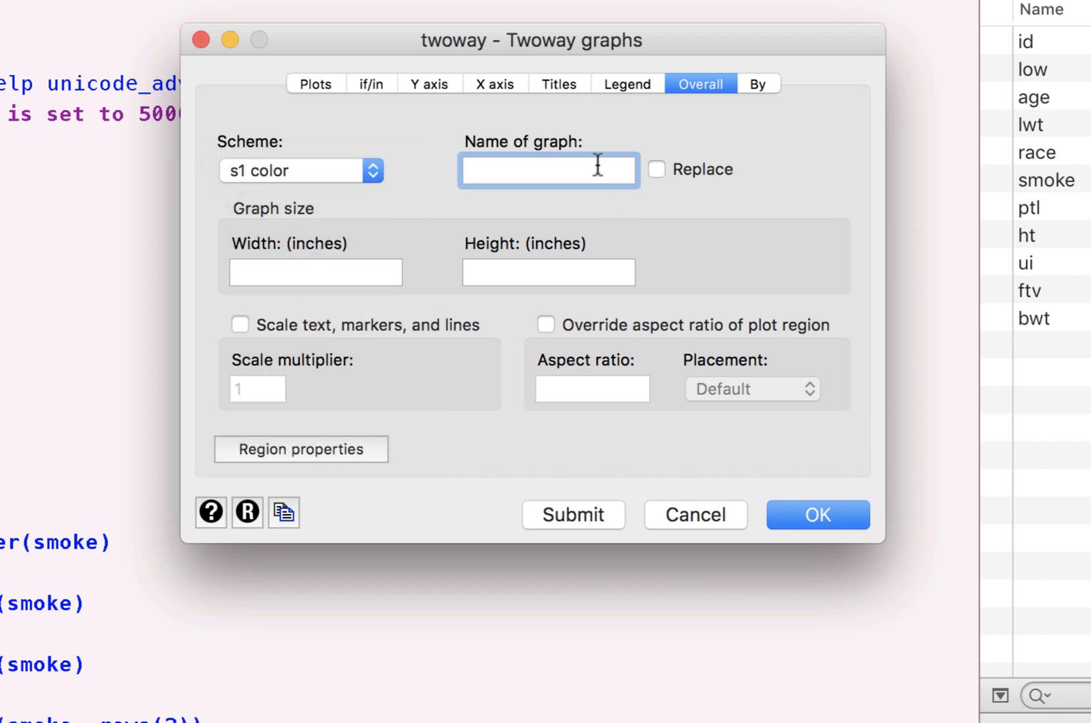
mouse_move(692, 175)
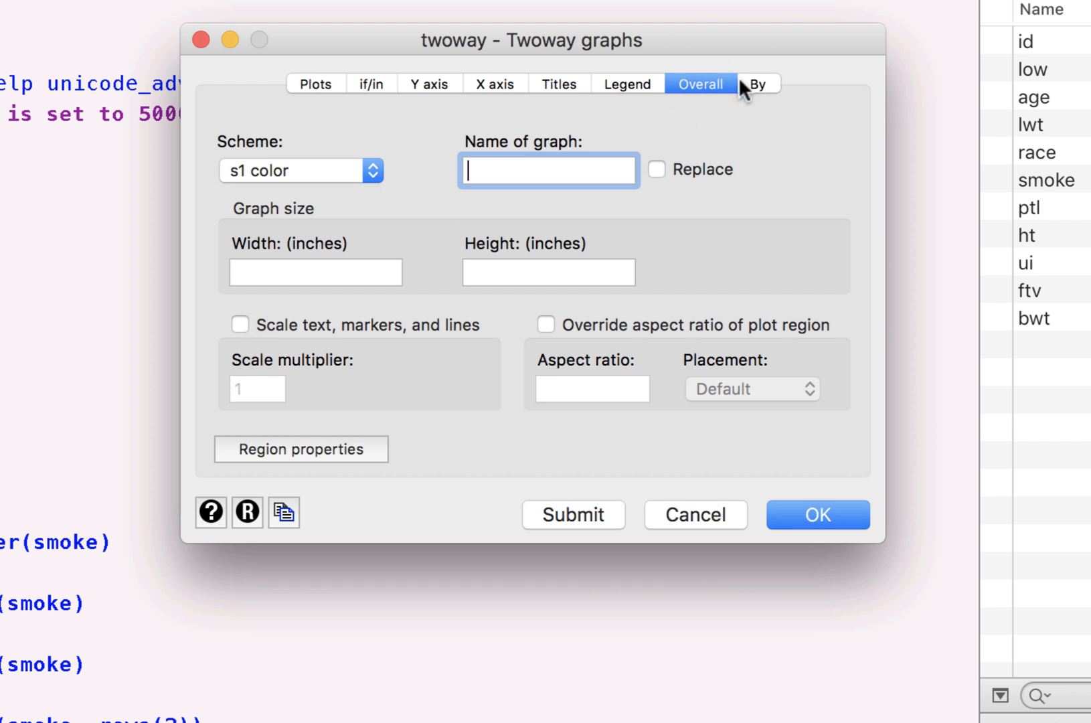
Turn on subgraphs split by the smoke variable
click(759, 83)
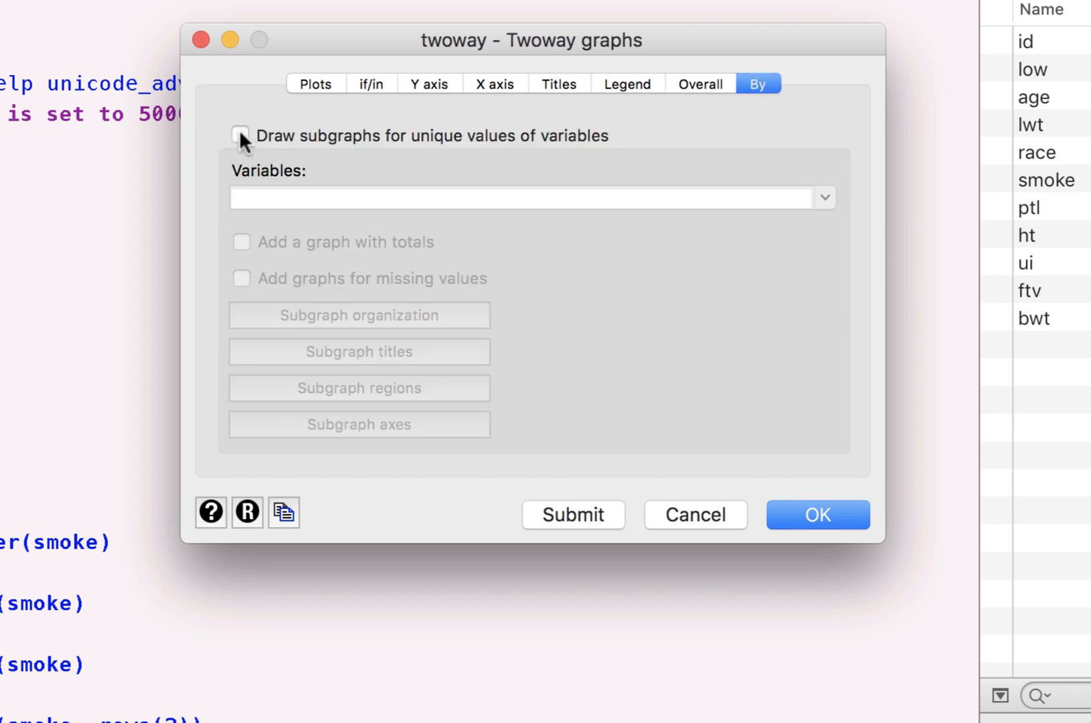
click(240, 136)
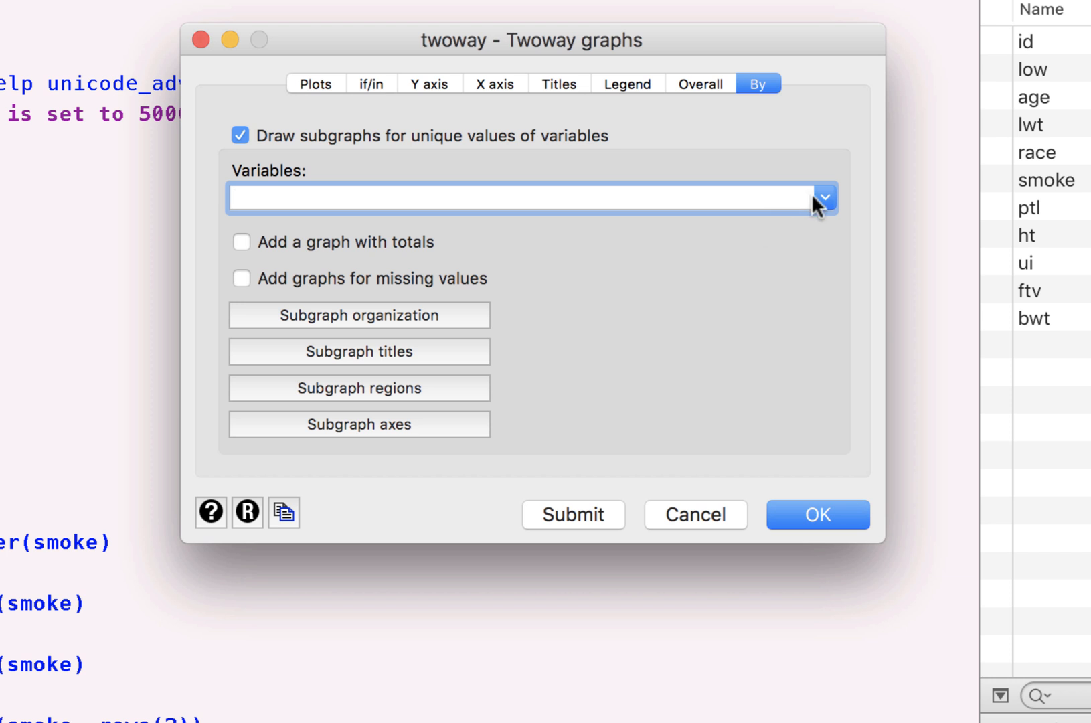
click(825, 197)
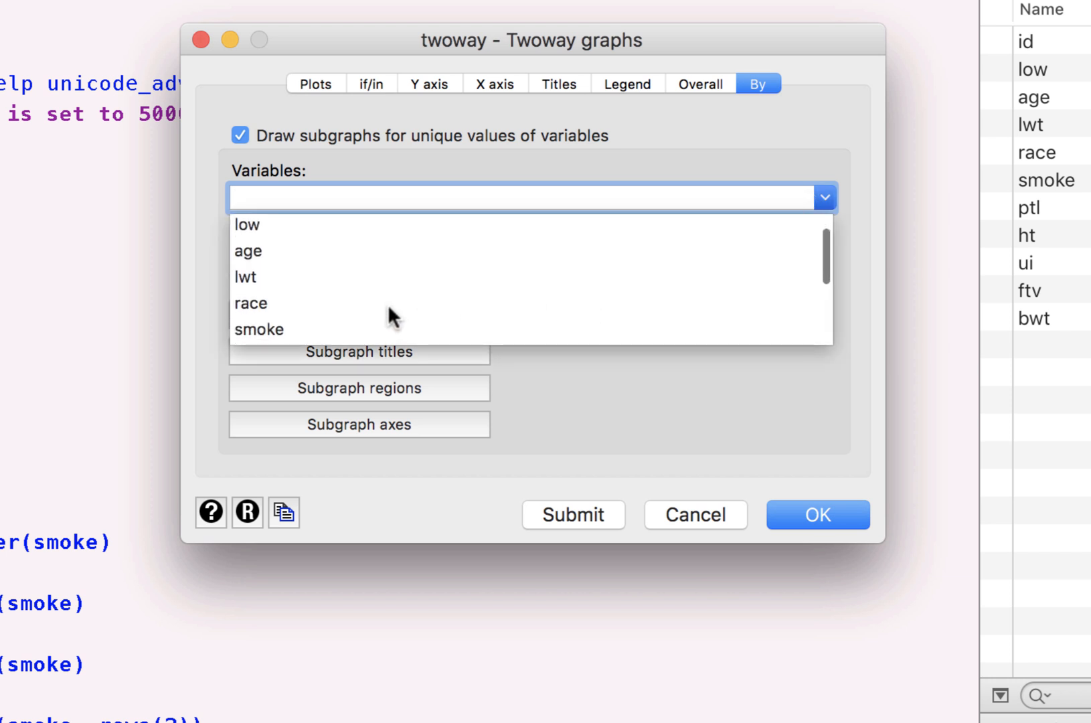
scroll(down, 3)
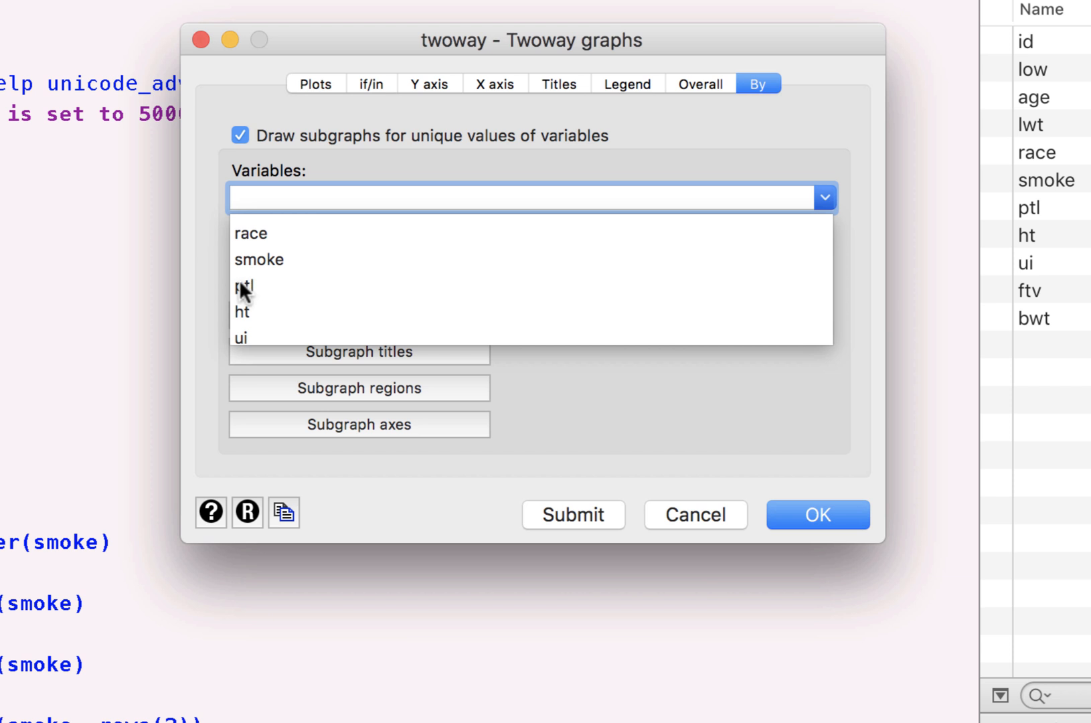
mouse_move(270, 270)
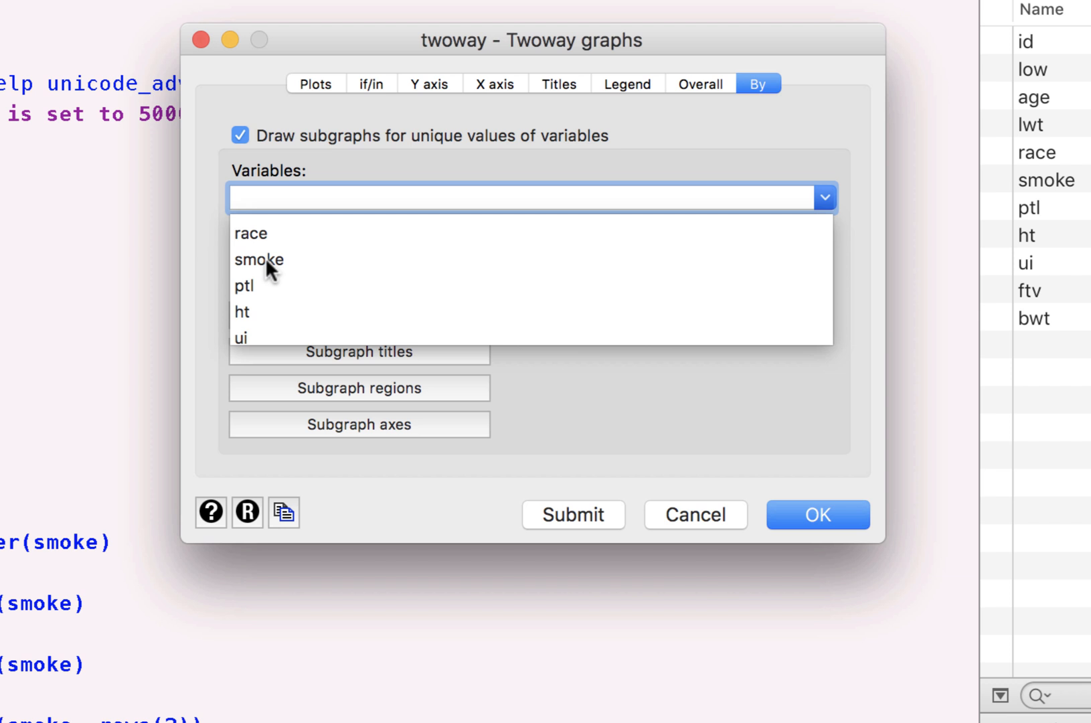
click(260, 259)
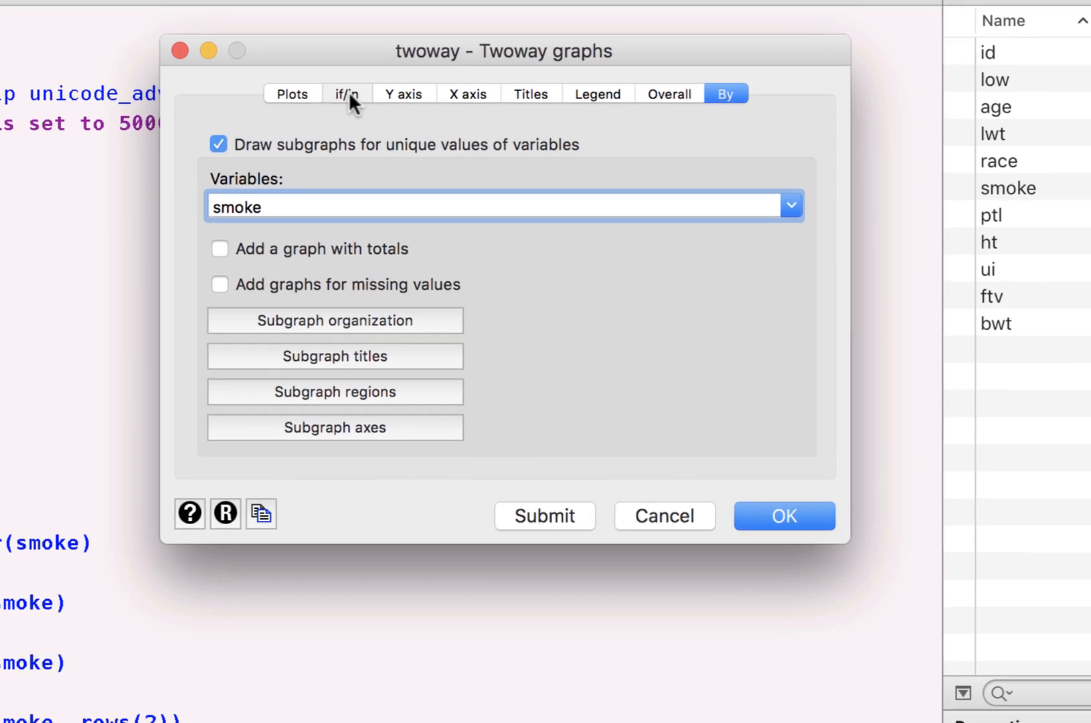
Restrict the plotted observations with the if expression ptl==0
click(346, 94)
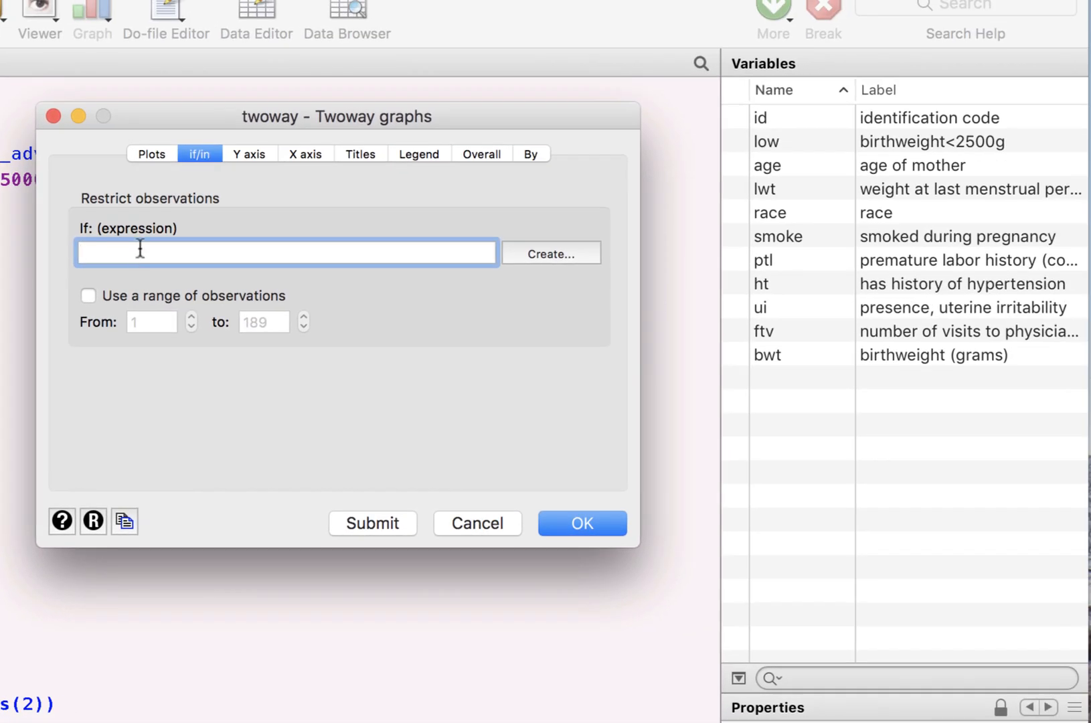
text(pt)
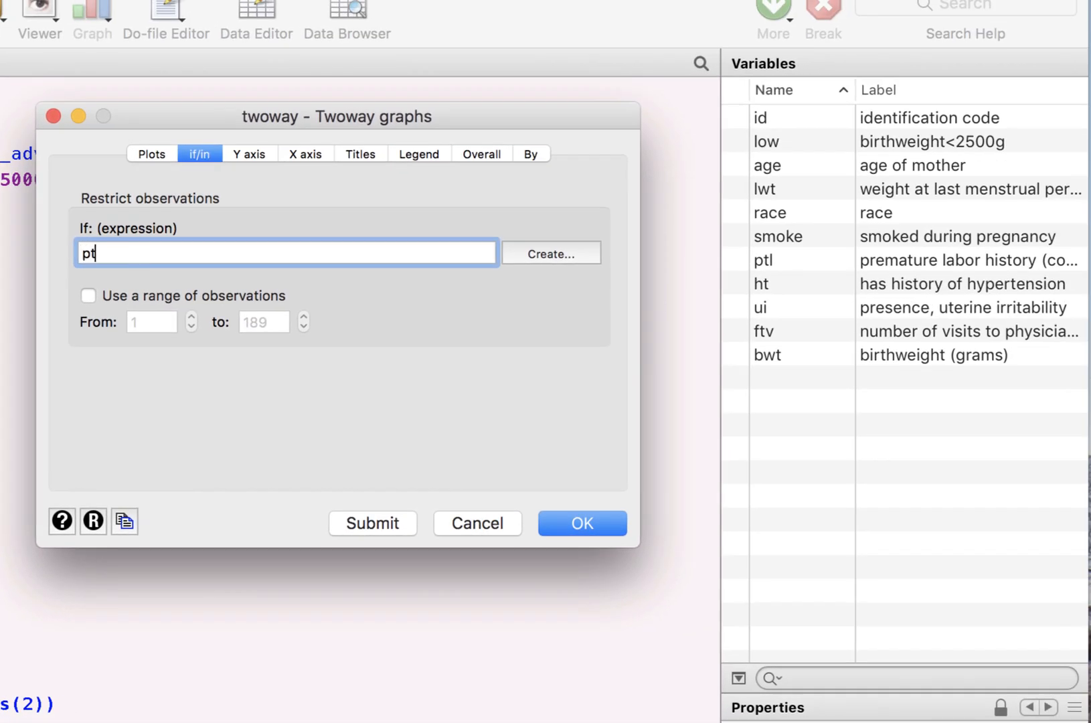
text(l=)
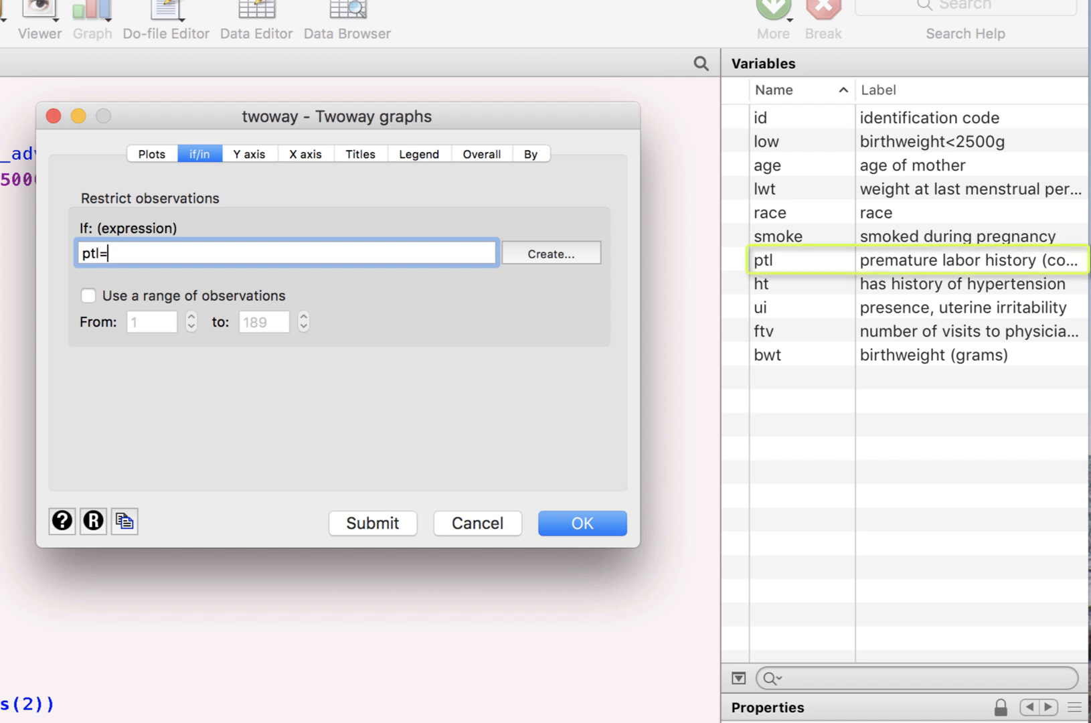
text(=0)
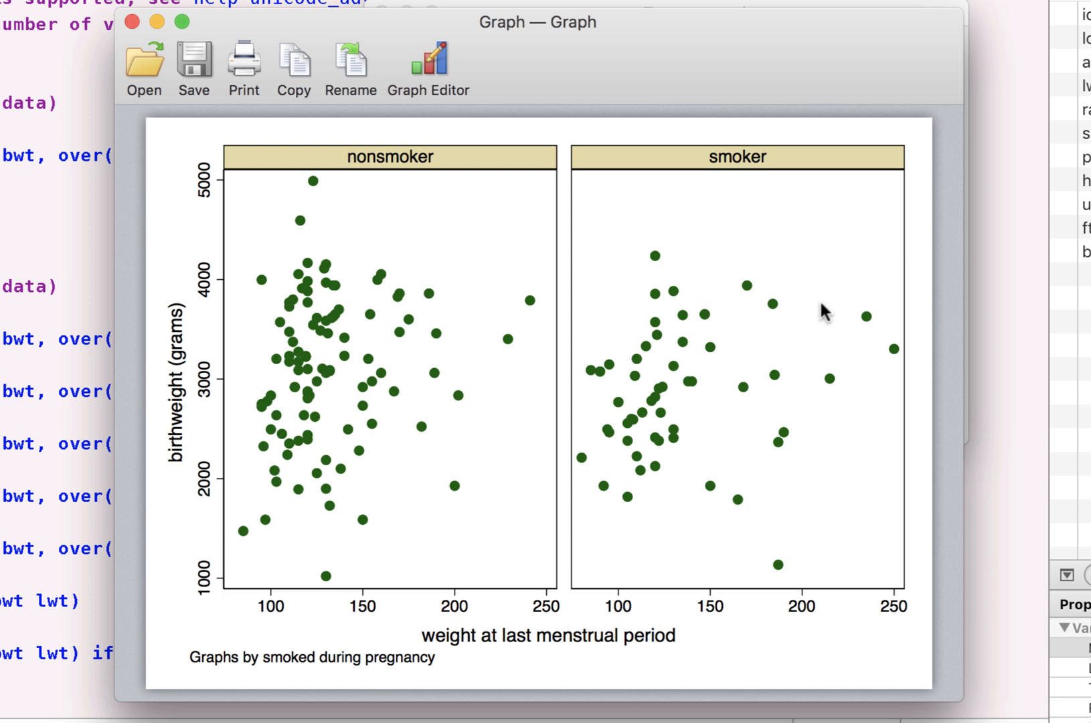
mouse_move(360, 163)
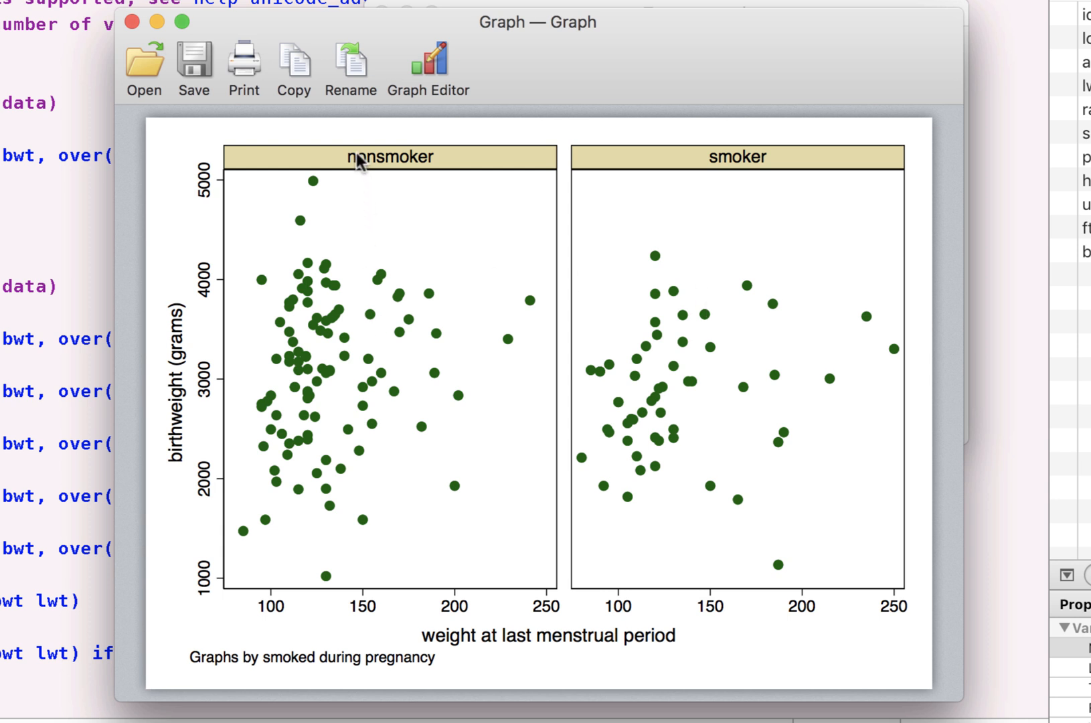
mouse_move(709, 187)
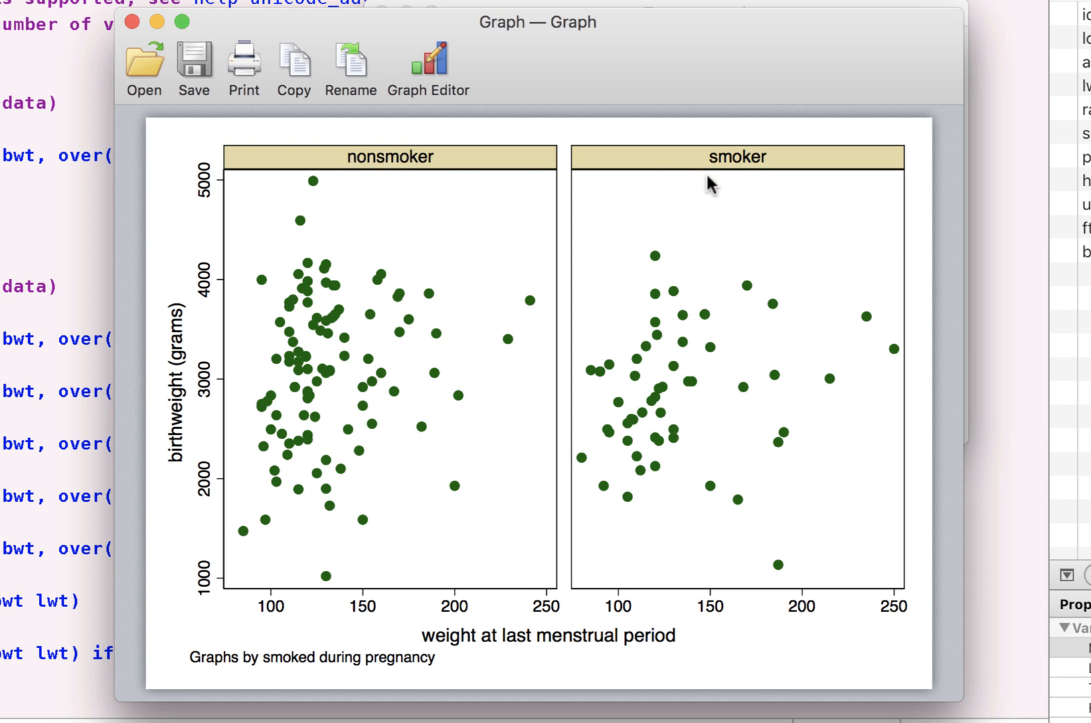
mouse_move(451, 423)
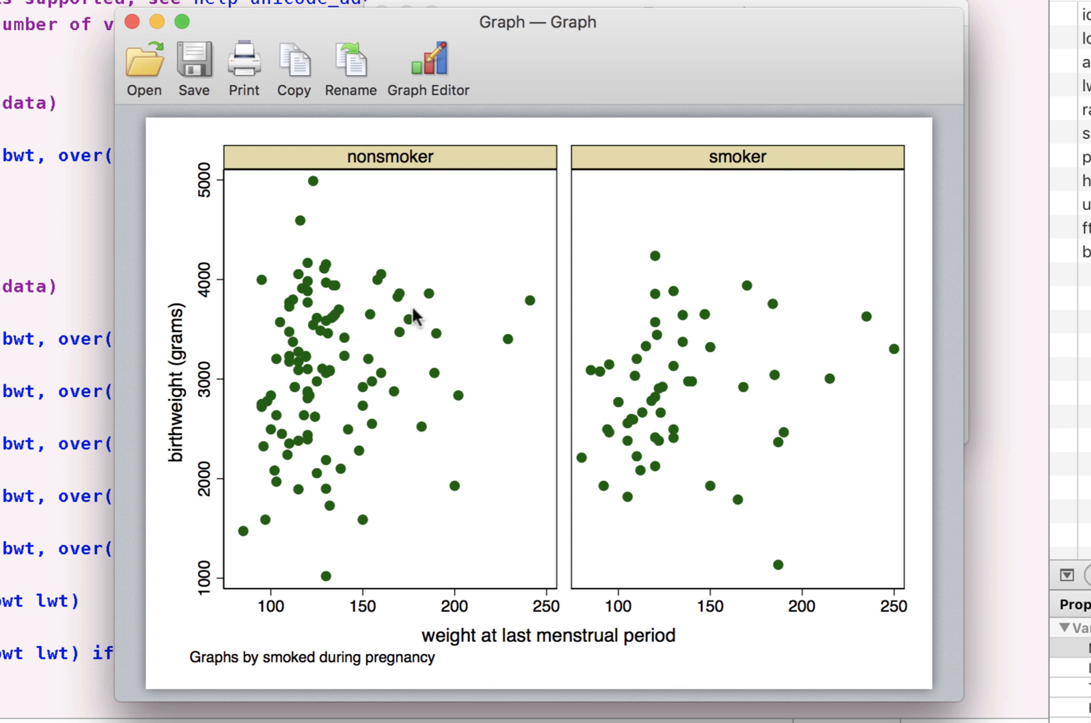
mouse_move(6, 35)
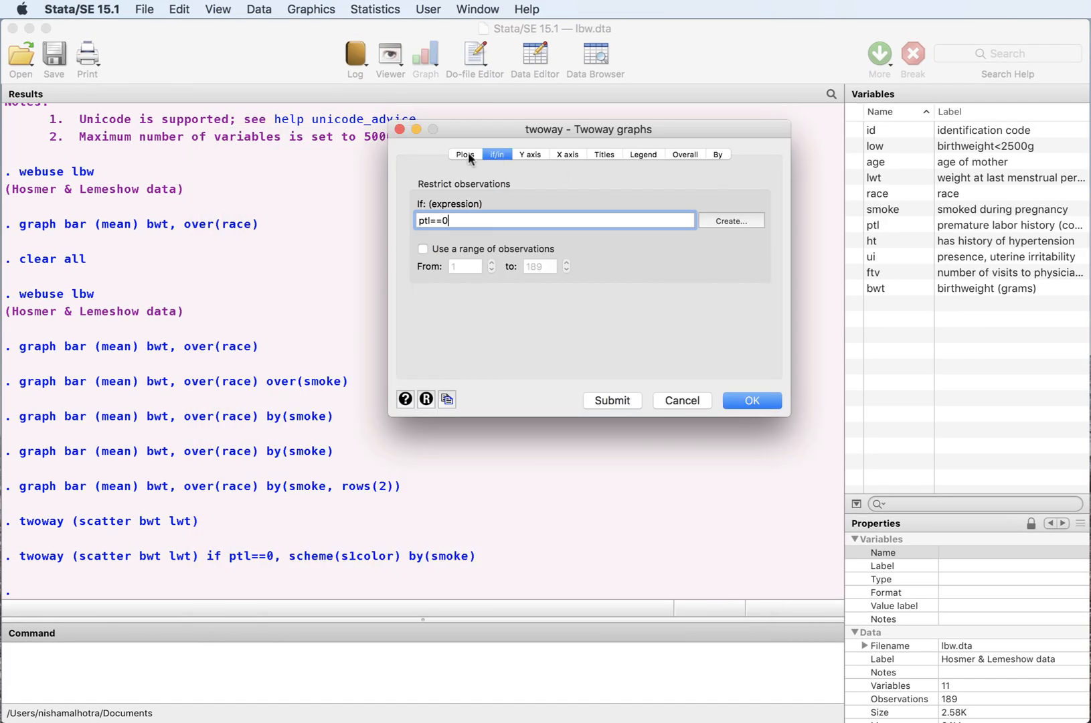
Run twoway scatter bwt lwt if ptl==0, scheme(s1color) by(smoke) and close the dialog
click(718, 154)
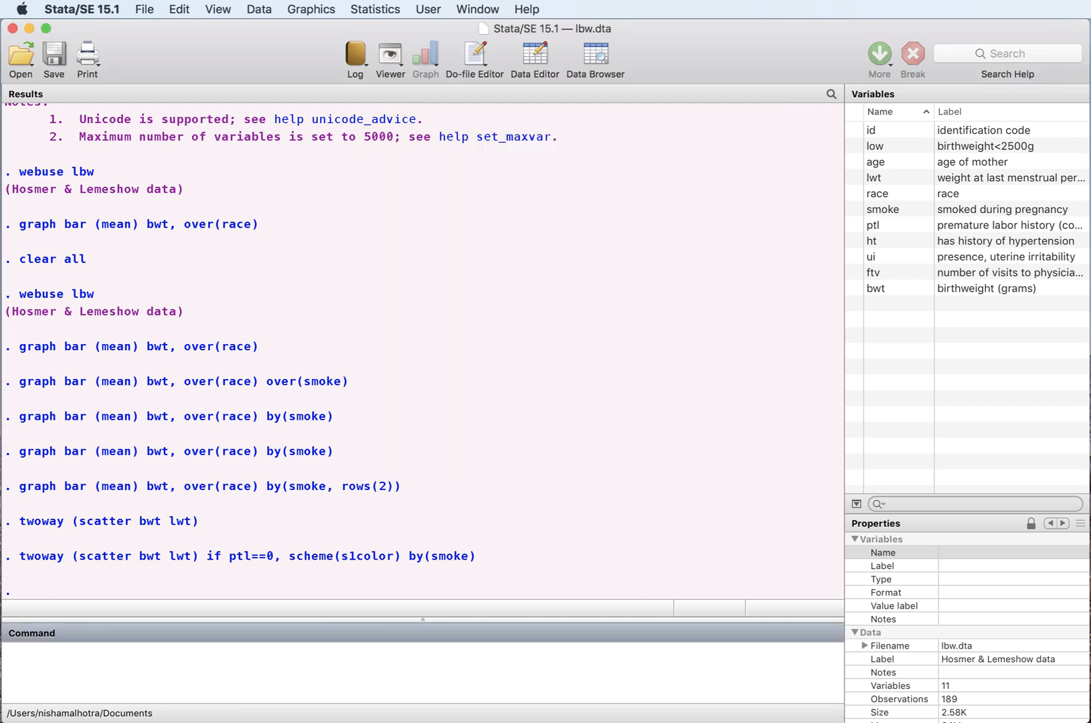
mouse_move(245, 666)
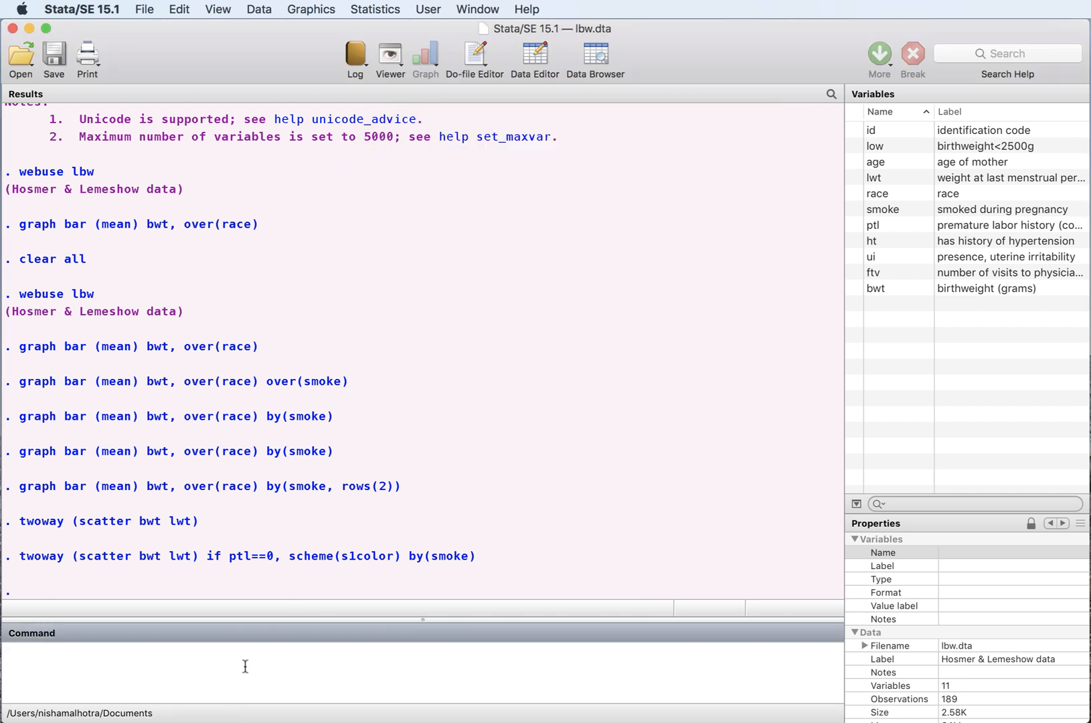